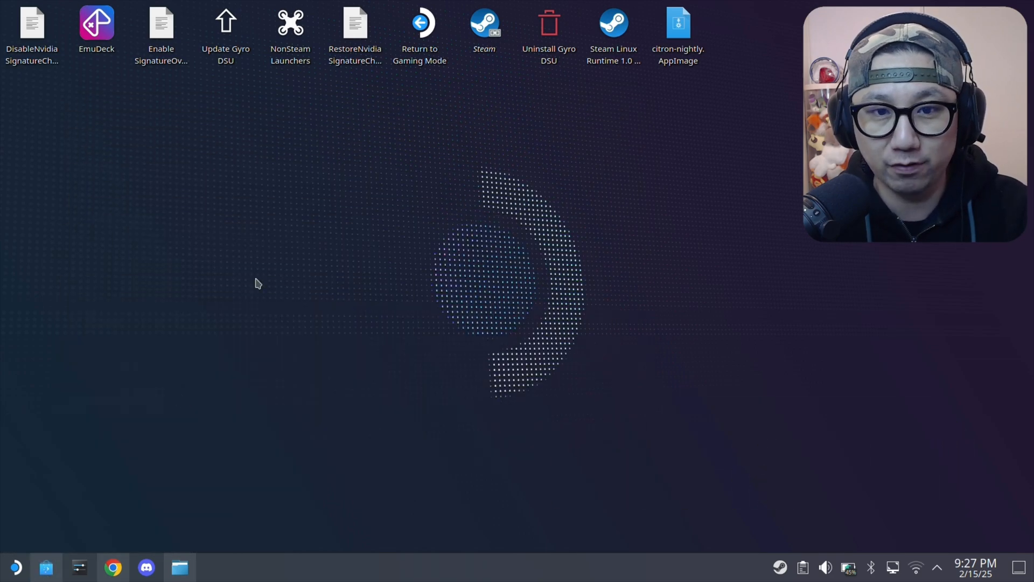
# Step: Search Discover for 'ret', bring up the RetroDECK page and launch it
pyautogui.click(45, 565)
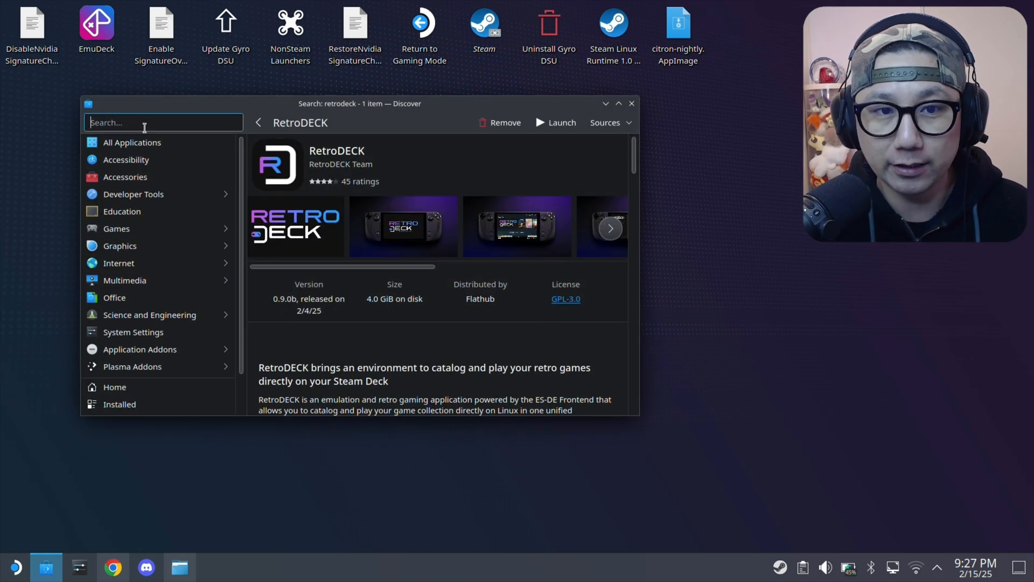
pyautogui.write('retrodeck')
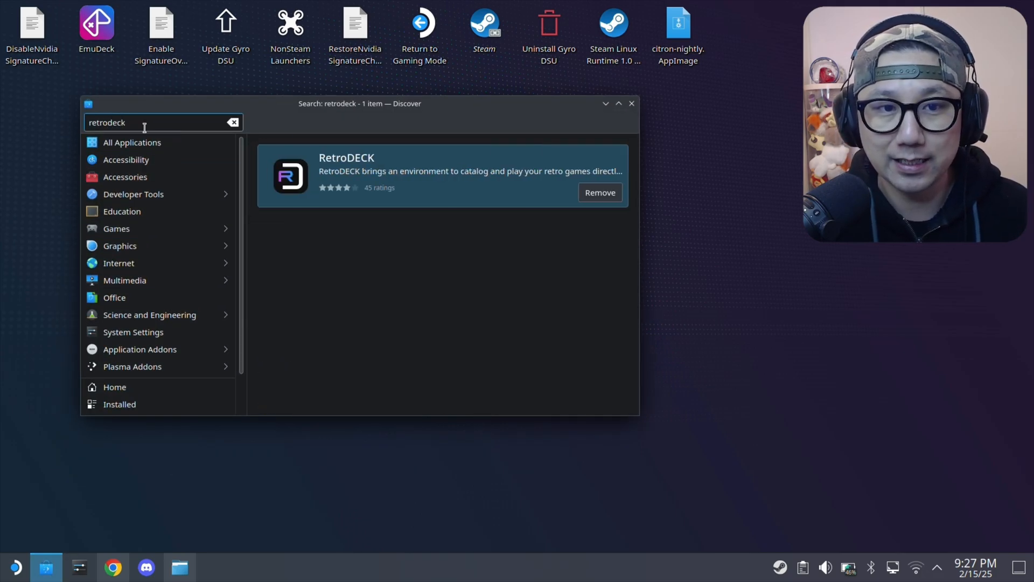
pyautogui.click(464, 174)
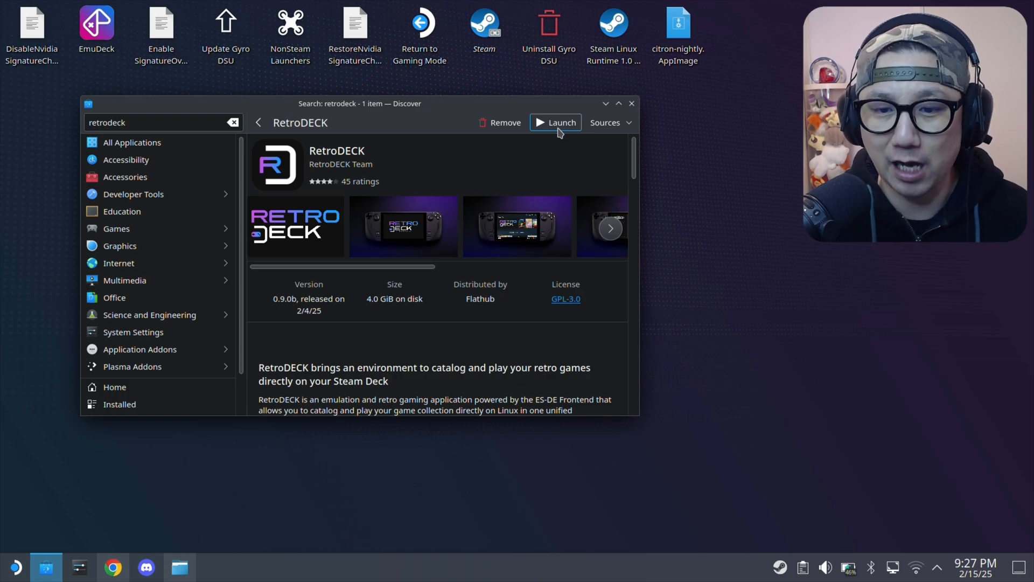
pyautogui.click(556, 122)
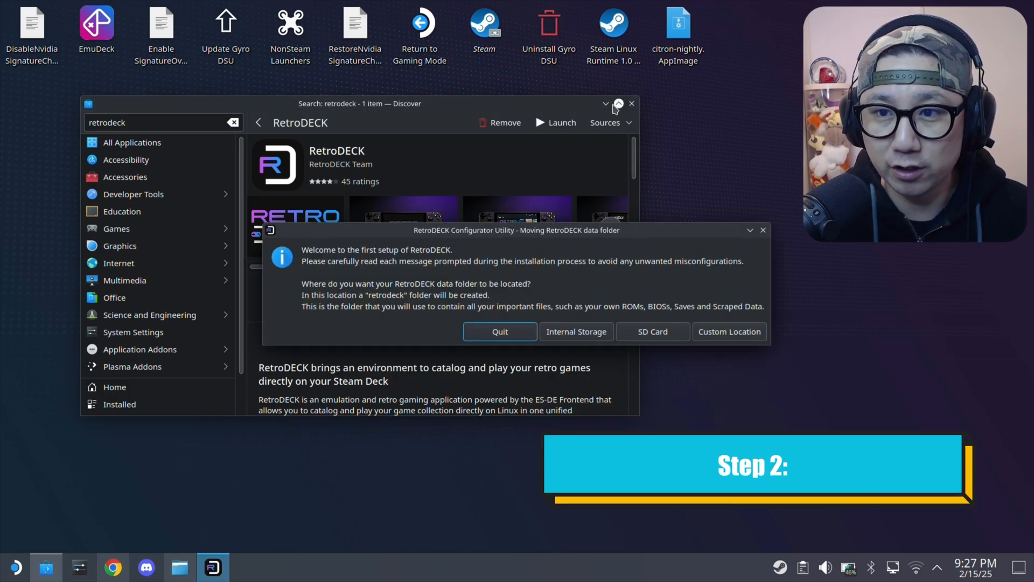
# Step: Minimize Discover and choose Internal Storage for the RetroDECK data folder
pyautogui.click(620, 104)
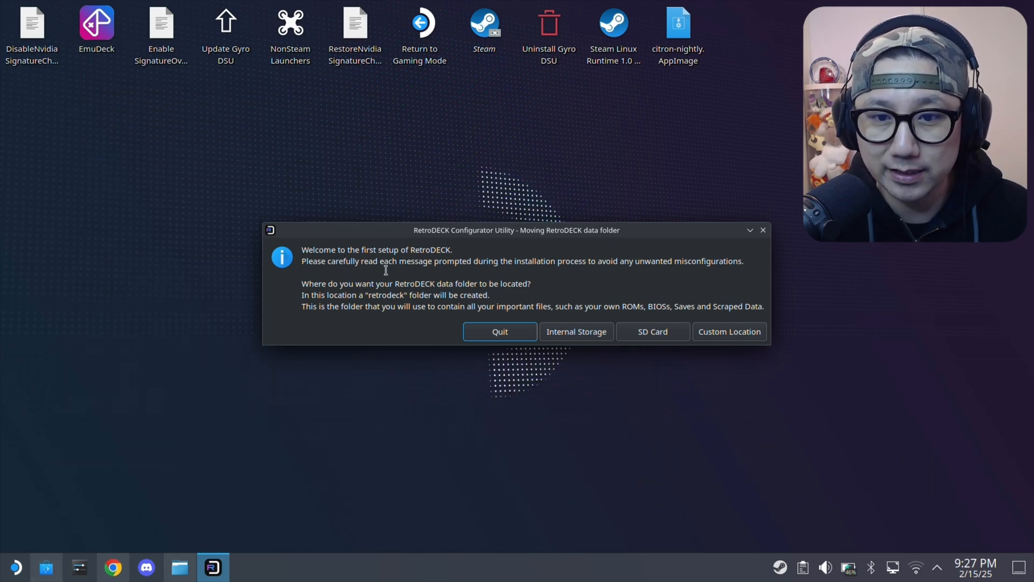
pyautogui.moveTo(470, 334)
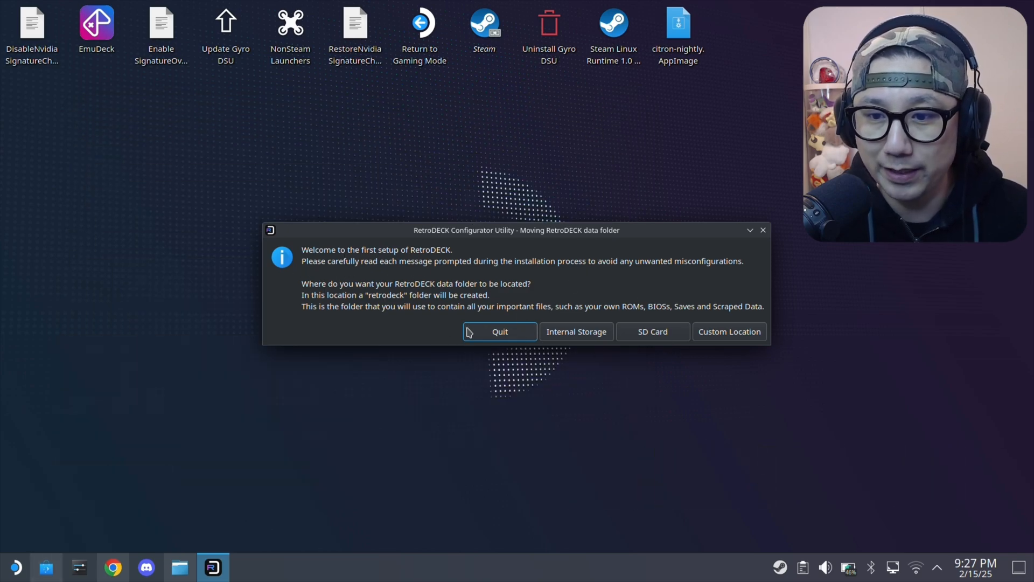
pyautogui.moveTo(569, 336)
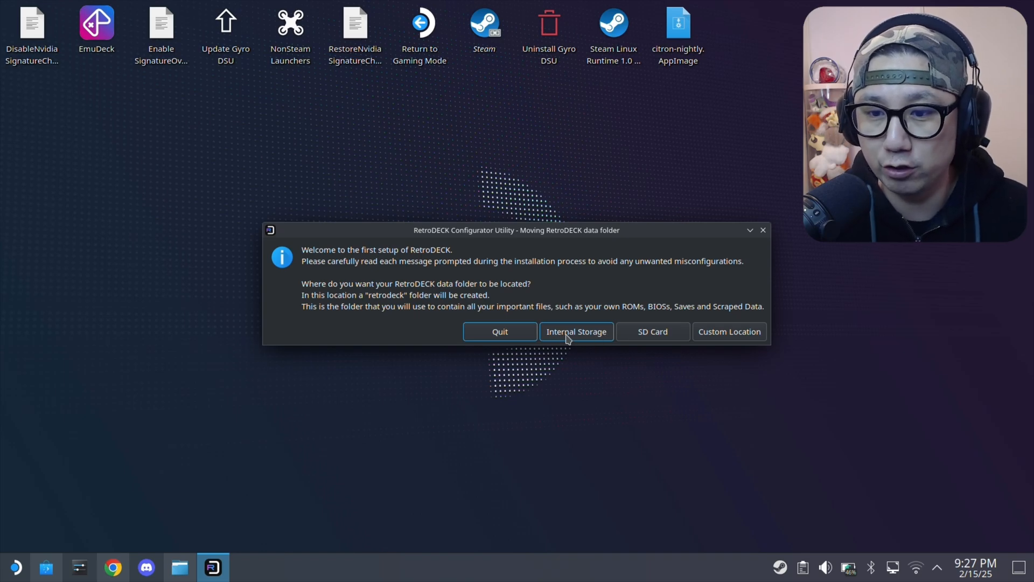
pyautogui.moveTo(676, 338)
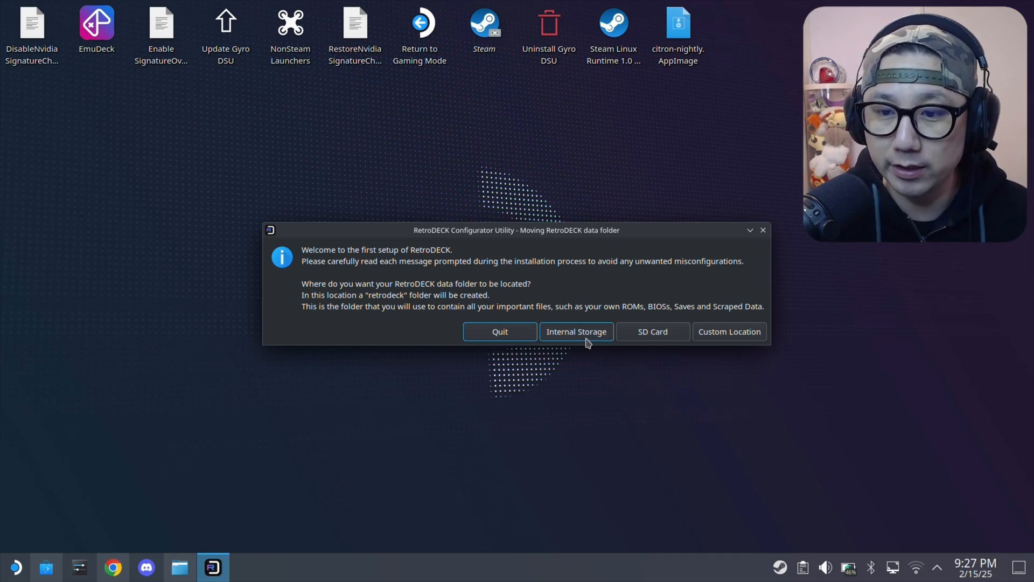
pyautogui.click(576, 332)
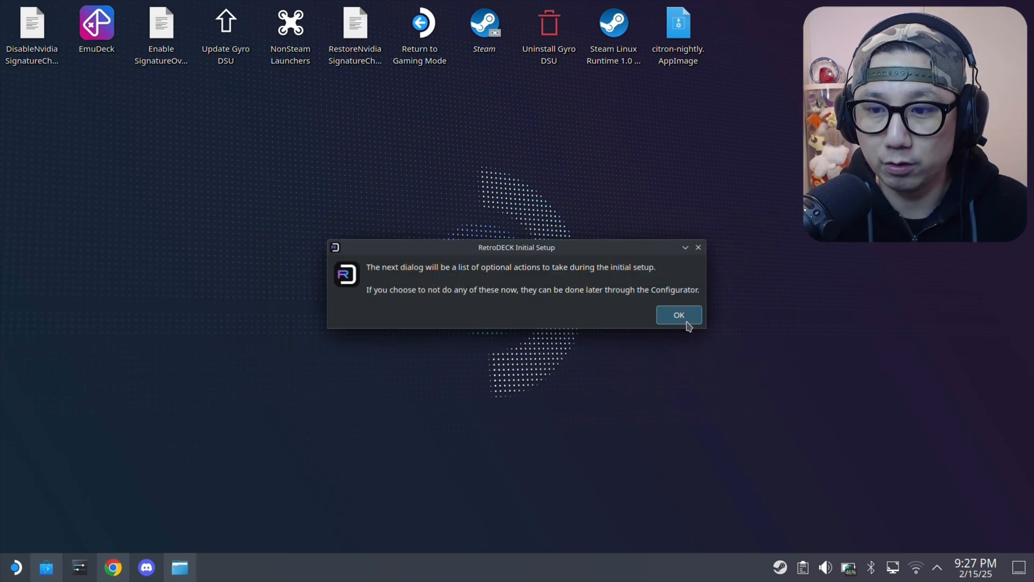
# Step: Toggle RPCS3 Firmware Install on and off, then confirm selections with only Steam Controller profiles enabled
pyautogui.click(679, 314)
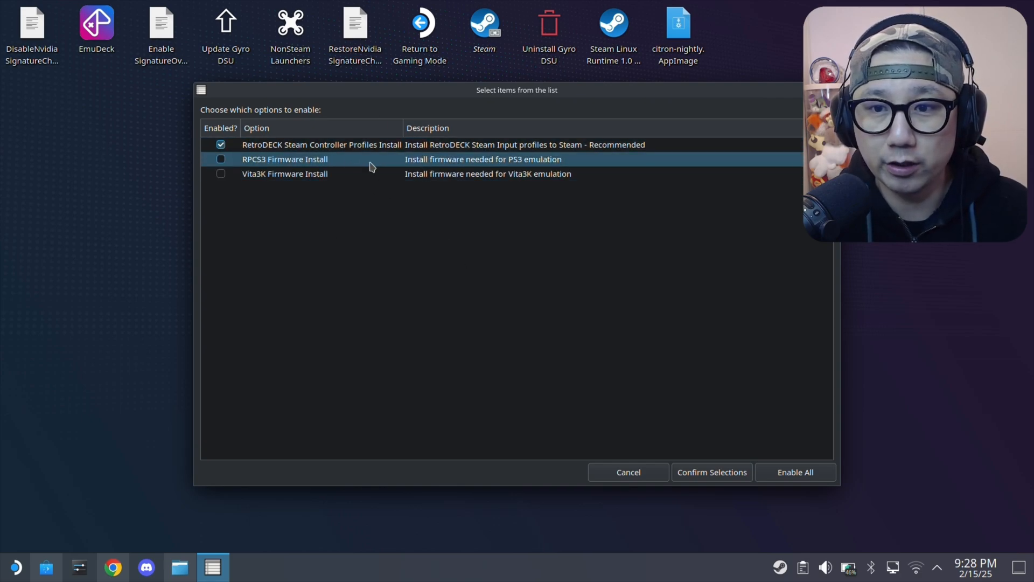
pyautogui.click(219, 160)
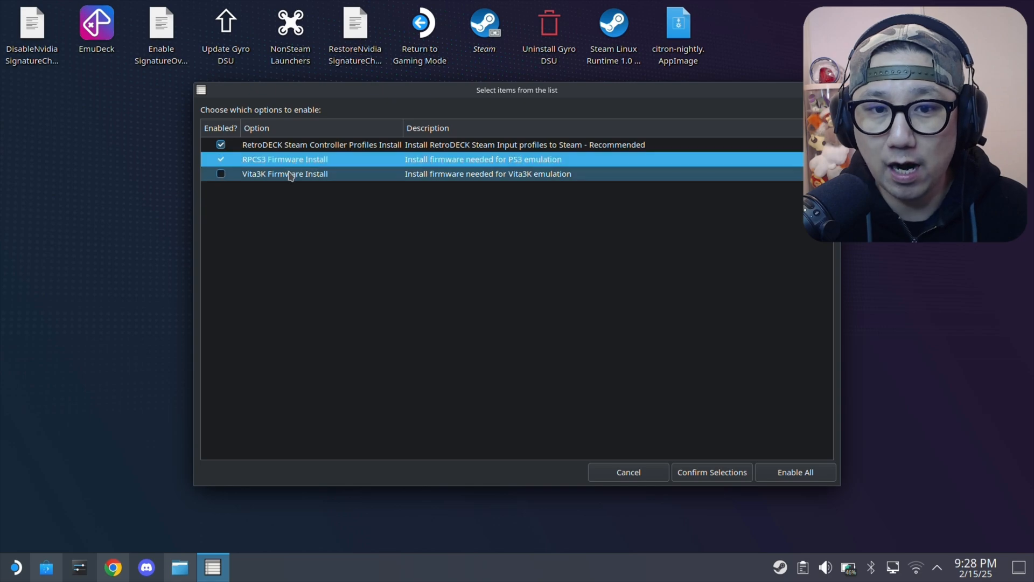
pyautogui.click(220, 174)
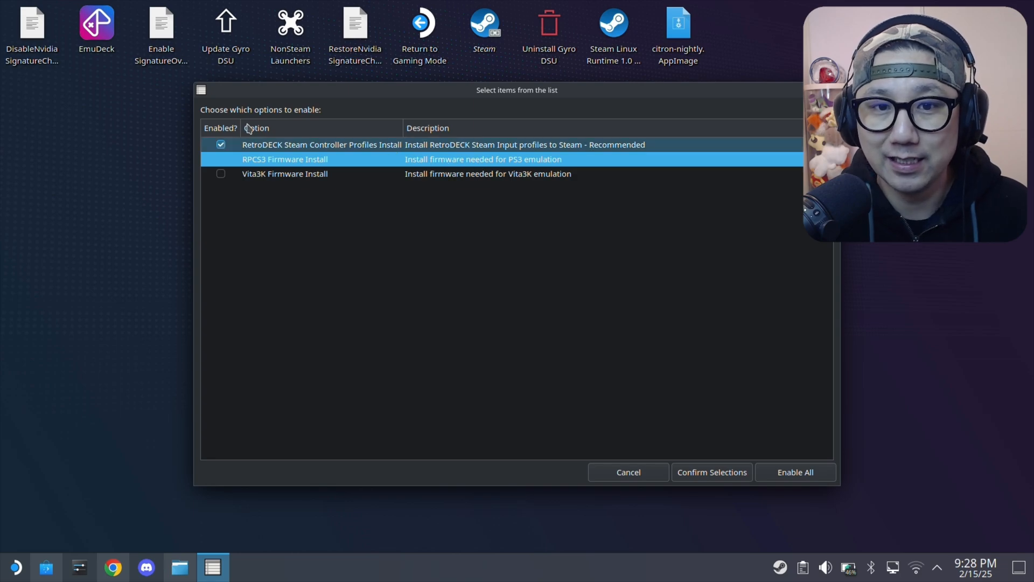
pyautogui.moveTo(718, 429)
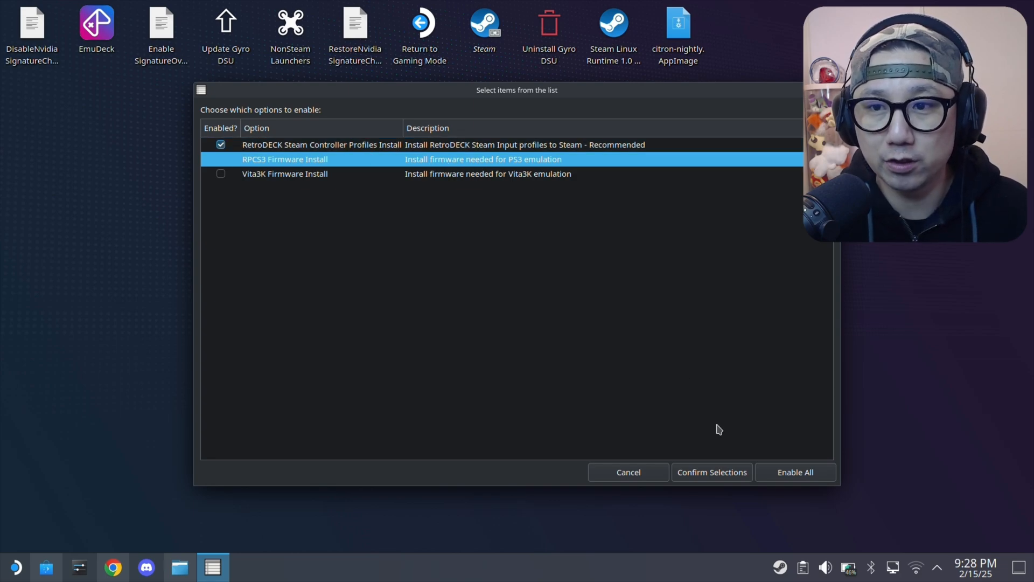
pyautogui.moveTo(659, 473)
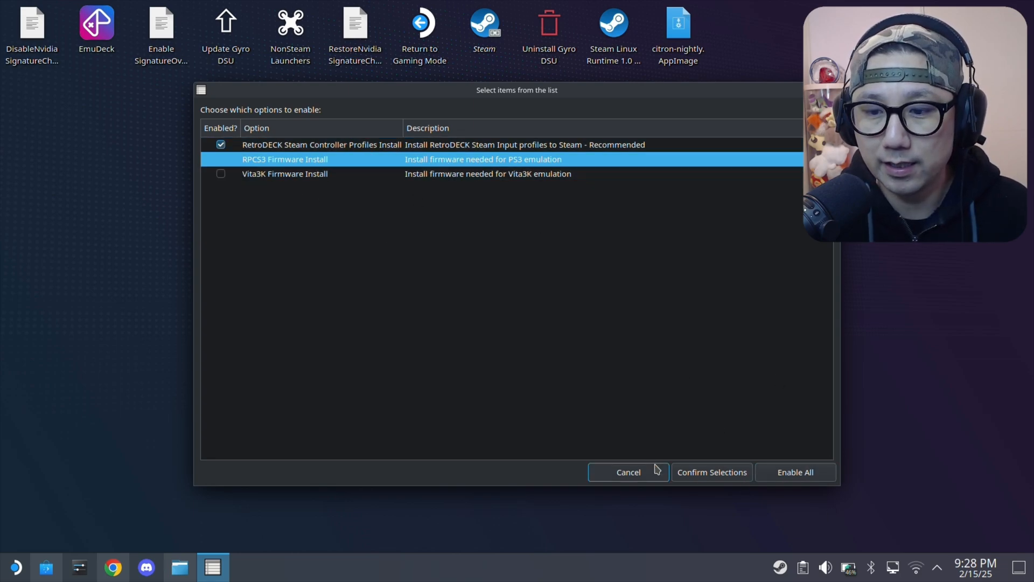
pyautogui.click(712, 472)
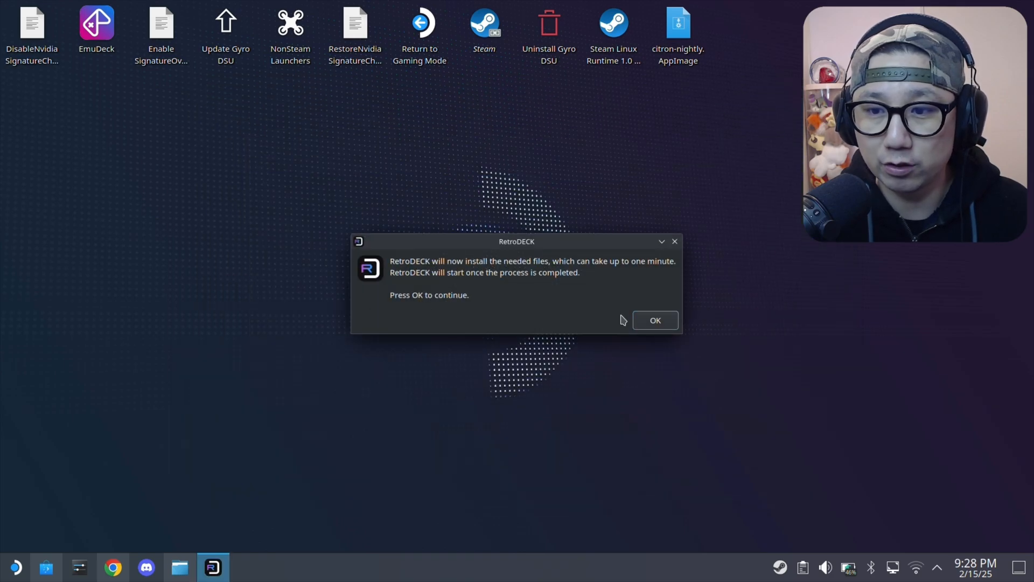
# Step: Start the file installation, note the BIOS checker tool mention, and acknowledge Setup Complete
pyautogui.click(655, 320)
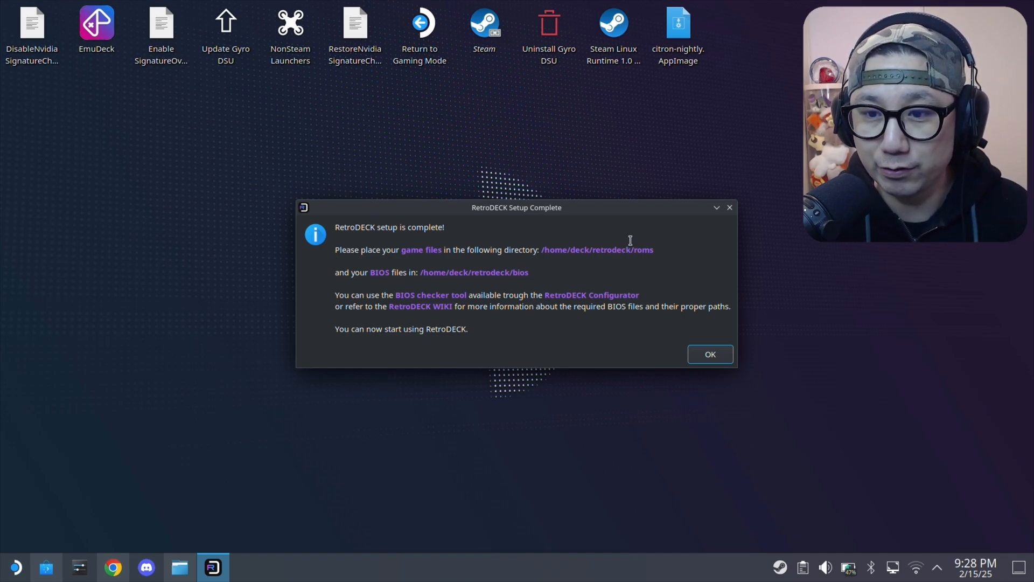
pyautogui.moveTo(398, 311)
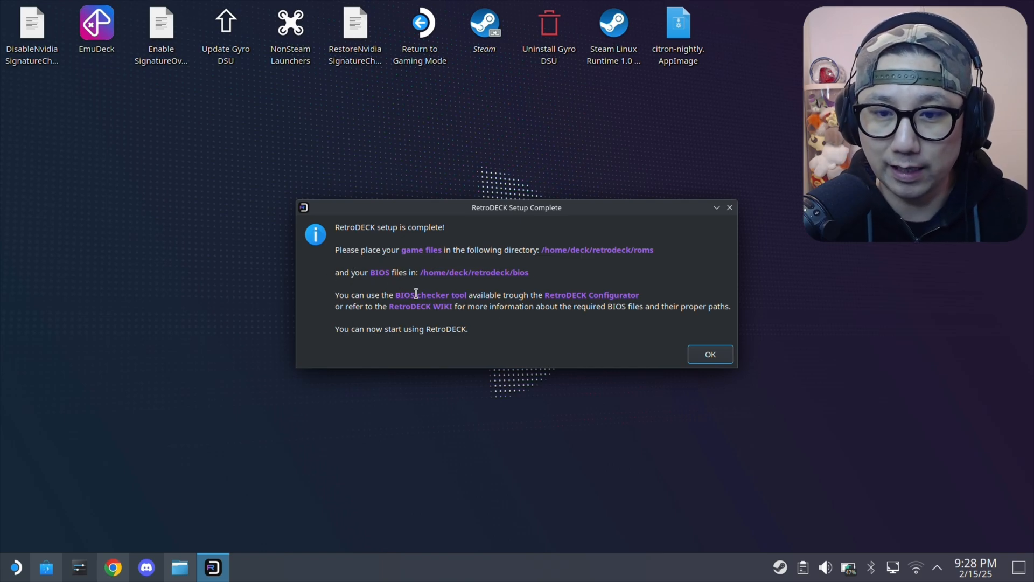
pyautogui.moveTo(394, 295); pyautogui.dragTo(501, 295)
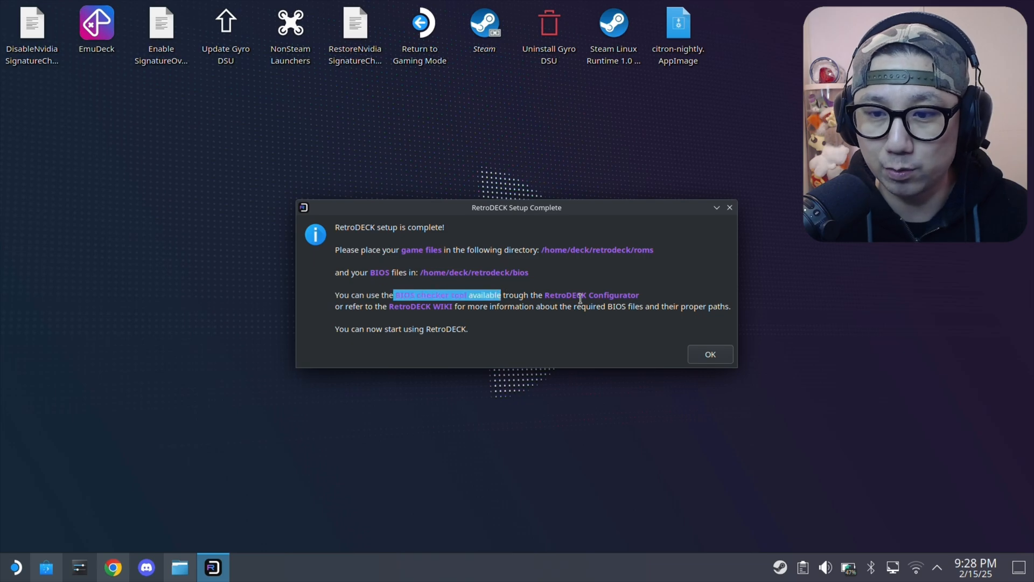
pyautogui.moveTo(407, 329)
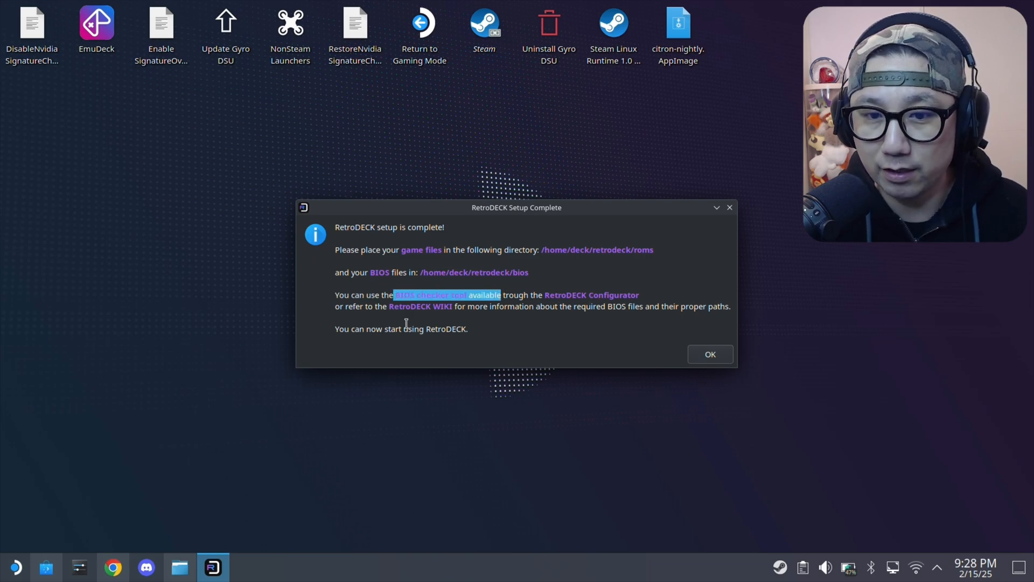
pyautogui.click(710, 353)
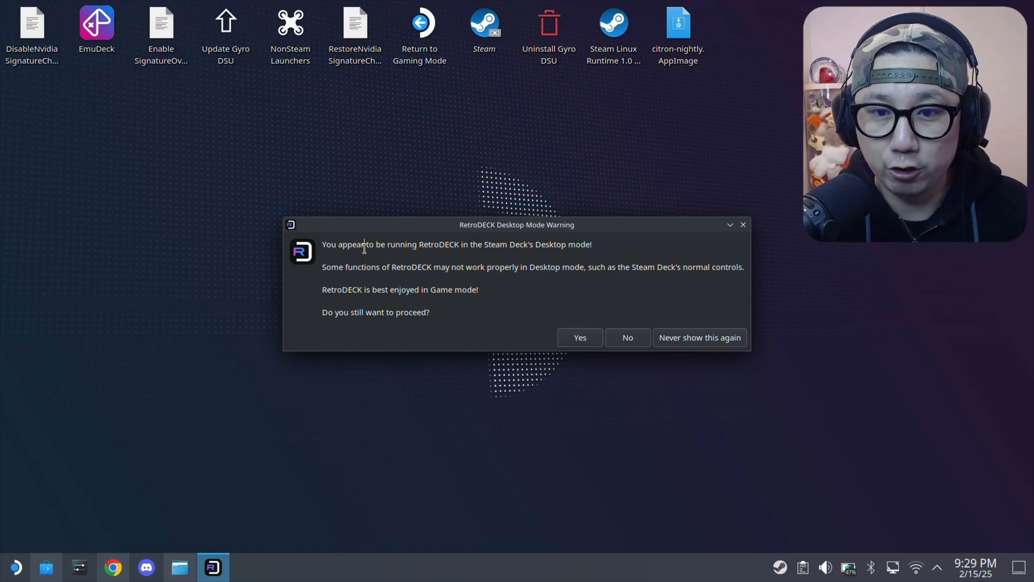
# Step: Read and accept the Desktop Mode Warning with Yes, then dismiss the Low Space Warning
pyautogui.moveTo(364, 245); pyautogui.dragTo(561, 244)
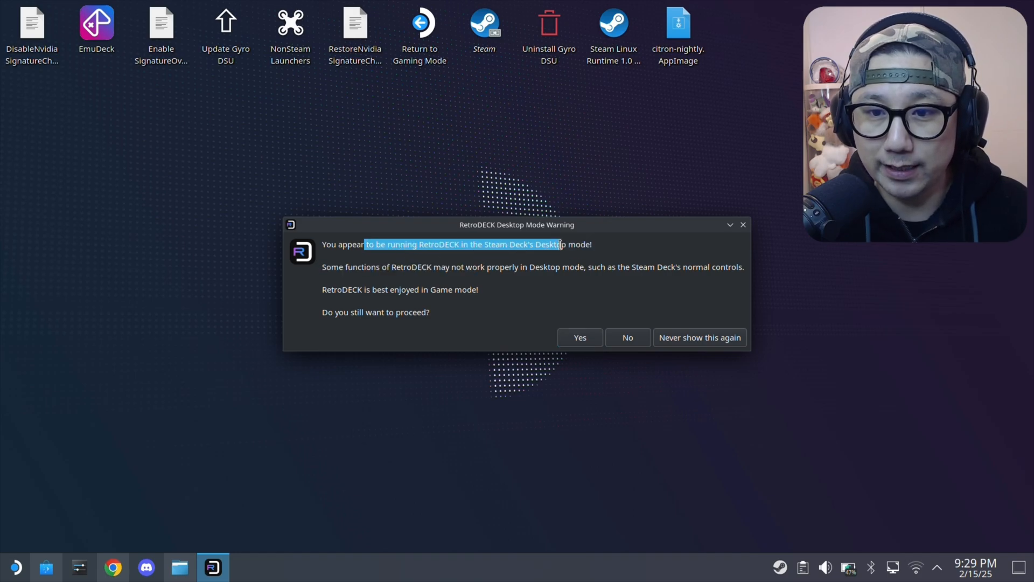
pyautogui.moveTo(560, 244); pyautogui.dragTo(435, 288)
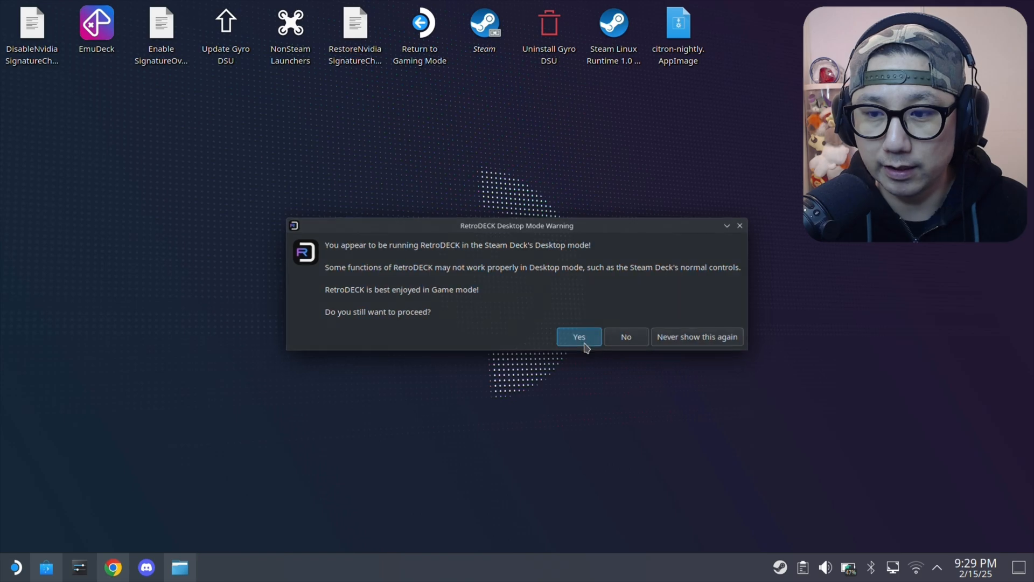
pyautogui.click(578, 337)
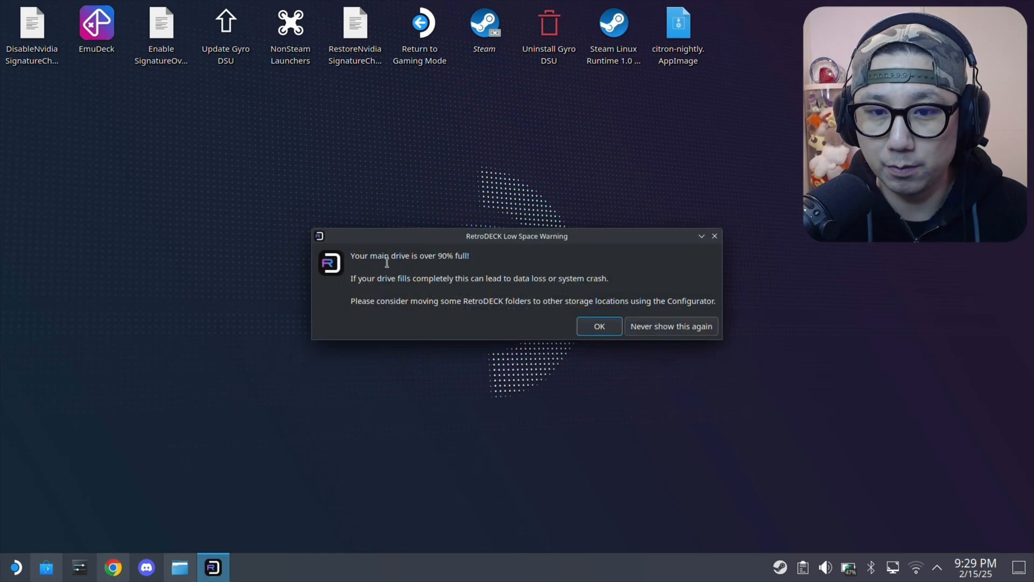
pyautogui.moveTo(432, 312)
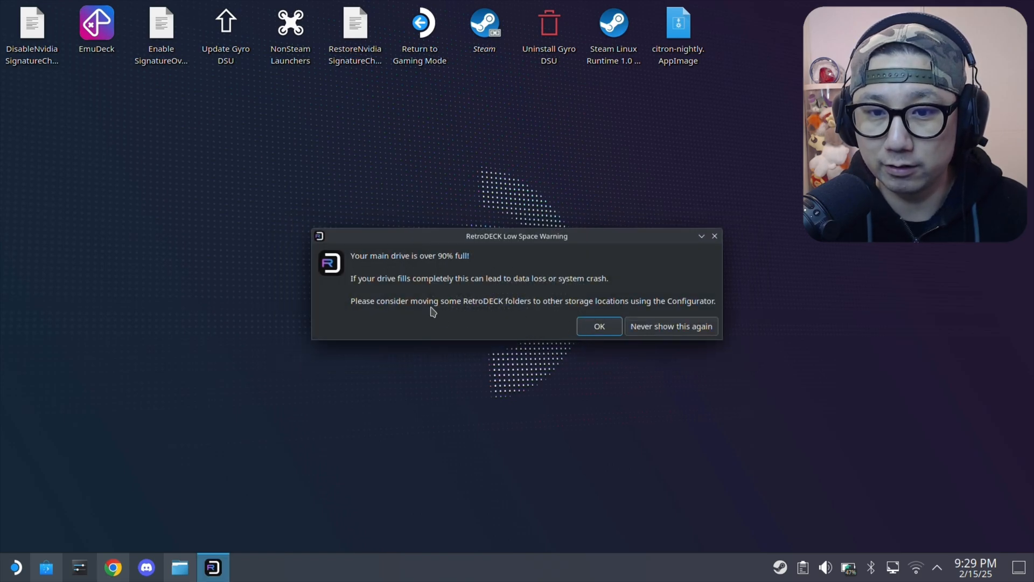
pyautogui.click(599, 326)
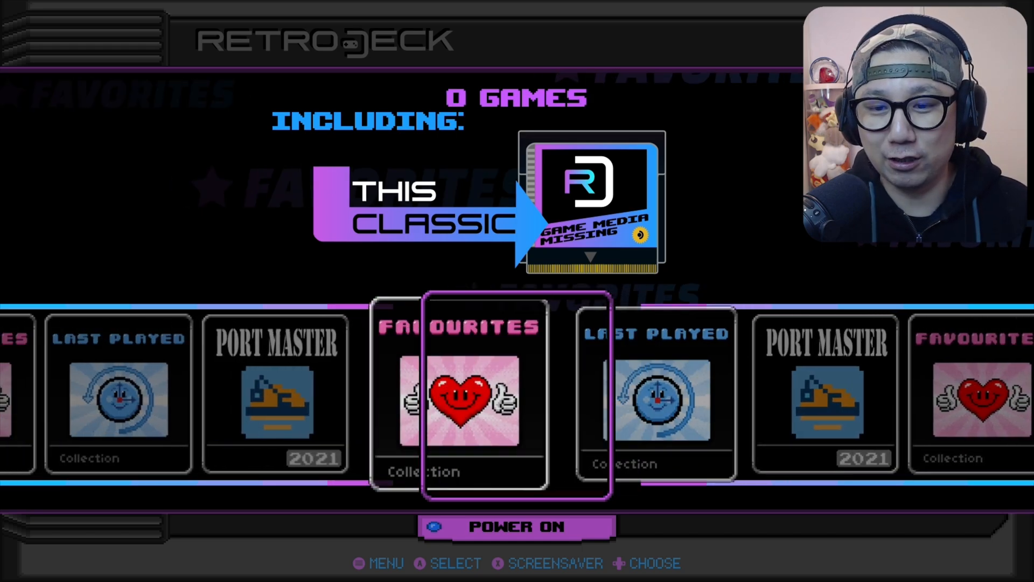
# Step: Quit RetroDECK from its Main Menu back to the desktop
pyautogui.press('Right')
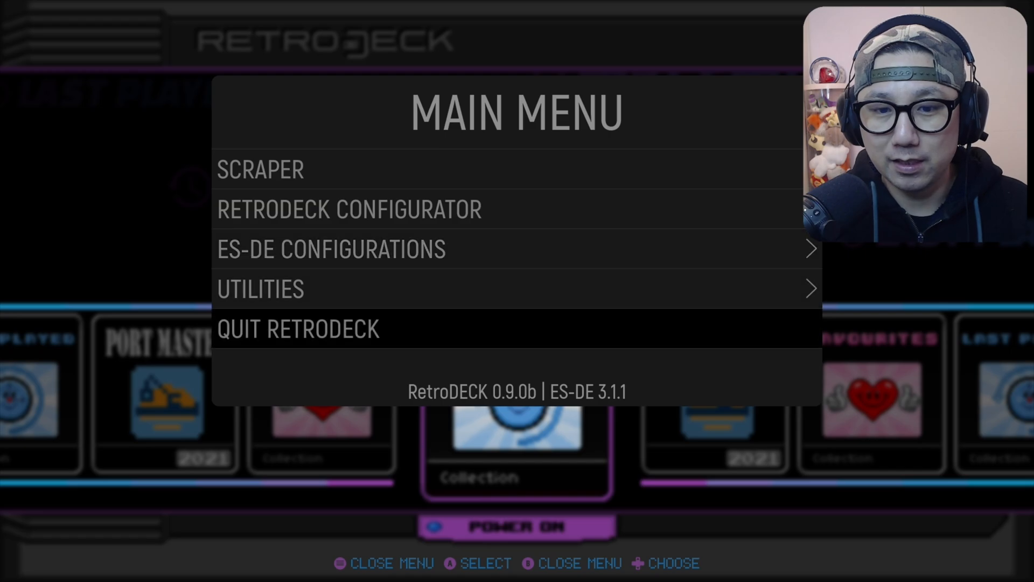
pyautogui.click(298, 330)
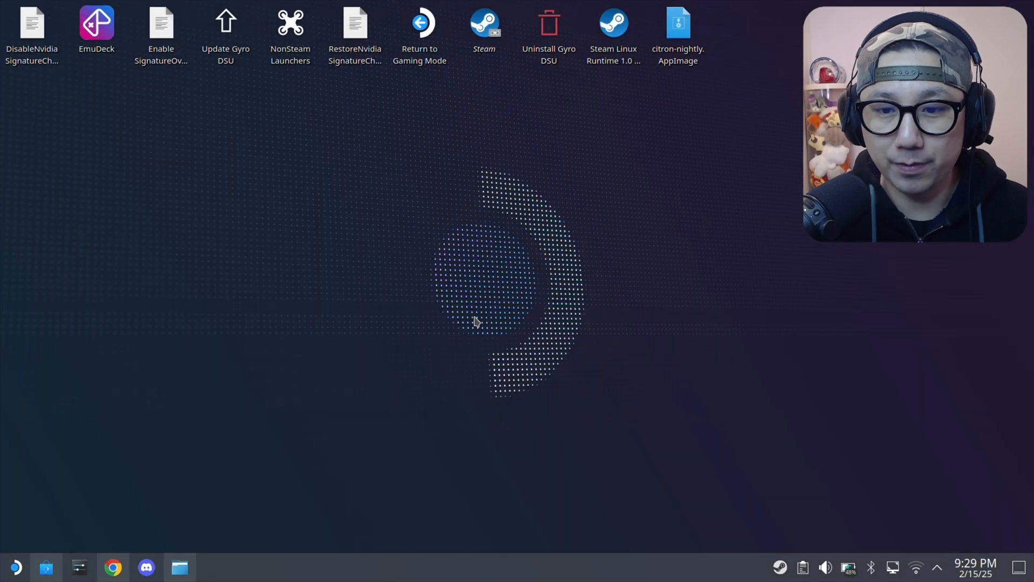
# Step: Browse Dolphin from Home into retrodeck/roms/switch
pyautogui.click(179, 567)
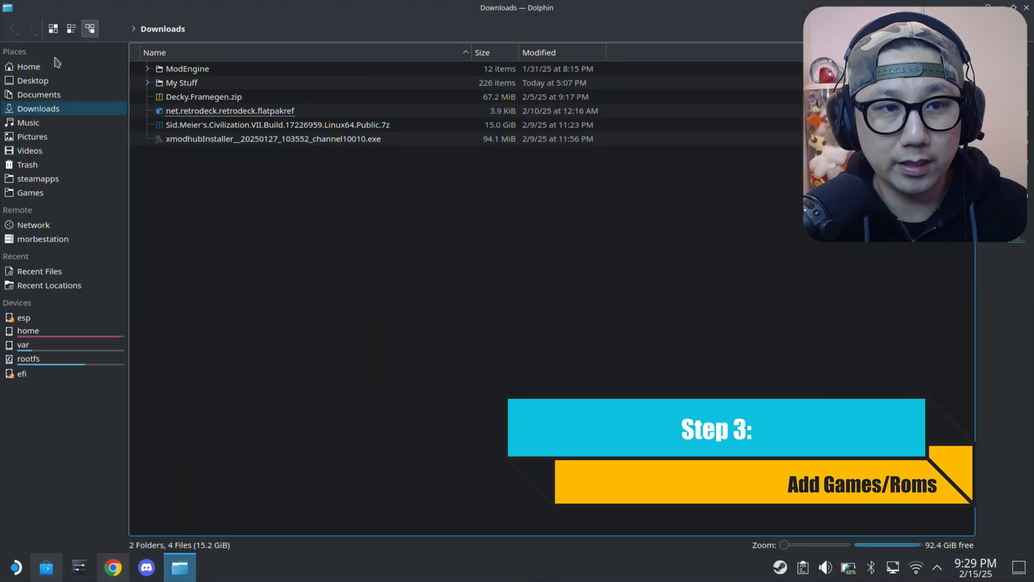
pyautogui.click(29, 66)
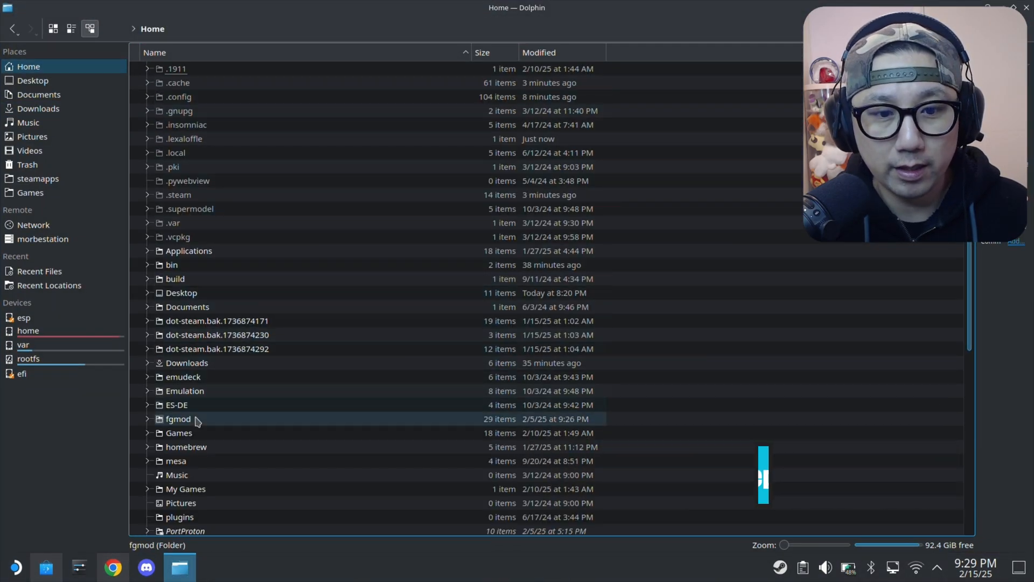
pyautogui.scroll(-3)
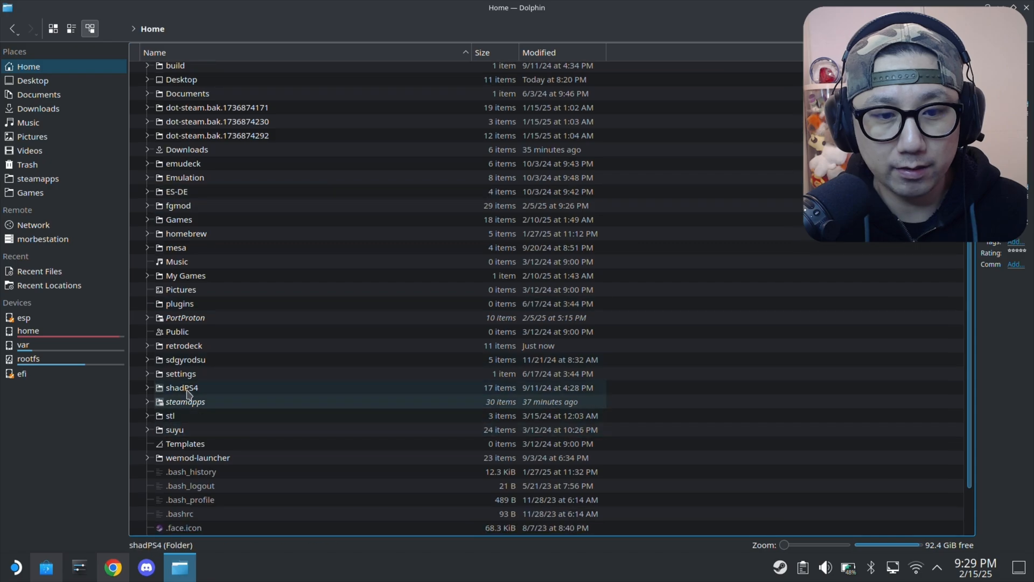
pyautogui.doubleClick(183, 345)
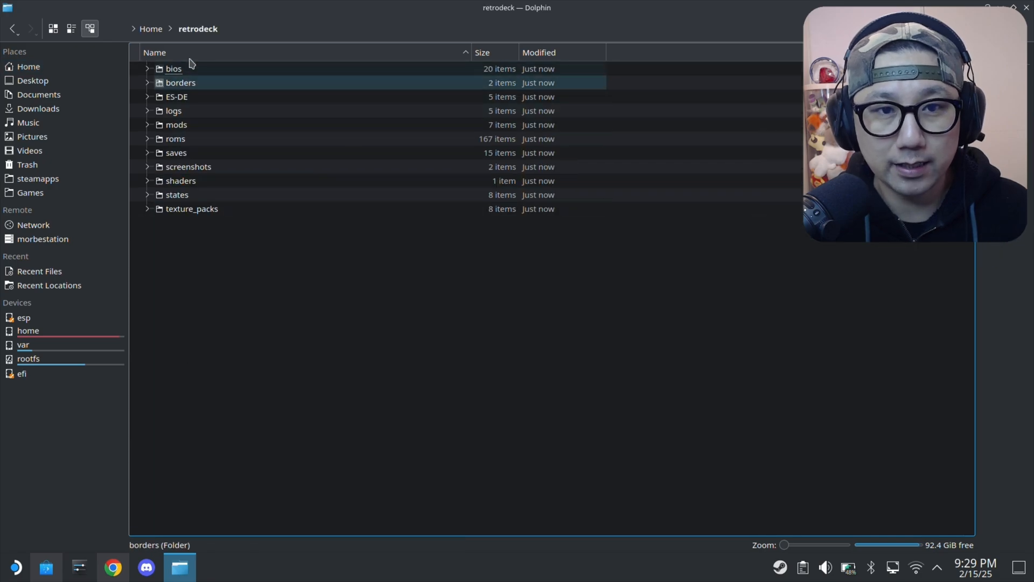
pyautogui.click(175, 138)
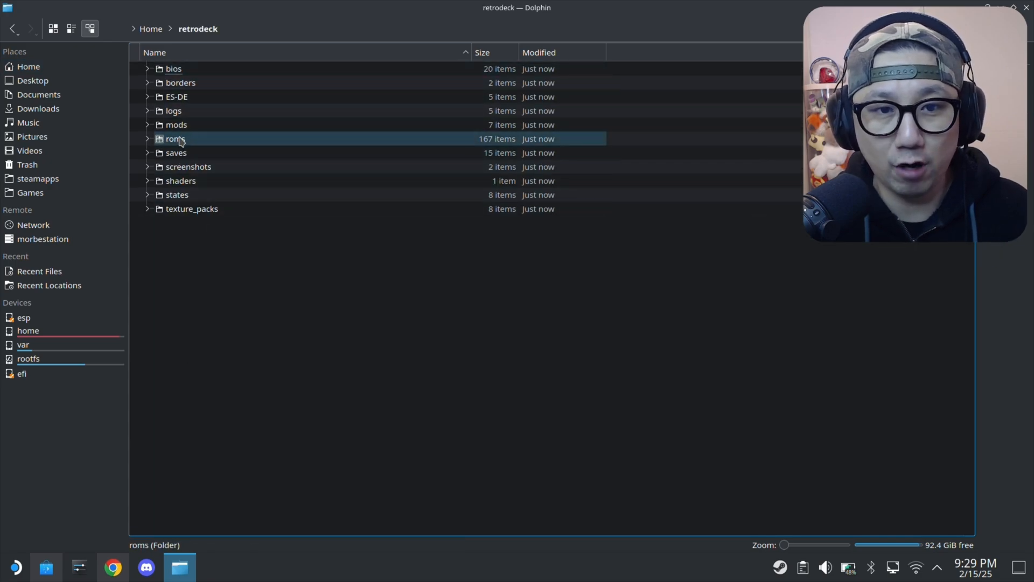
pyautogui.doubleClick(173, 138)
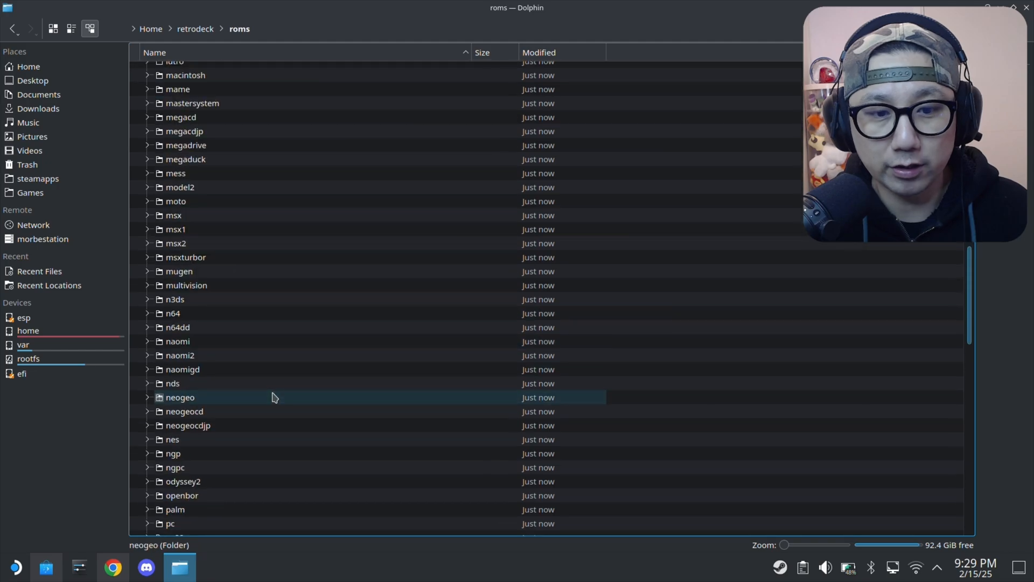
pyautogui.scroll(-3)
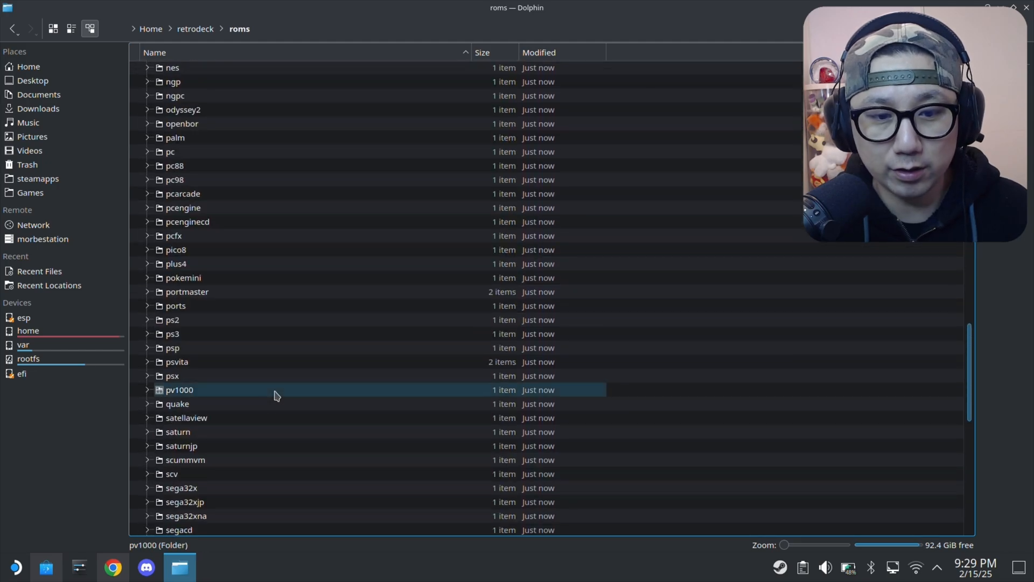
pyautogui.scroll(-3)
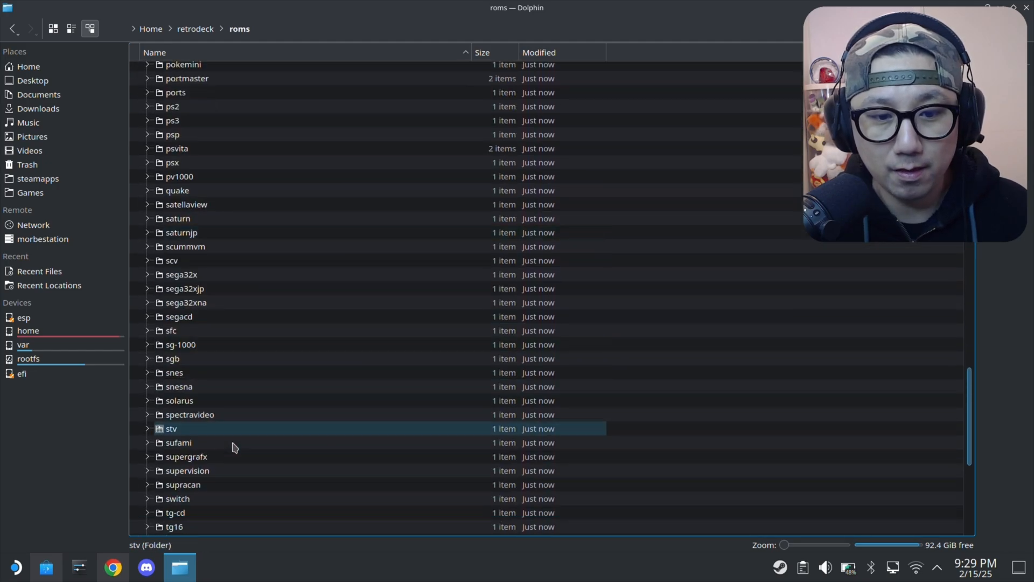
pyautogui.doubleClick(178, 498)
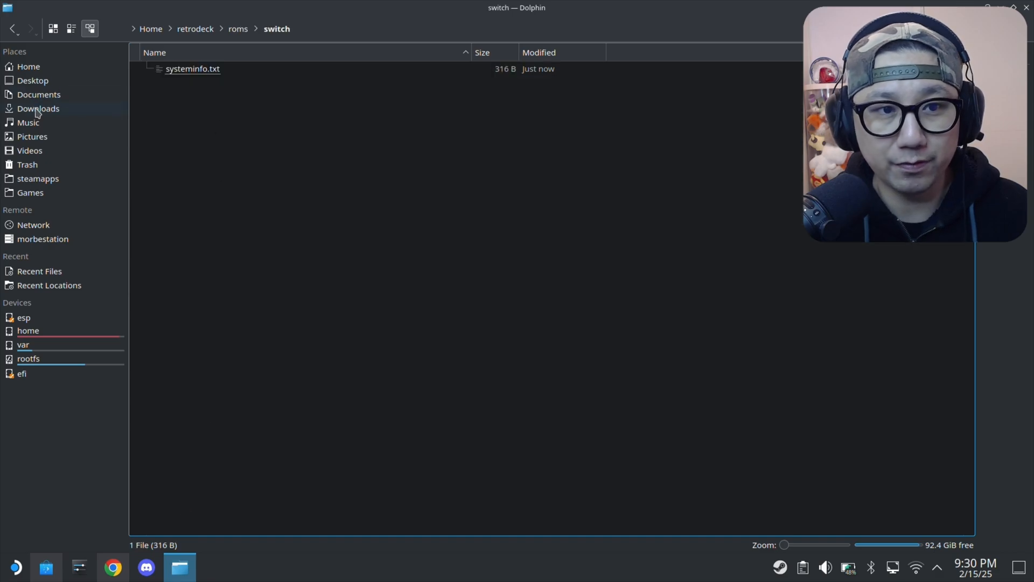
# Step: Open Downloads in a new tab and go into the Switch Emulation Files folder
pyautogui.rightClick(26, 66)
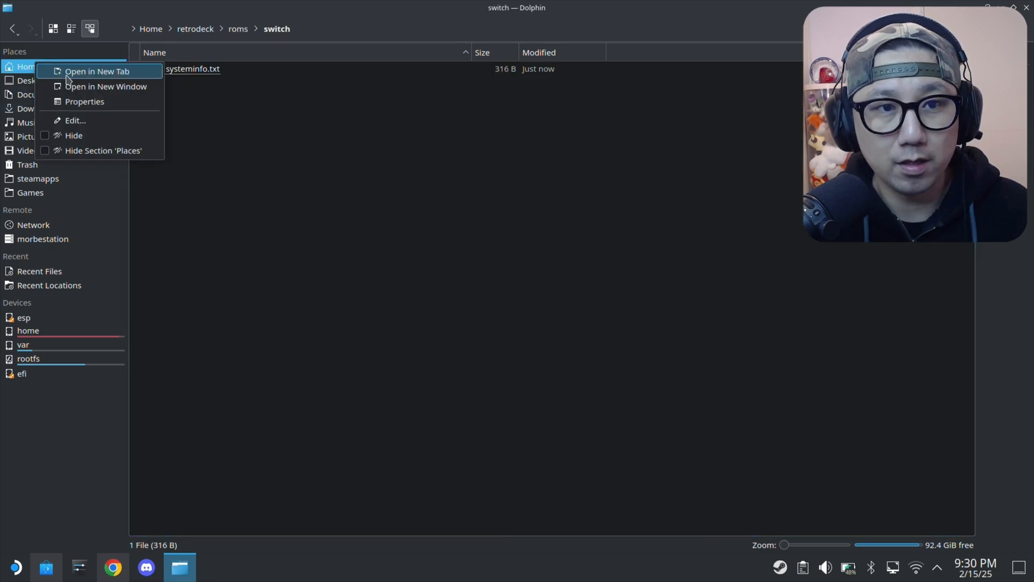
pyautogui.click(95, 71)
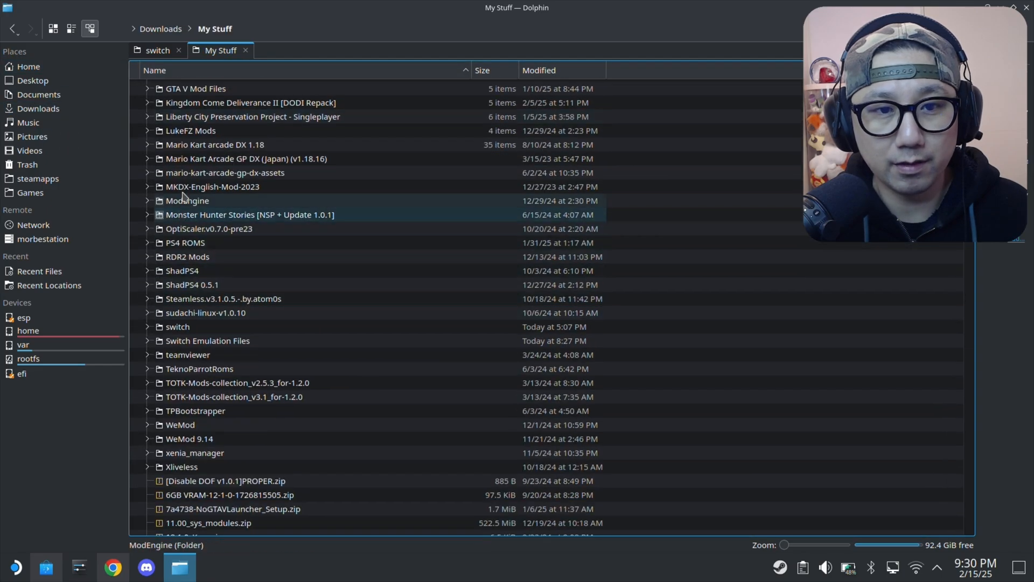
pyautogui.click(207, 340)
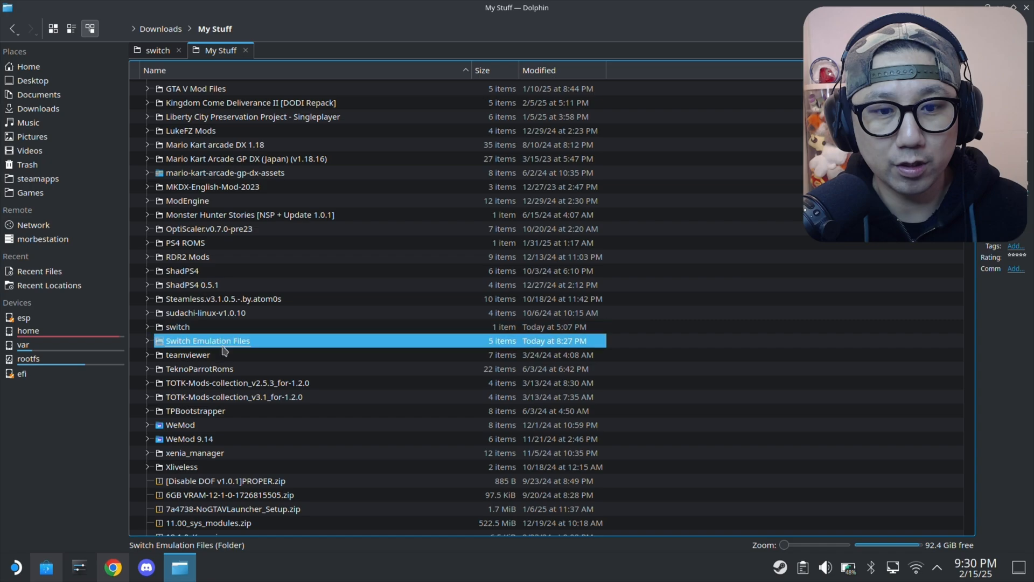
pyautogui.doubleClick(208, 341)
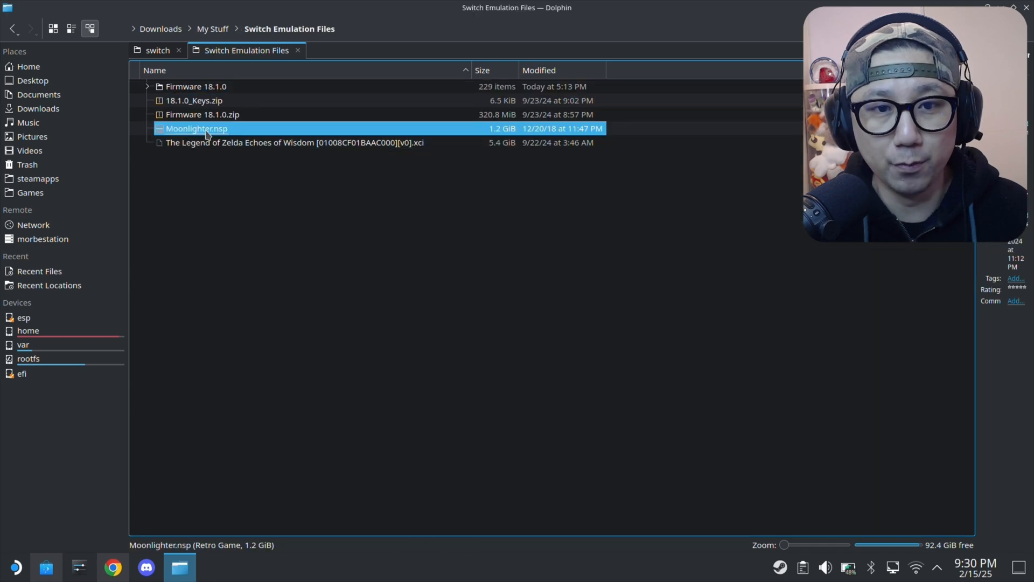
# Step: Copy Moonlighter.nsp into roms/switch and return to the retrodeck folder
pyautogui.rightClick(204, 128)
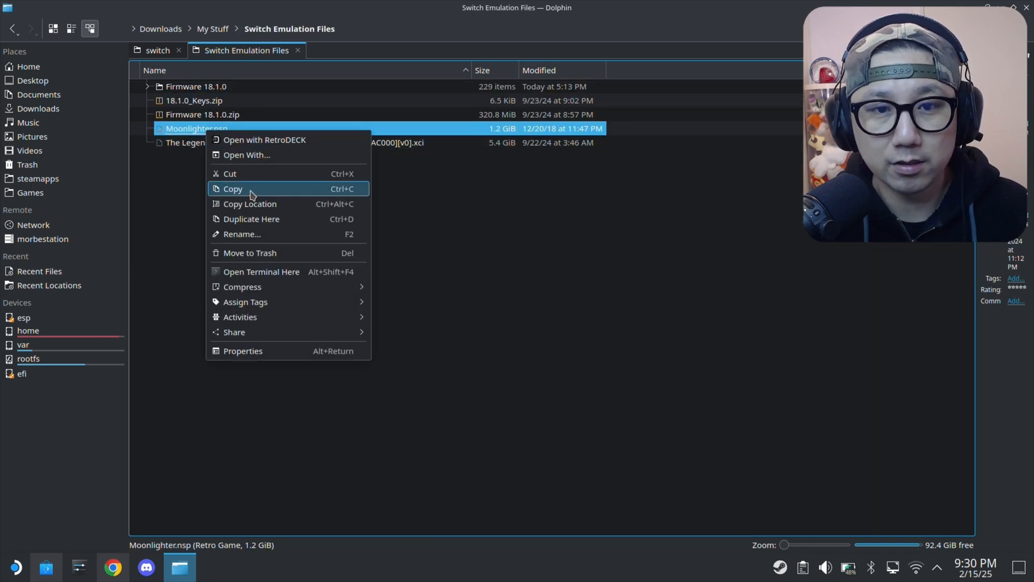
pyautogui.click(155, 49)
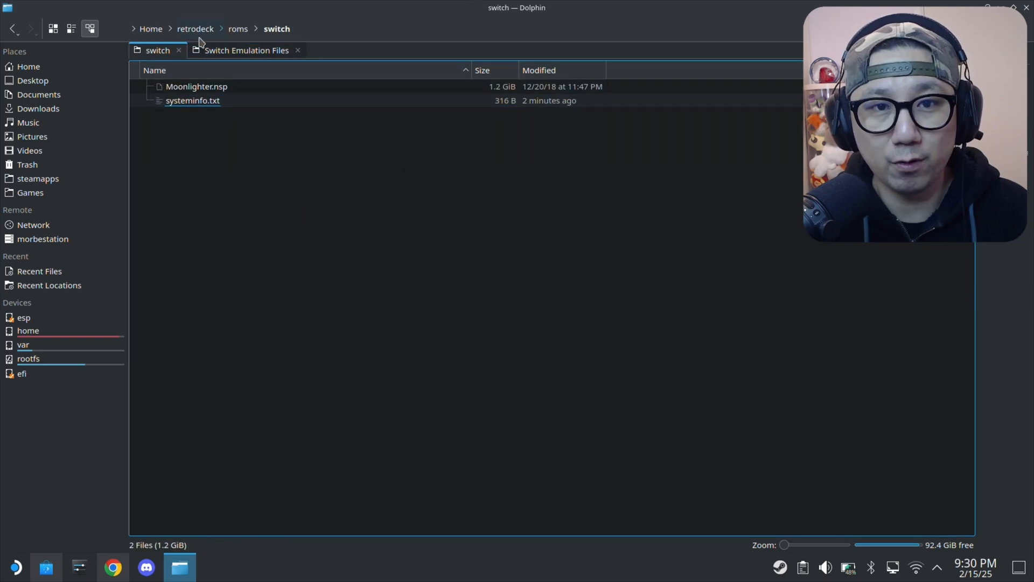
pyautogui.click(195, 28)
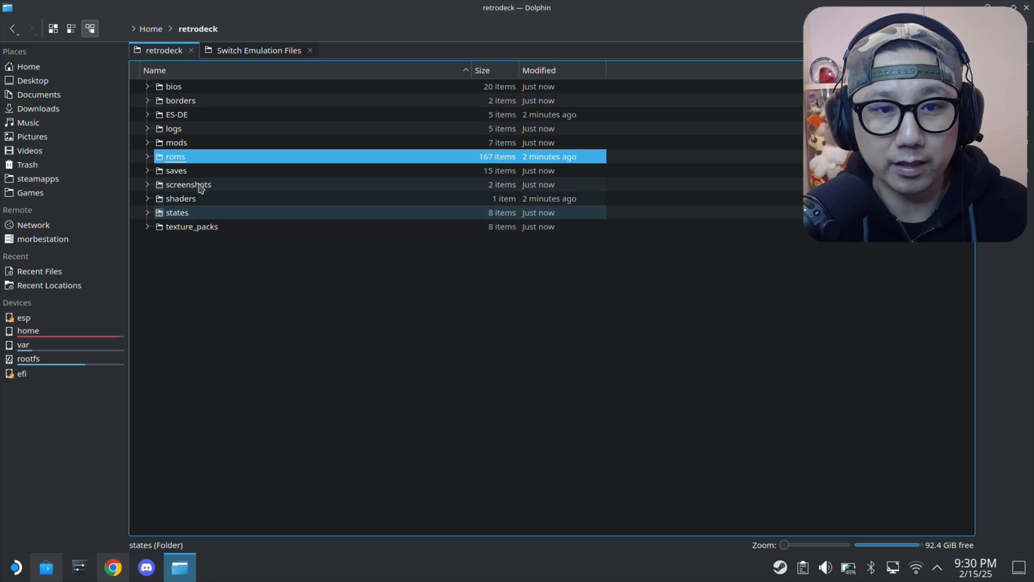
# Step: Navigate bios/switch/firmware and open Install-firmware-through-Ryujinx.txt in Kate
pyautogui.doubleClick(175, 86)
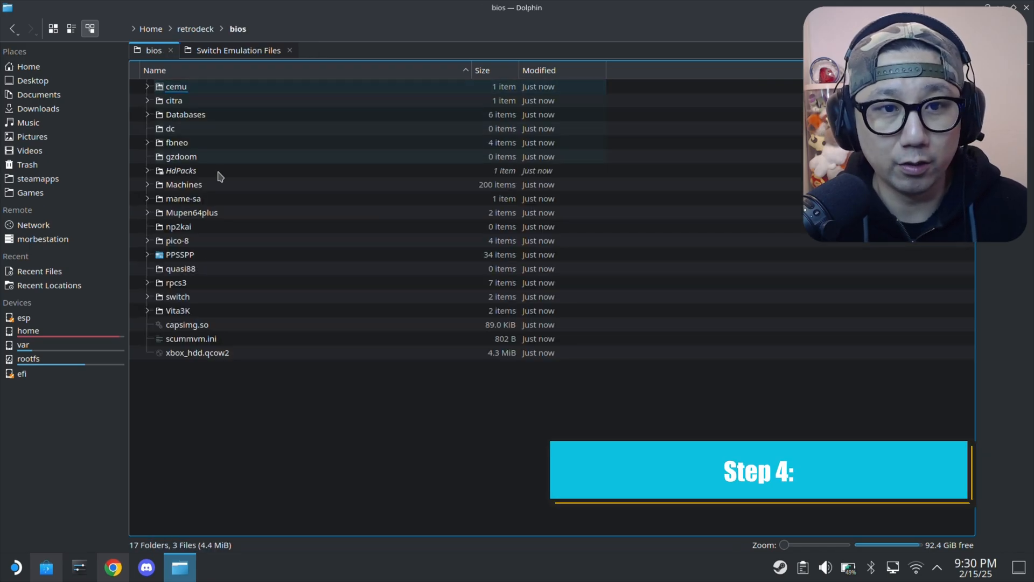
pyautogui.click(176, 310)
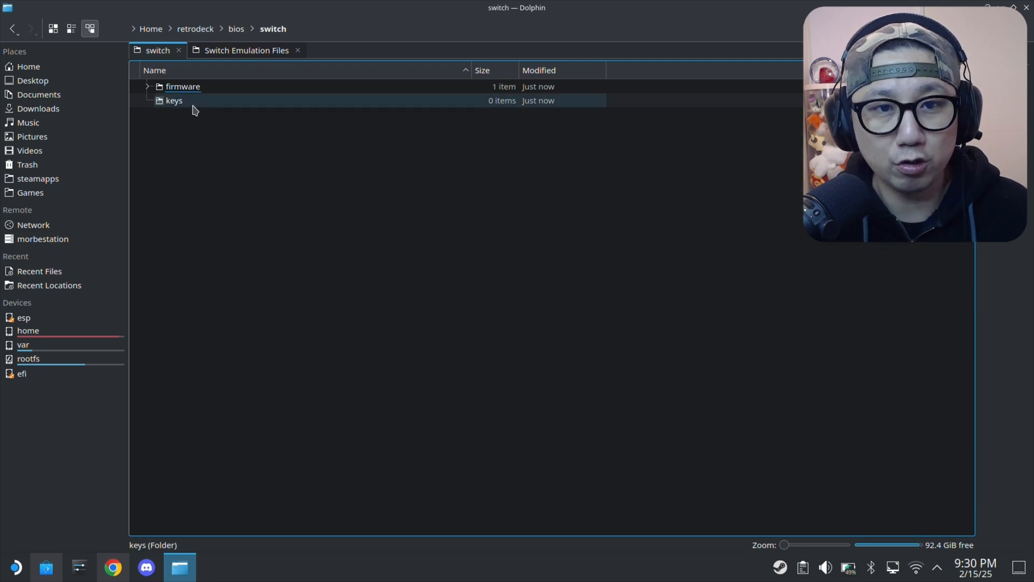
pyautogui.doubleClick(182, 87)
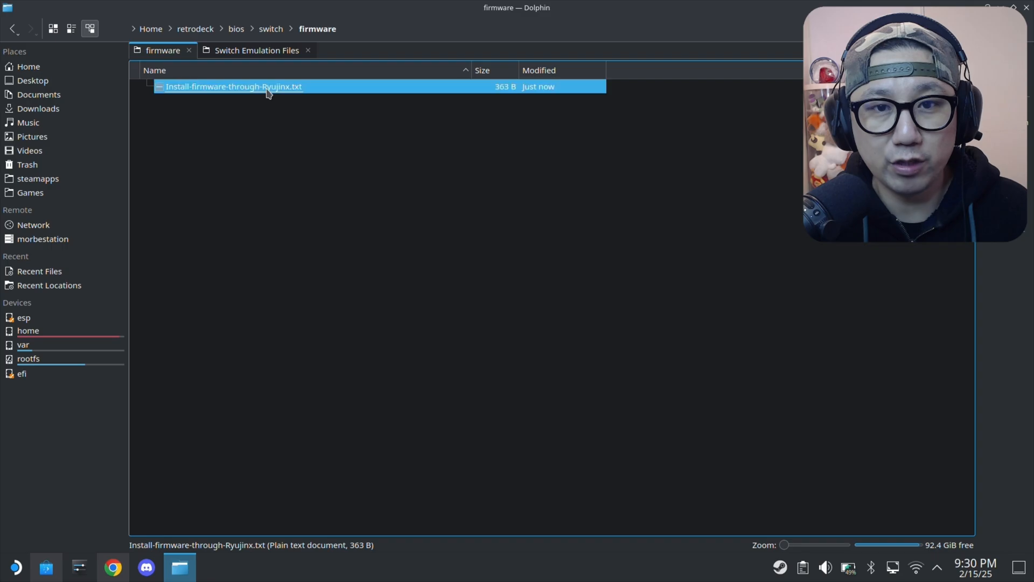
pyautogui.doubleClick(233, 87)
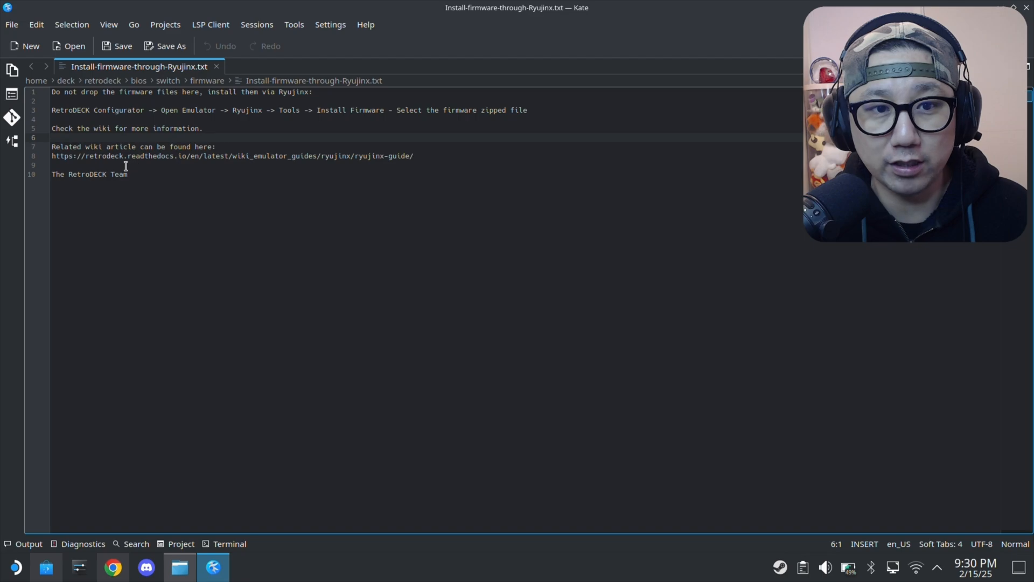
# Step: Highlight the 'Configurator -> Open Emulator' instruction, then close the note in Kate
pyautogui.moveTo(93, 110); pyautogui.dragTo(224, 110)
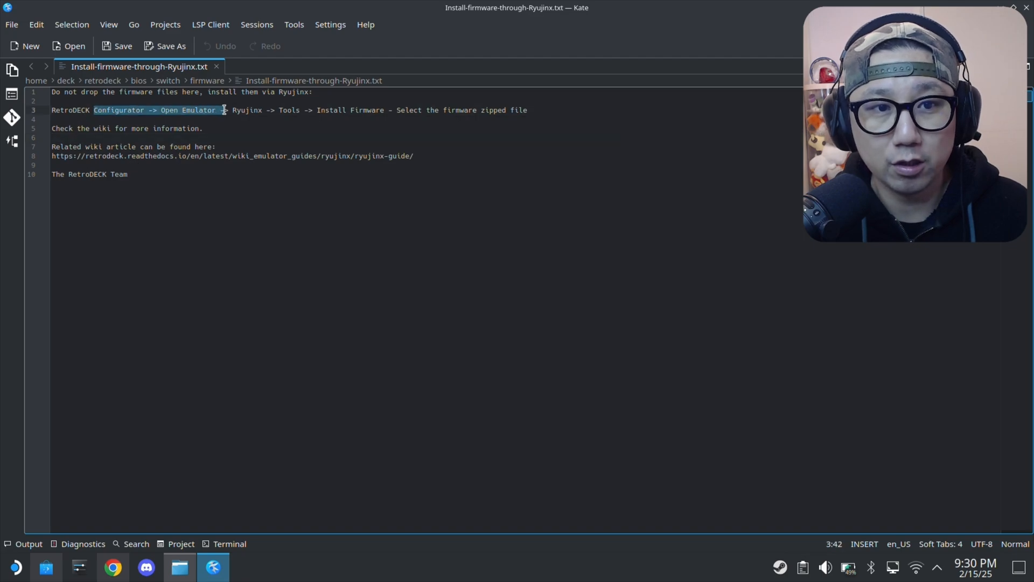
pyautogui.click(181, 109)
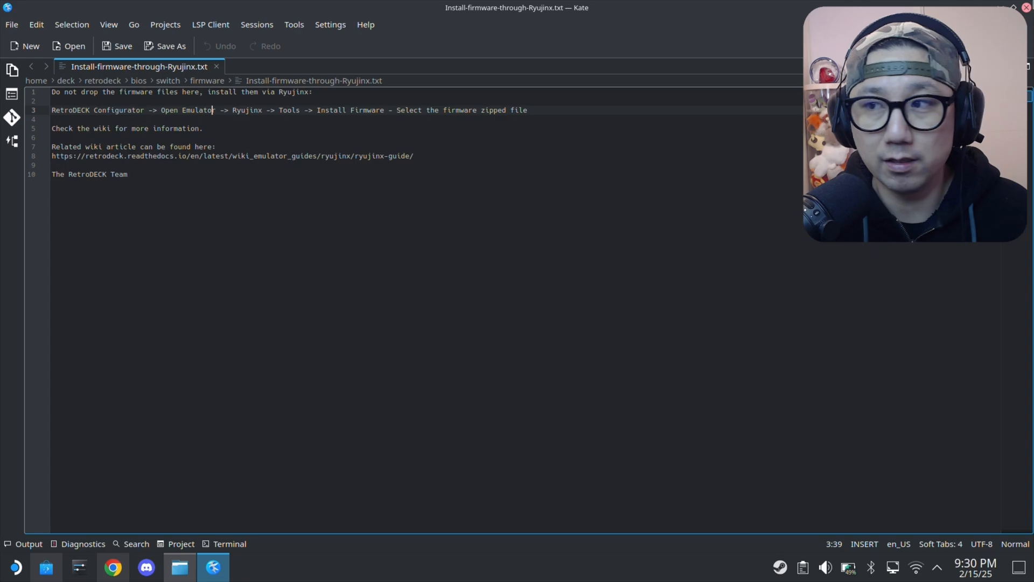
pyautogui.click(180, 566)
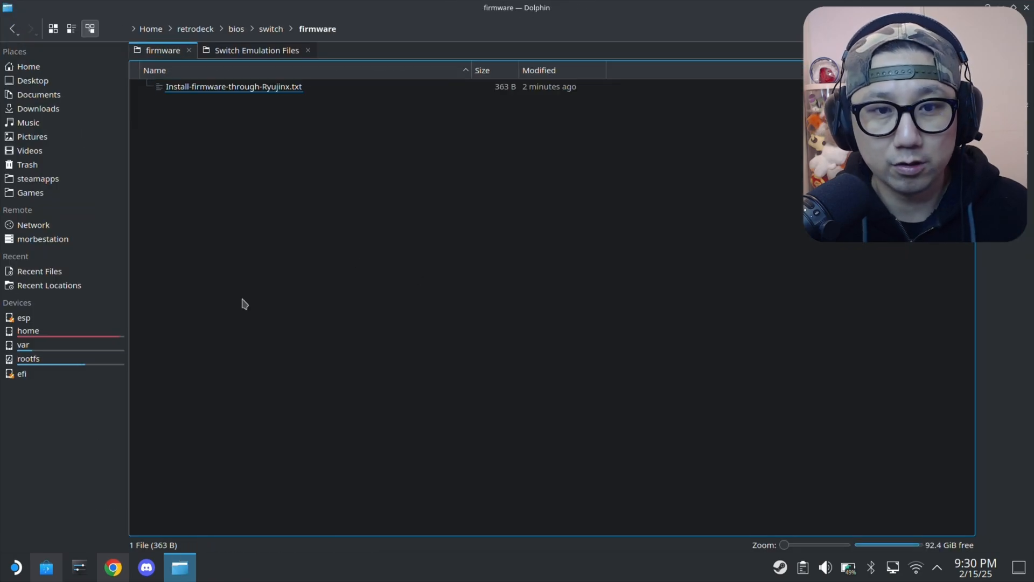
# Step: Find RetroDECK Configurator under All Applications and launch it
pyautogui.click(9, 565)
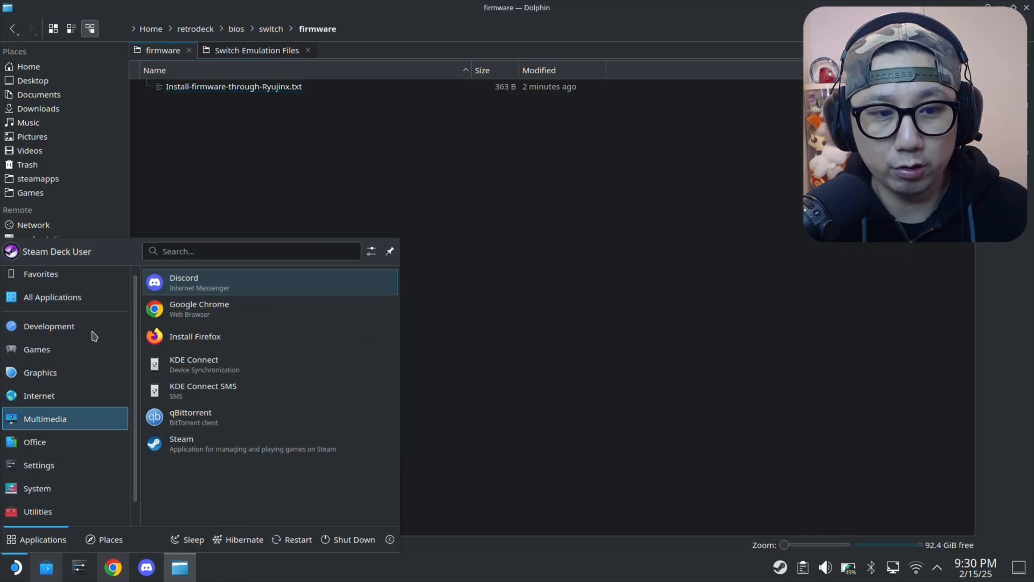
pyautogui.click(52, 298)
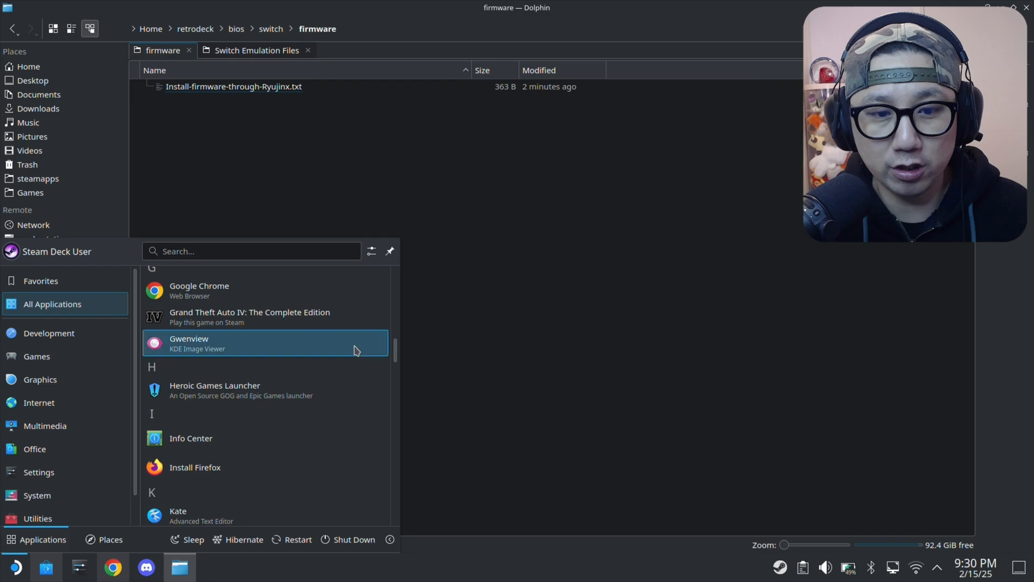
pyautogui.scroll(-3)
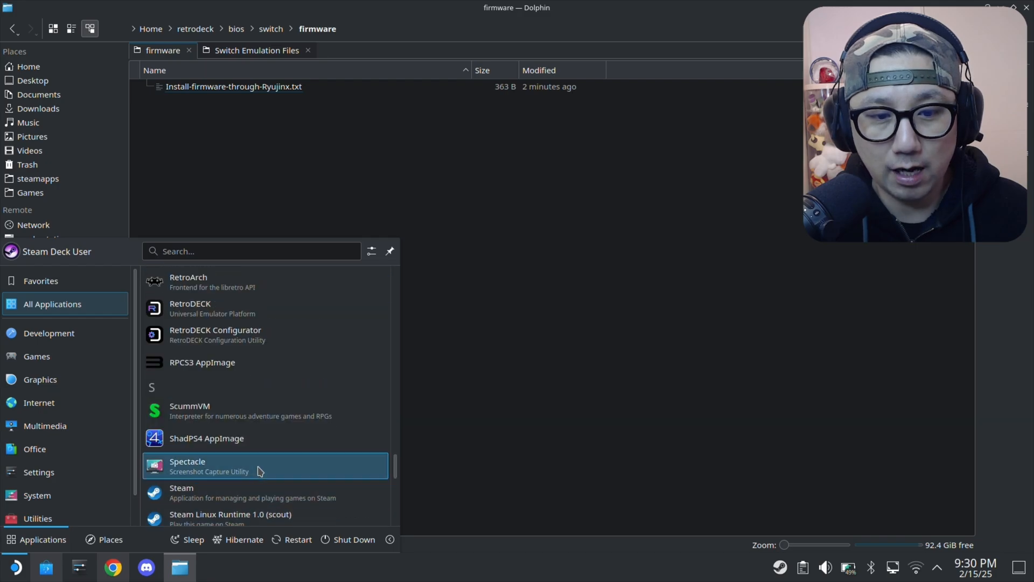
pyautogui.rightClick(189, 339)
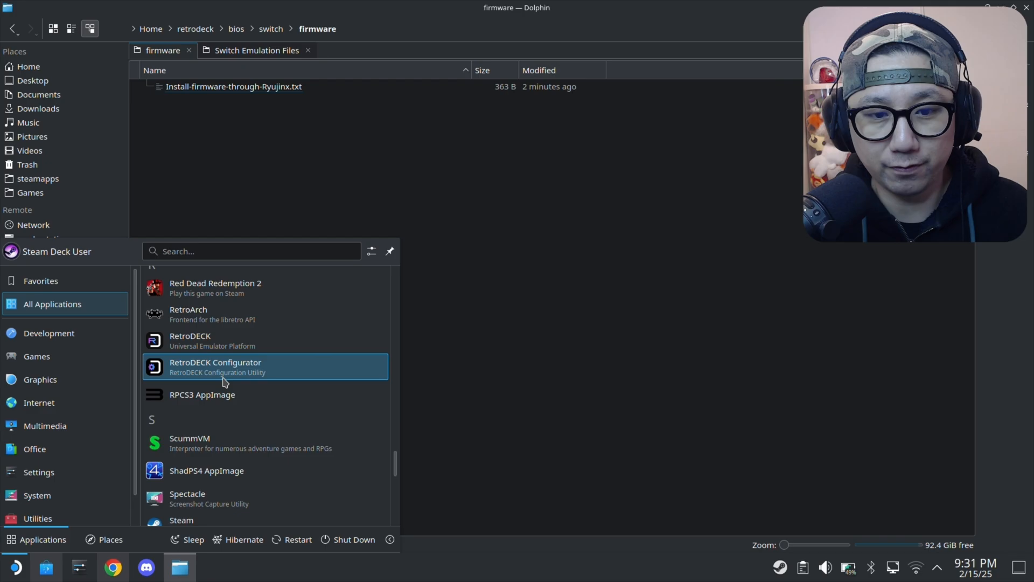
pyautogui.click(41, 280)
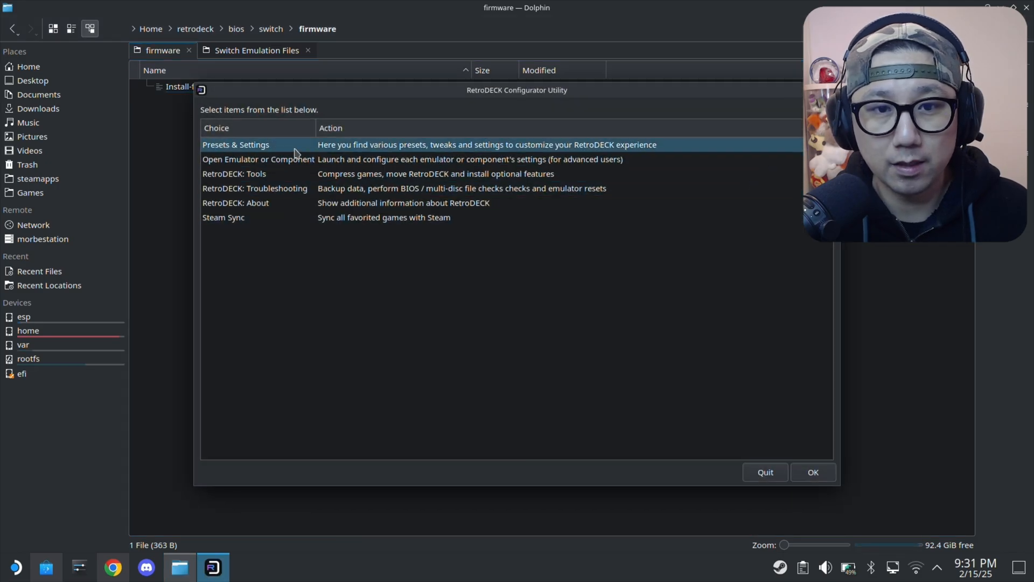
# Step: Use Open Emulator or Component, accept the Power User Warning, and start Ryujinx
pyautogui.click(257, 160)
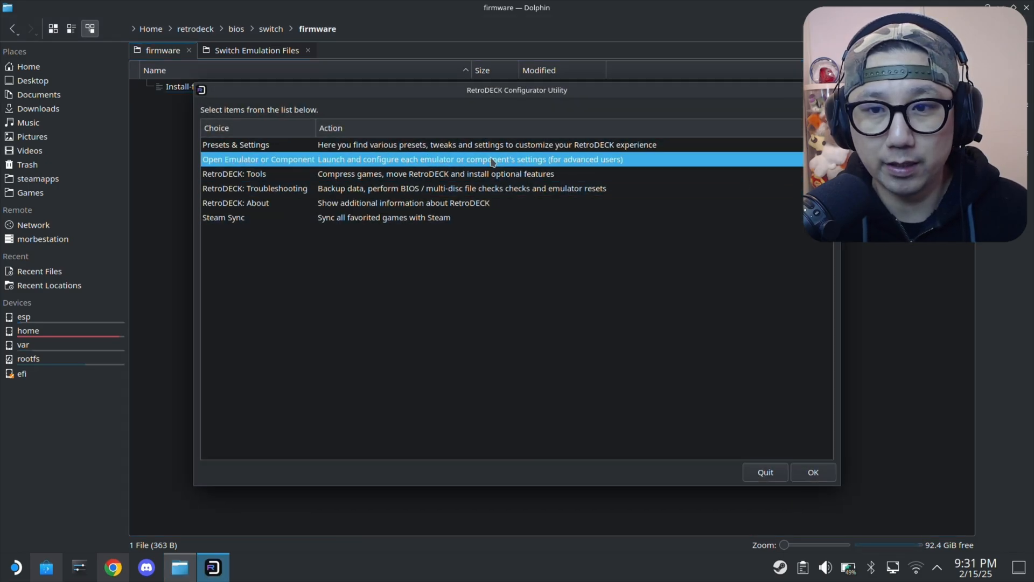
pyautogui.click(812, 472)
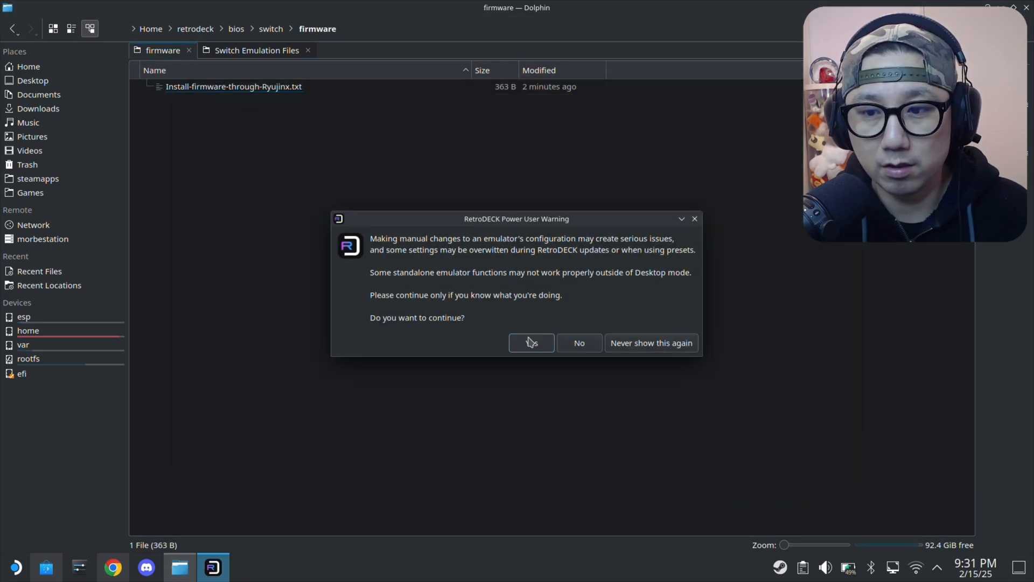
pyautogui.click(531, 343)
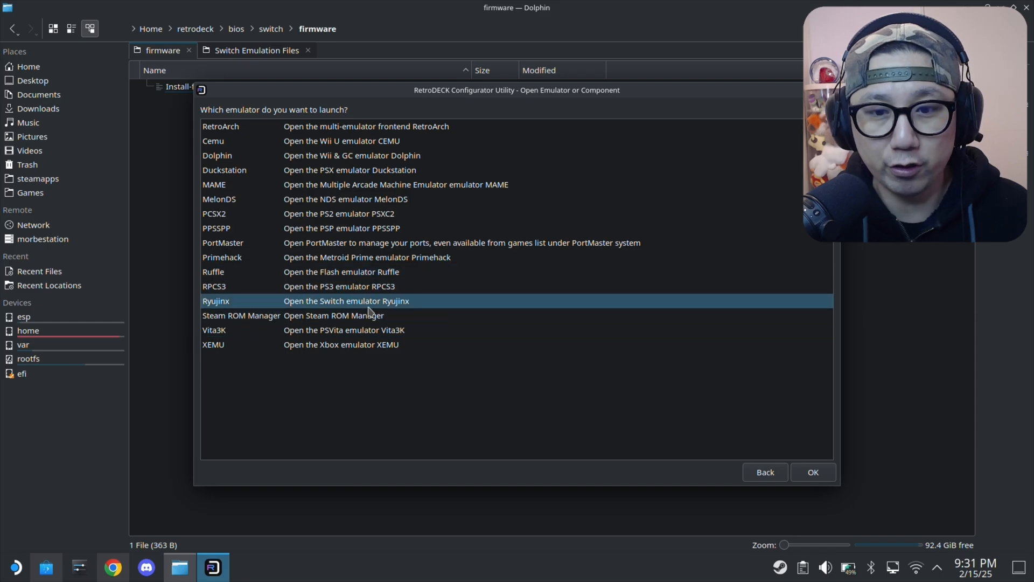
pyautogui.click(812, 471)
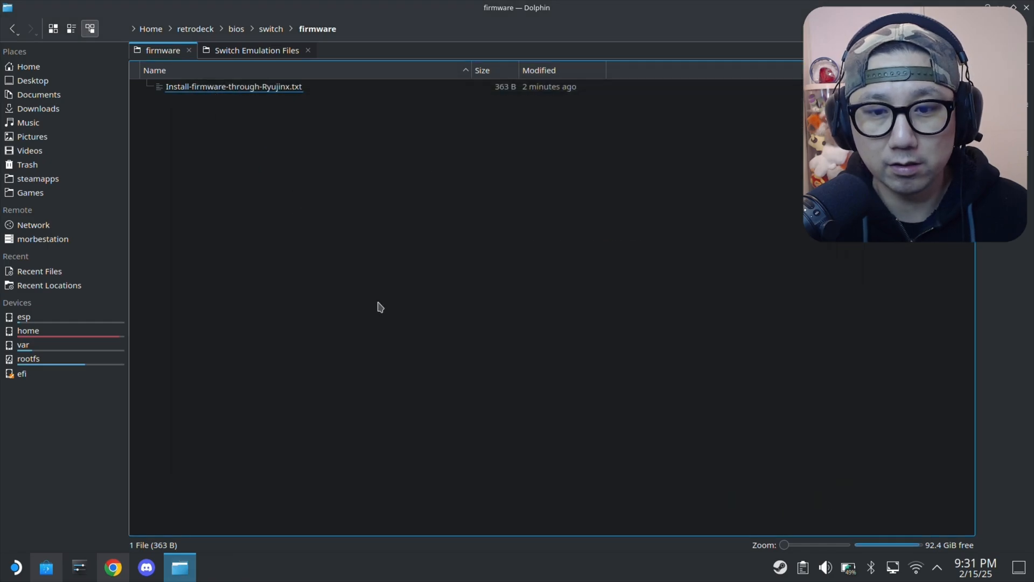
pyautogui.moveTo(478, 166)
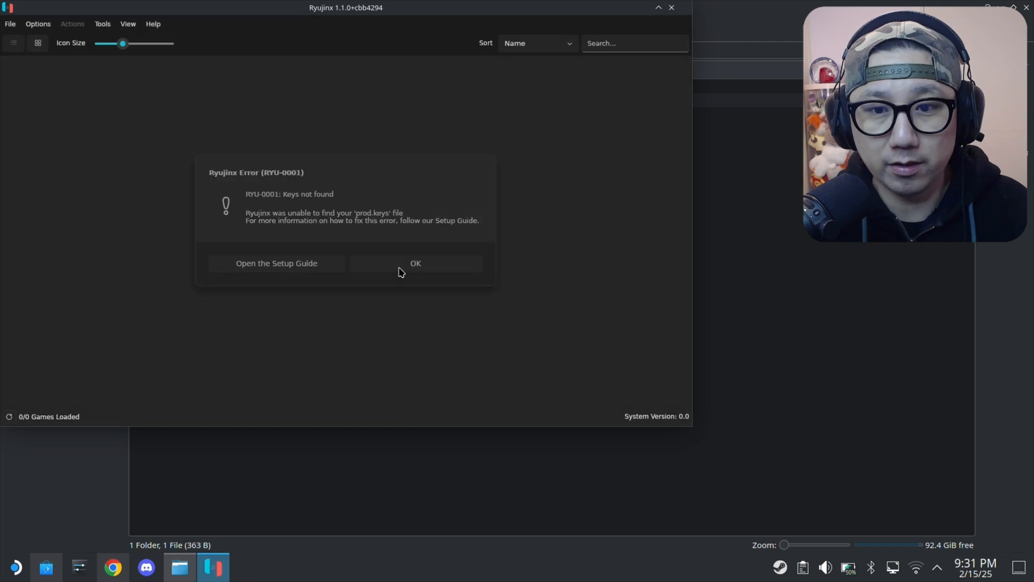
# Step: Dismiss the prod.keys error and point a firmware-from-directory install at Downloads/Switch Emulation Files
pyautogui.click(101, 24)
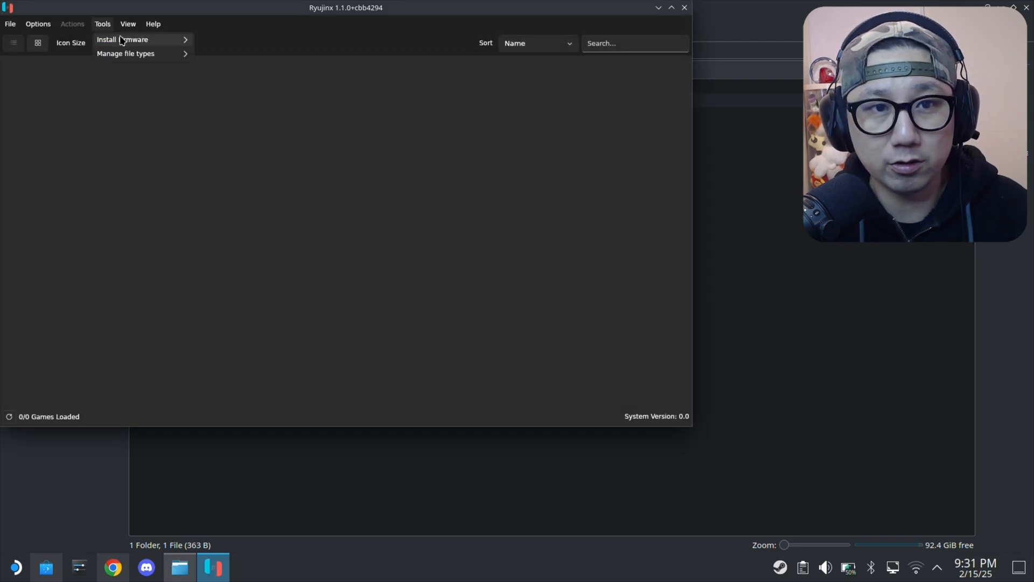
pyautogui.moveTo(124, 38)
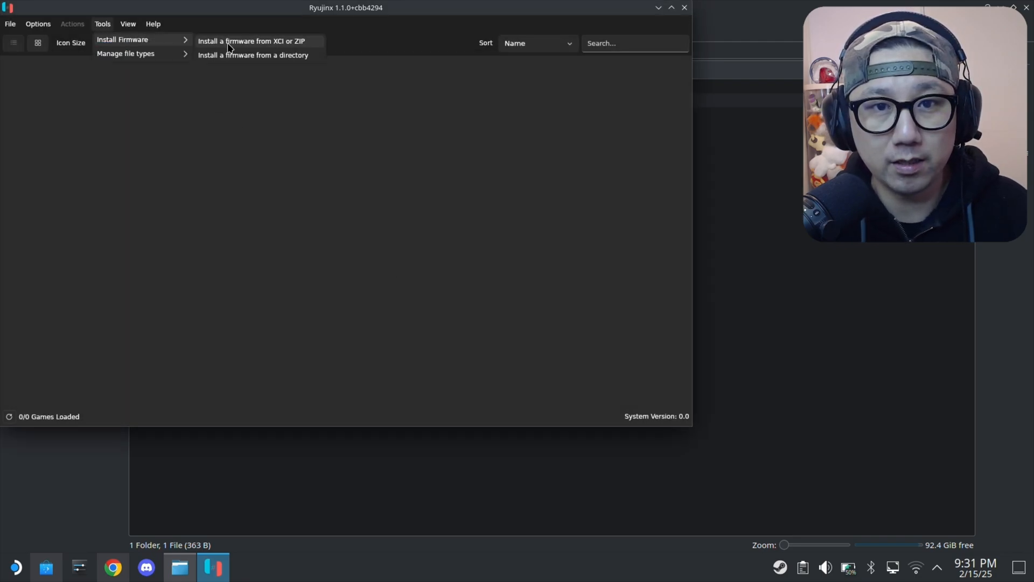
pyautogui.click(252, 55)
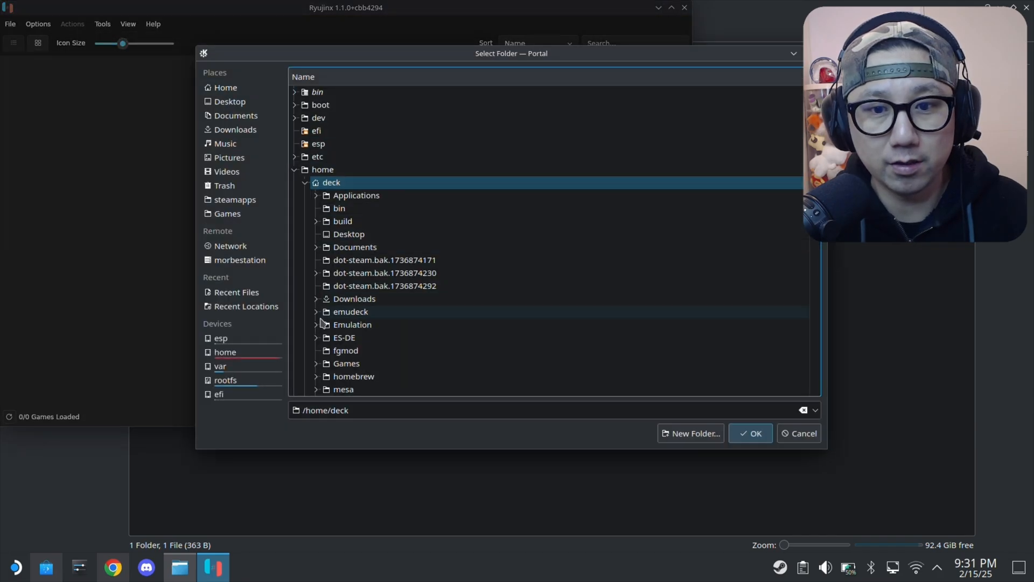
pyautogui.click(315, 299)
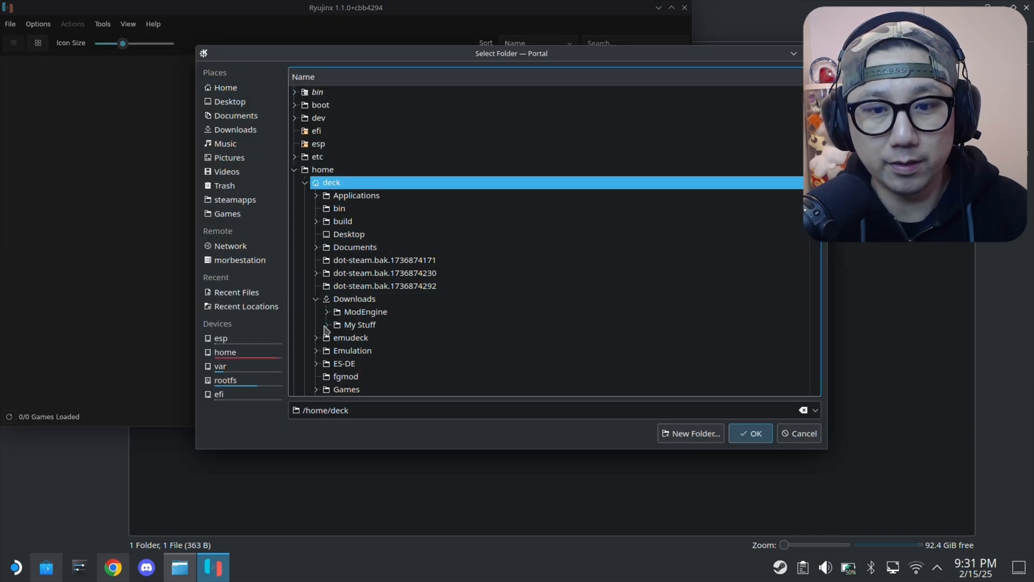
pyautogui.scroll(-3)
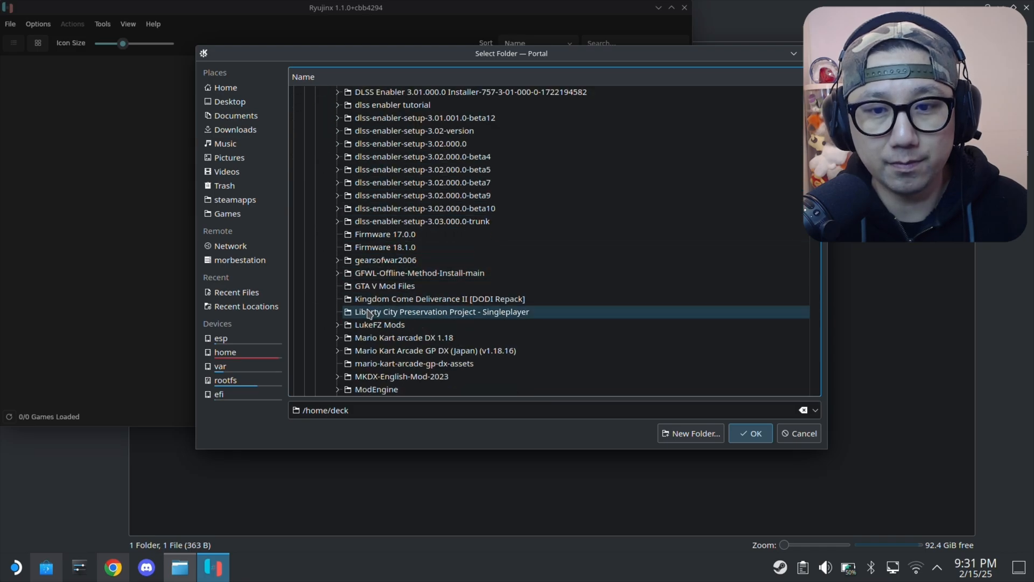
pyautogui.scroll(-3)
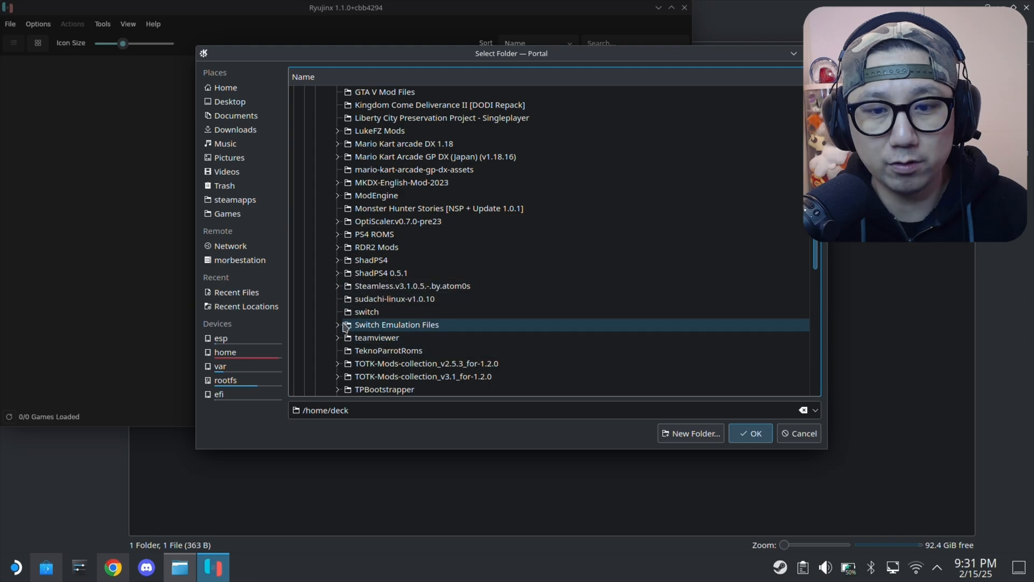
pyautogui.click(338, 324)
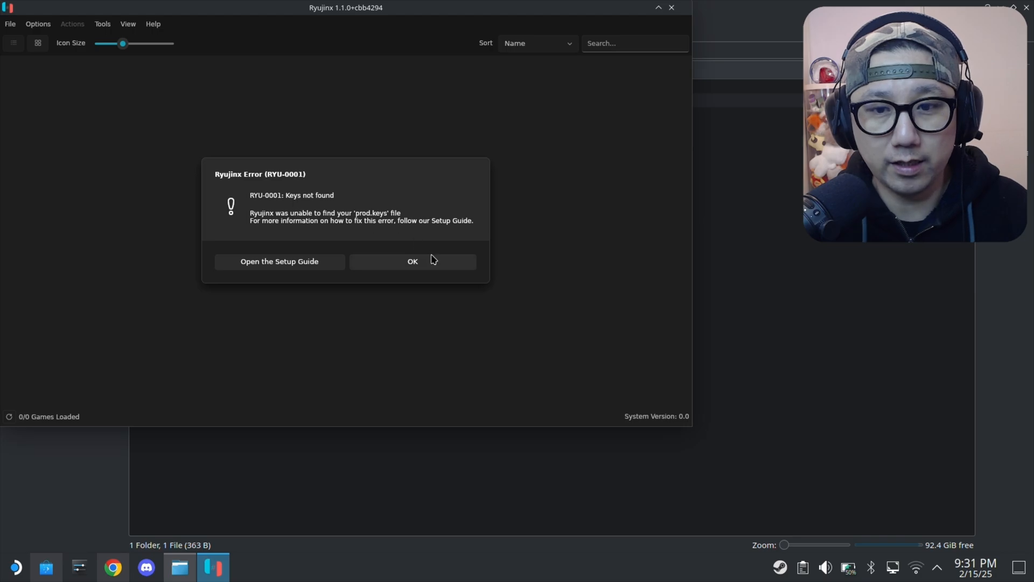
# Step: Extract prod.keys and title.keys from 18.1.0_Keys.zip into bios/switch/keys
pyautogui.click(413, 261)
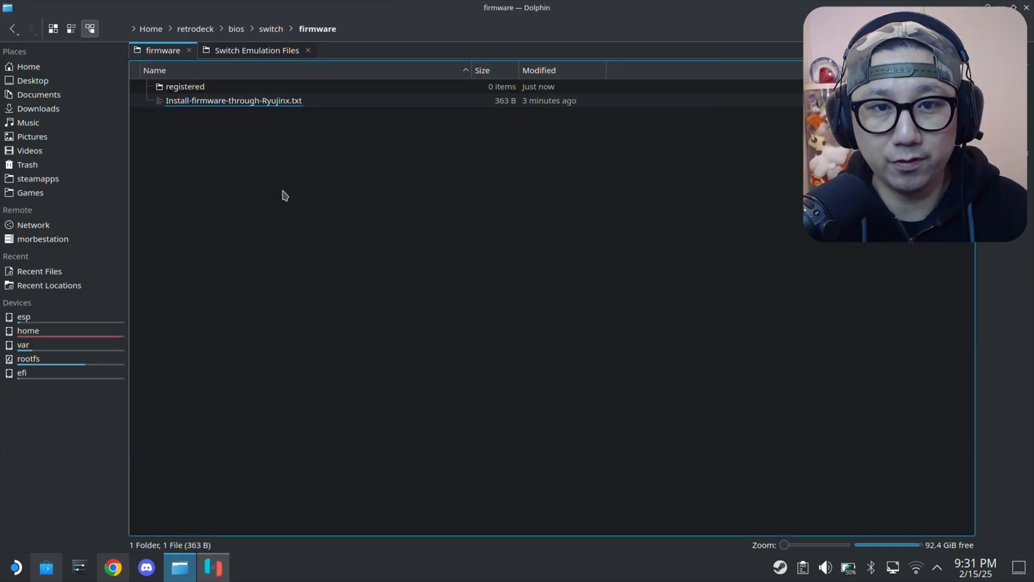
pyautogui.click(270, 28)
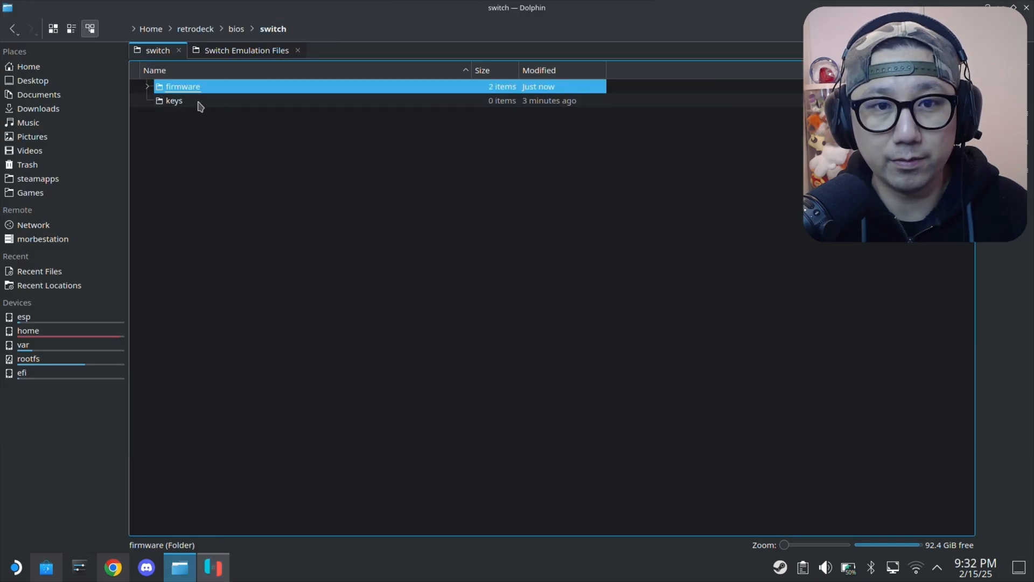
pyautogui.doubleClick(174, 101)
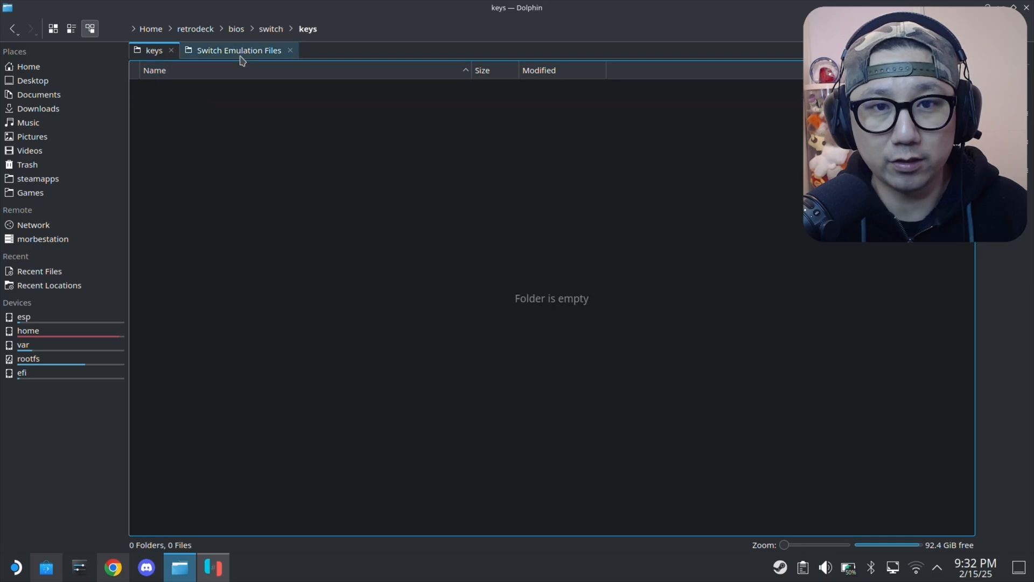
pyautogui.click(238, 49)
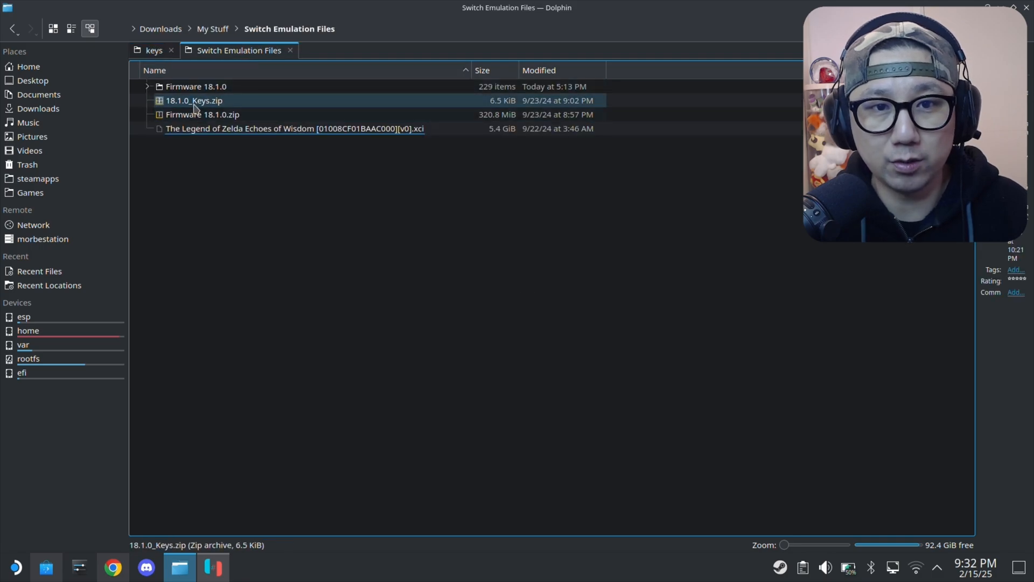
pyautogui.doubleClick(194, 101)
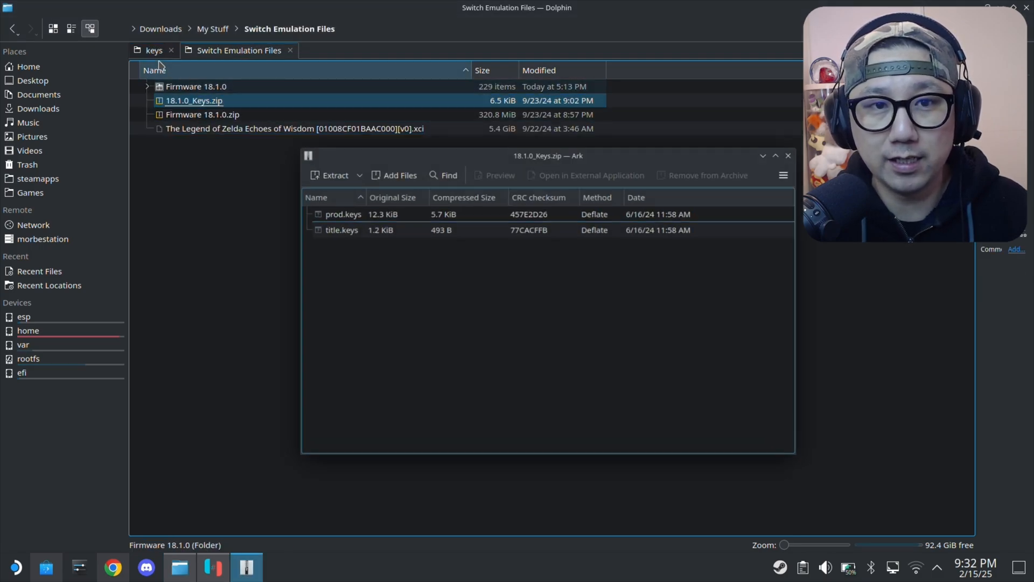
pyautogui.click(153, 50)
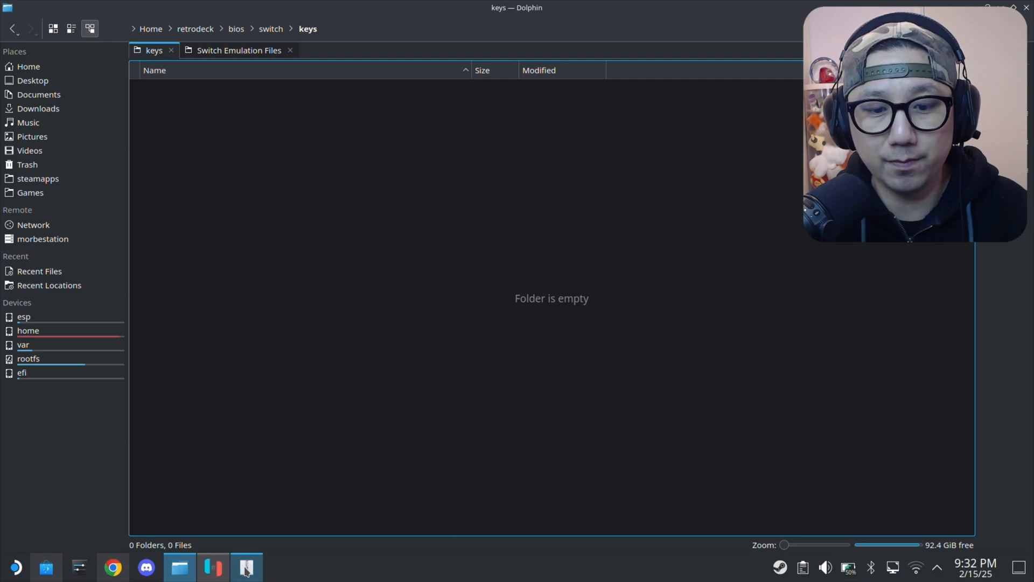
pyautogui.click(246, 567)
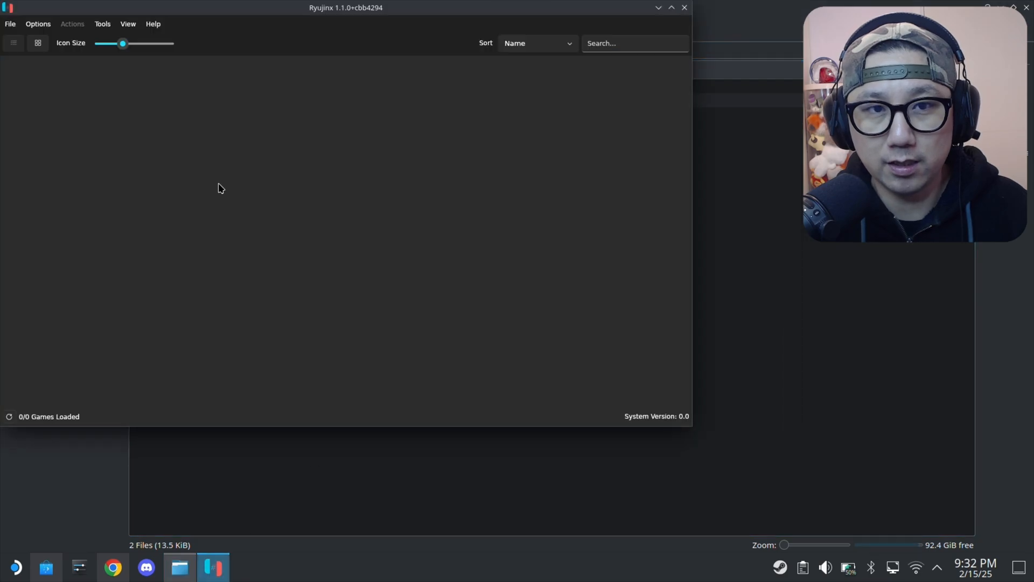
# Step: Install firmware from Downloads/My Stuff/Switch Emulation Files/Firmware 18.1.0 and confirm version 18.1.0
pyautogui.click(102, 23)
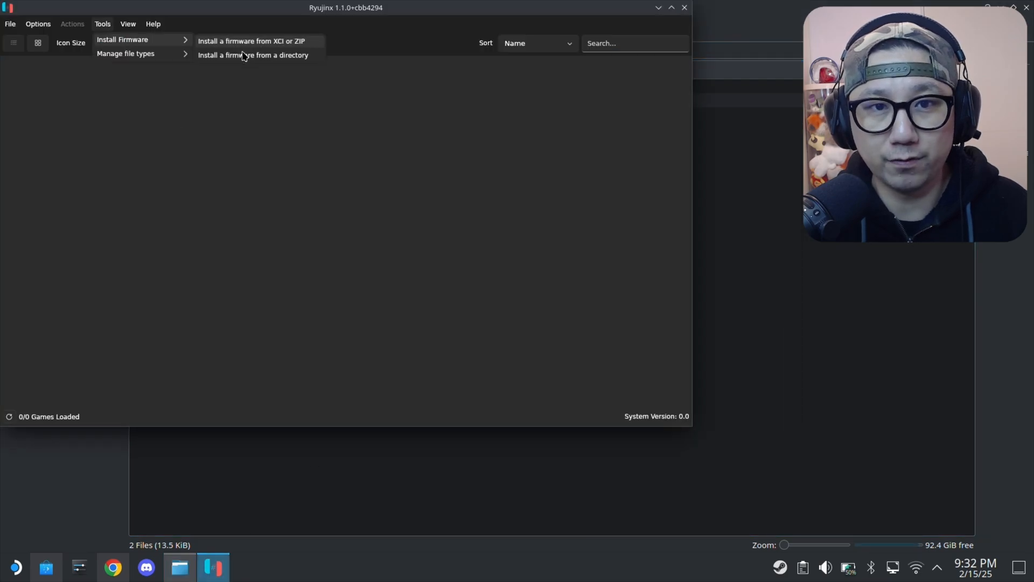
pyautogui.click(252, 55)
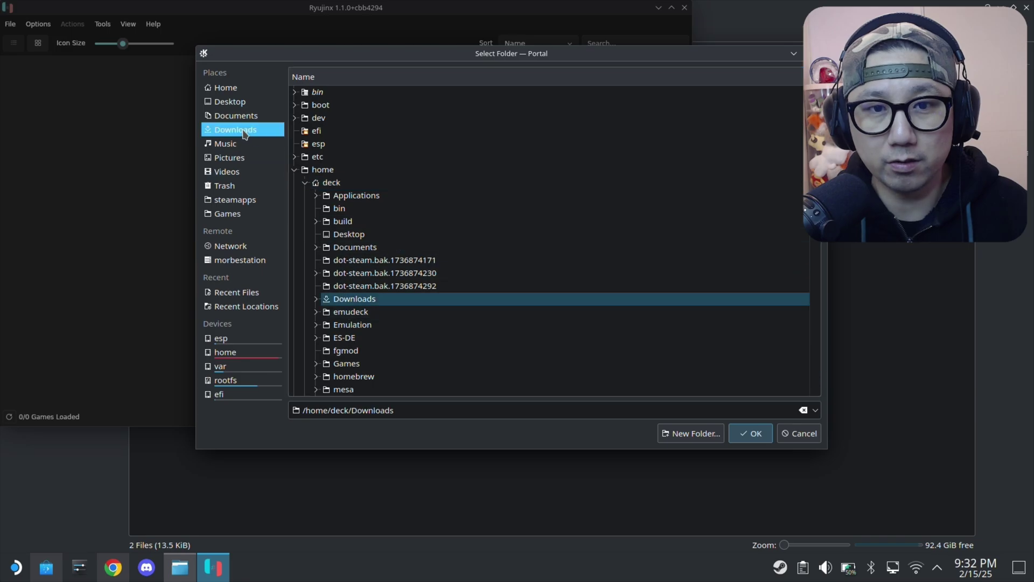
pyautogui.click(316, 299)
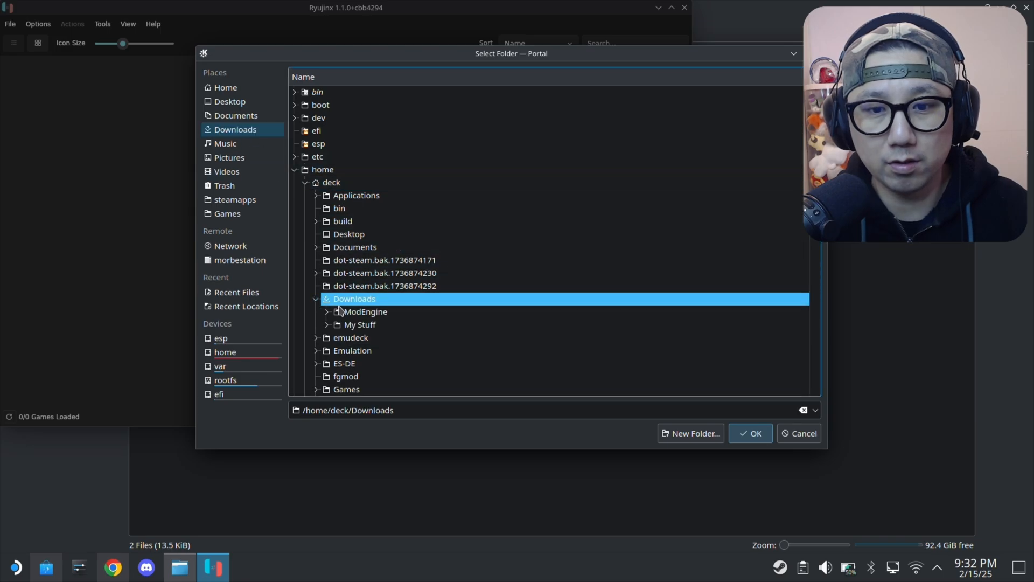
pyautogui.scroll(-3)
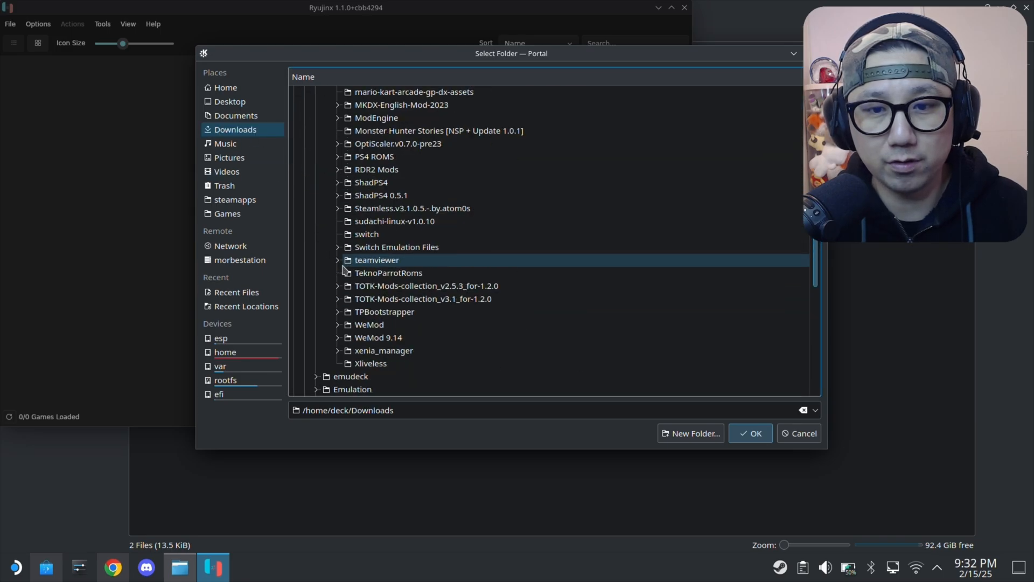
pyautogui.click(338, 247)
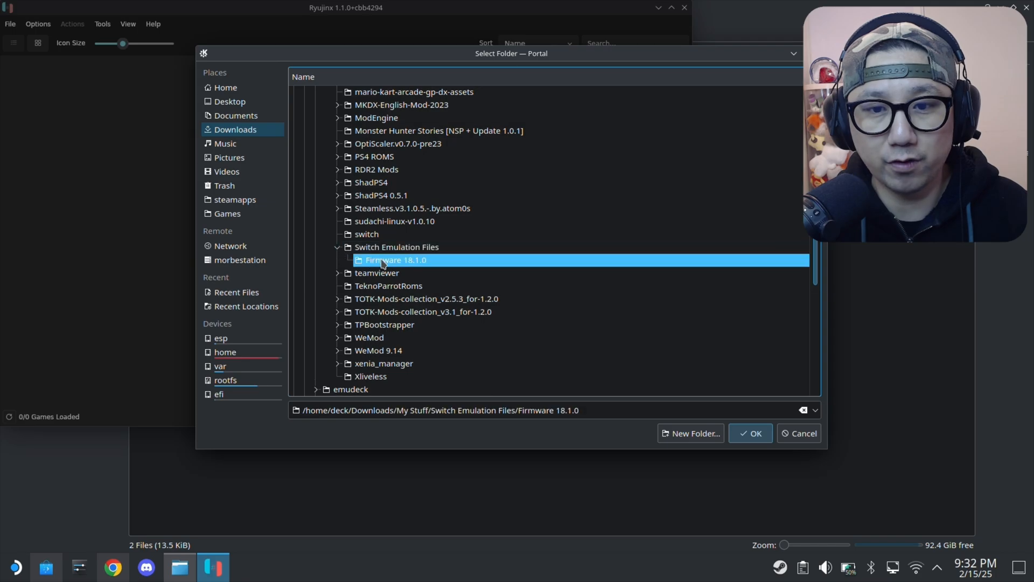
pyautogui.click(749, 433)
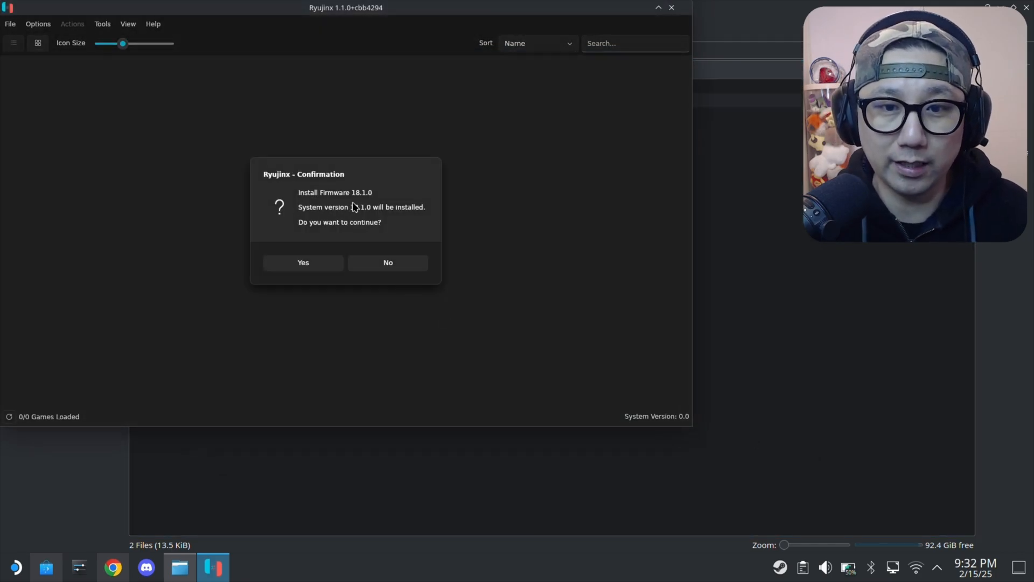
pyautogui.click(303, 263)
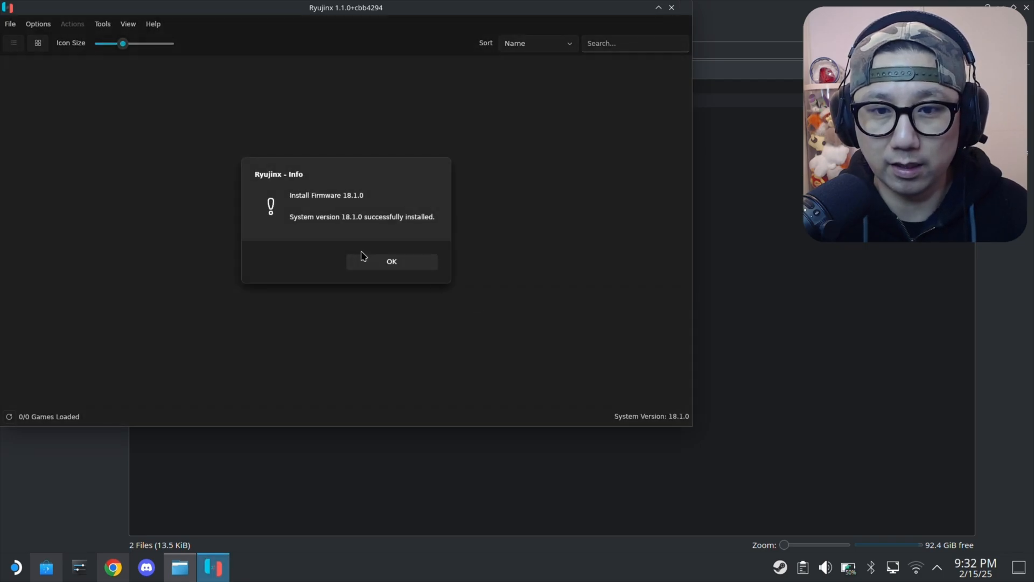
# Step: Dismiss the firmware-installed message and close Ryujinx back to the desktop
pyautogui.click(392, 260)
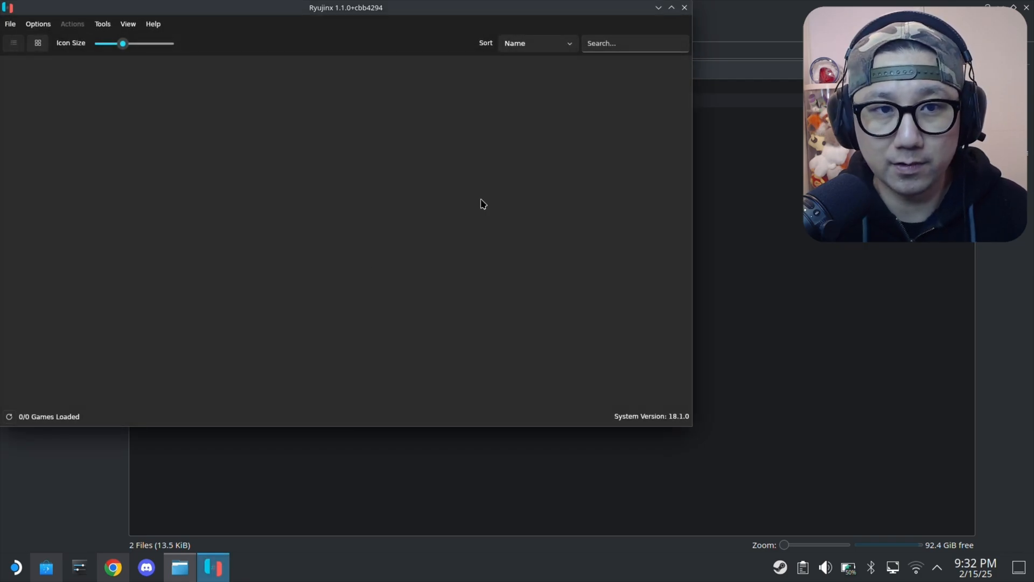
pyautogui.moveTo(683, 12)
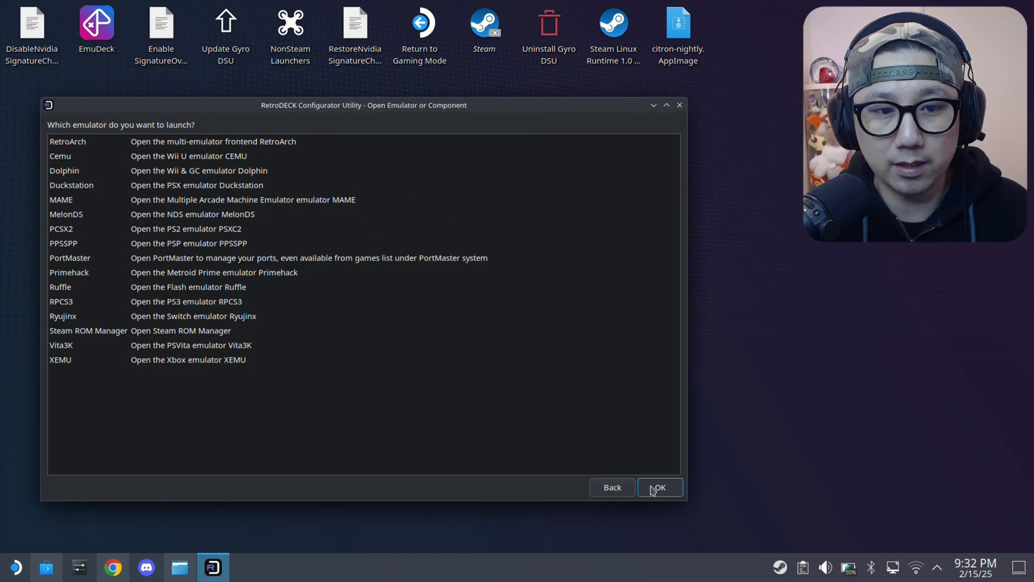
pyautogui.click(660, 487)
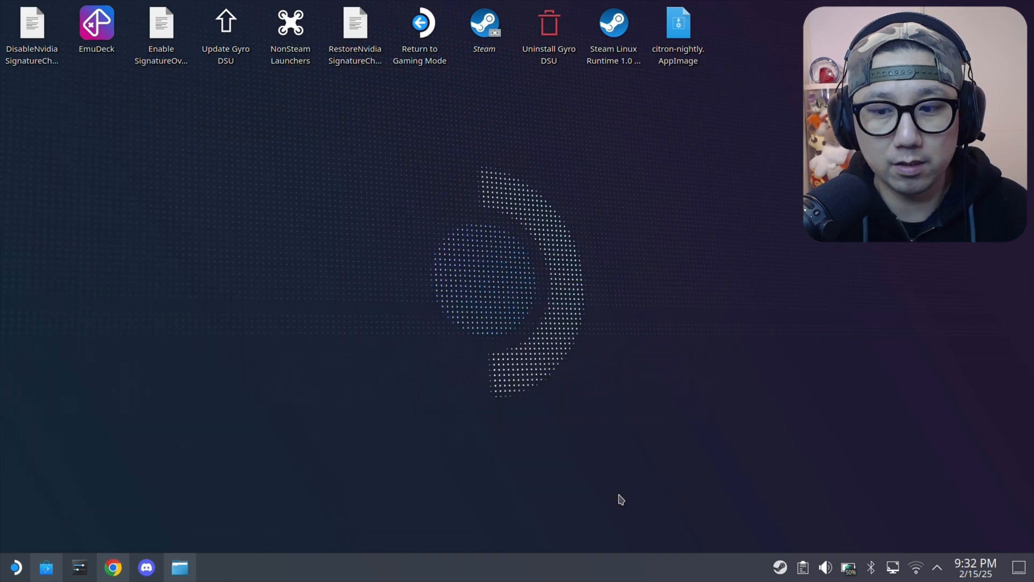
pyautogui.moveTo(666, 492)
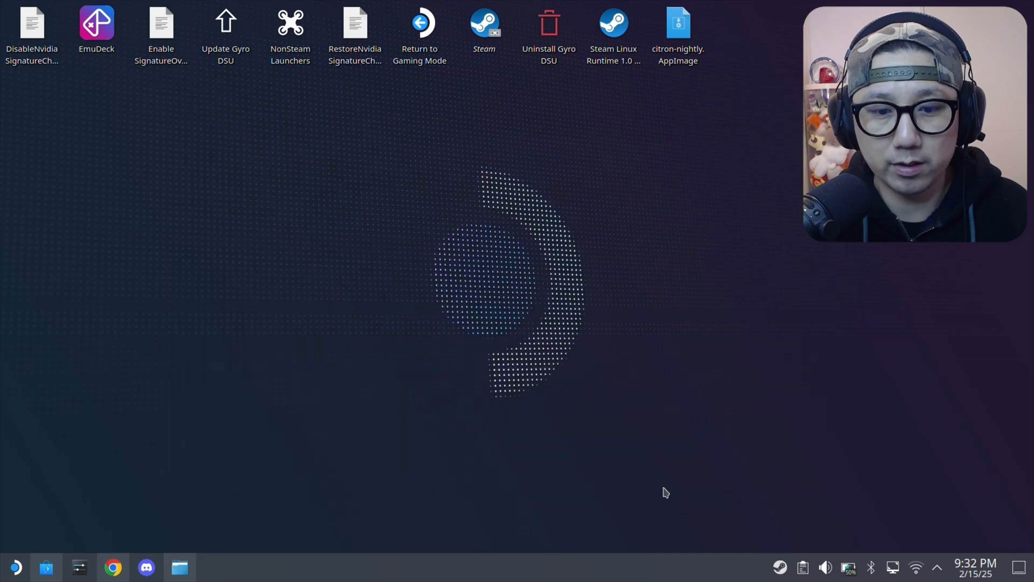
# Step: Browse retrodeck's ES-DE/collections and texture_packs folders in Dolphin
pyautogui.click(179, 567)
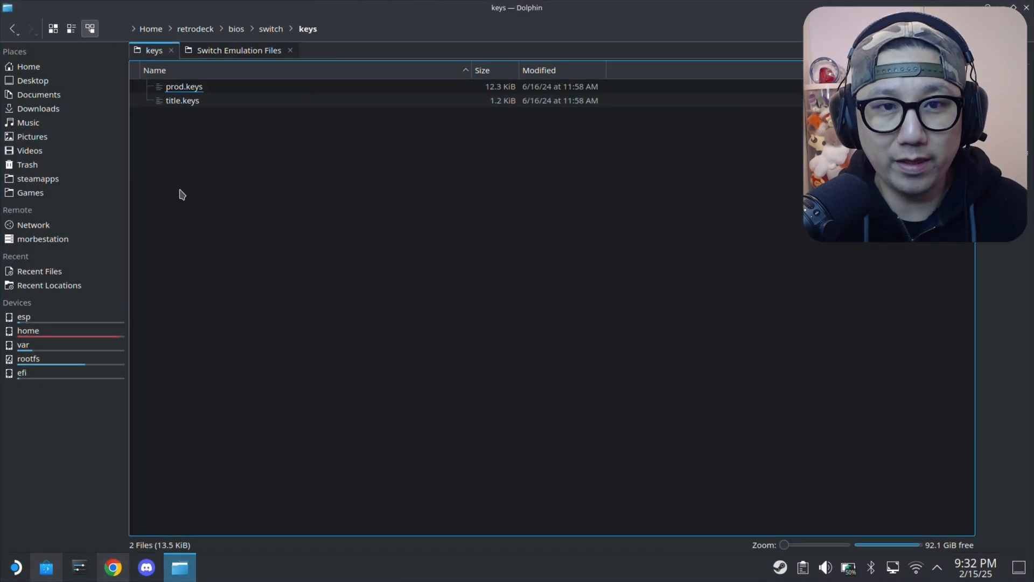
pyautogui.click(195, 28)
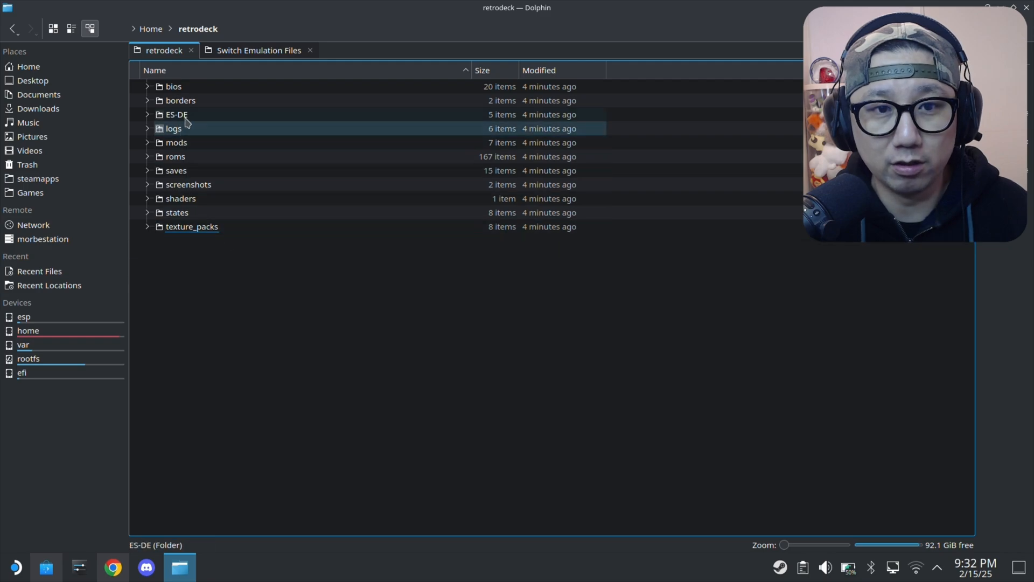
pyautogui.doubleClick(176, 114)
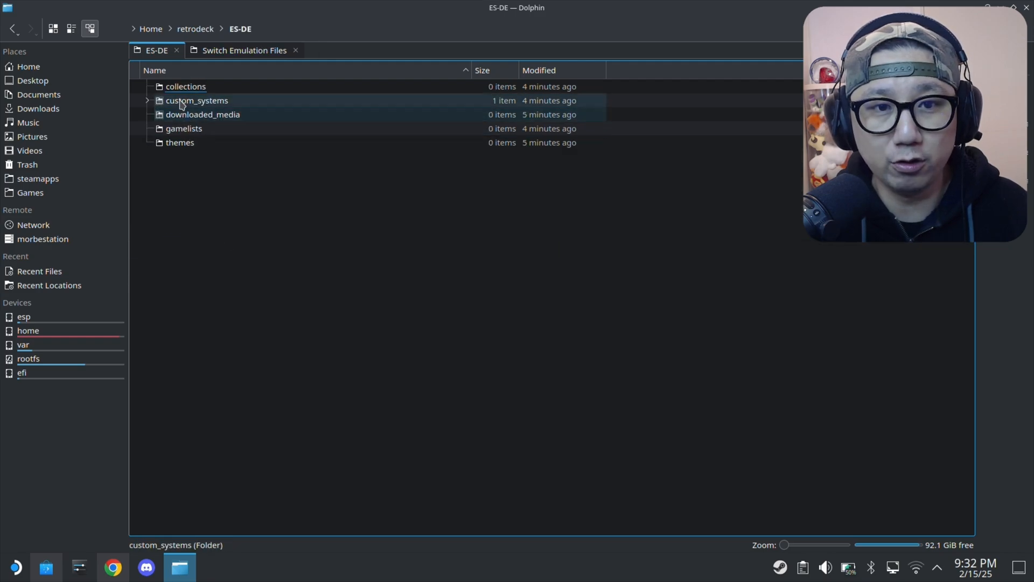
pyautogui.doubleClick(202, 114)
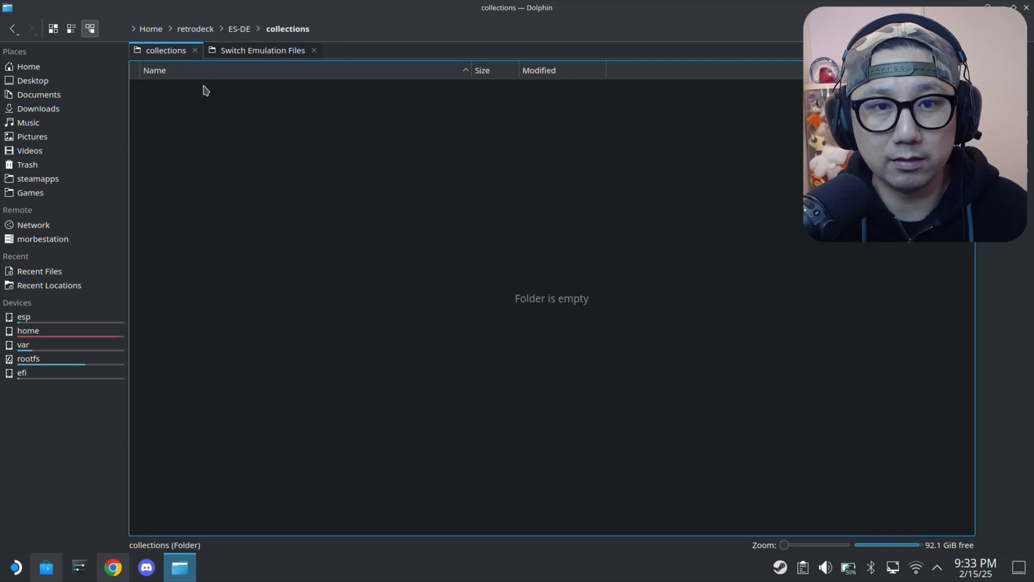
pyautogui.click(195, 28)
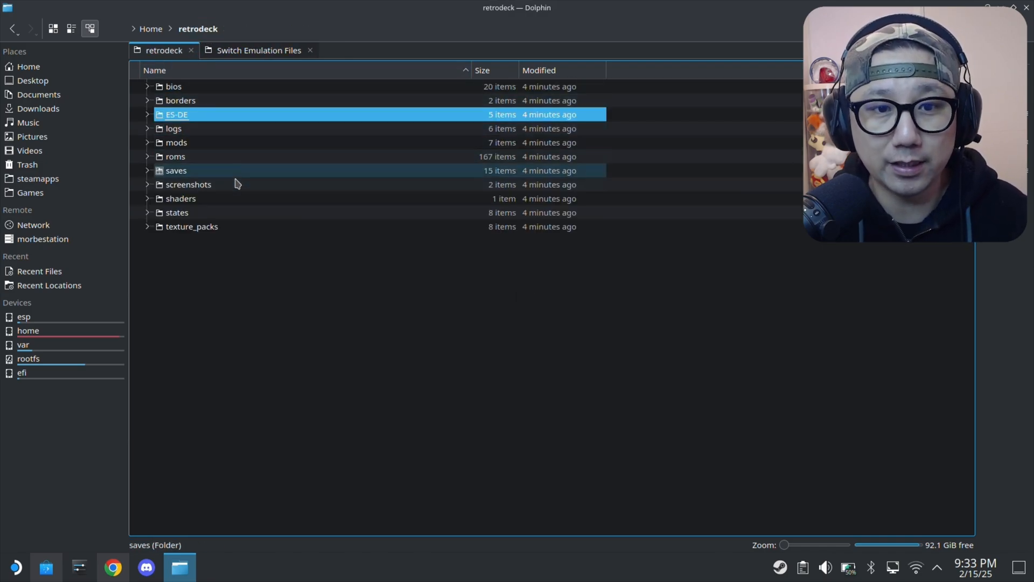
pyautogui.doubleClick(191, 226)
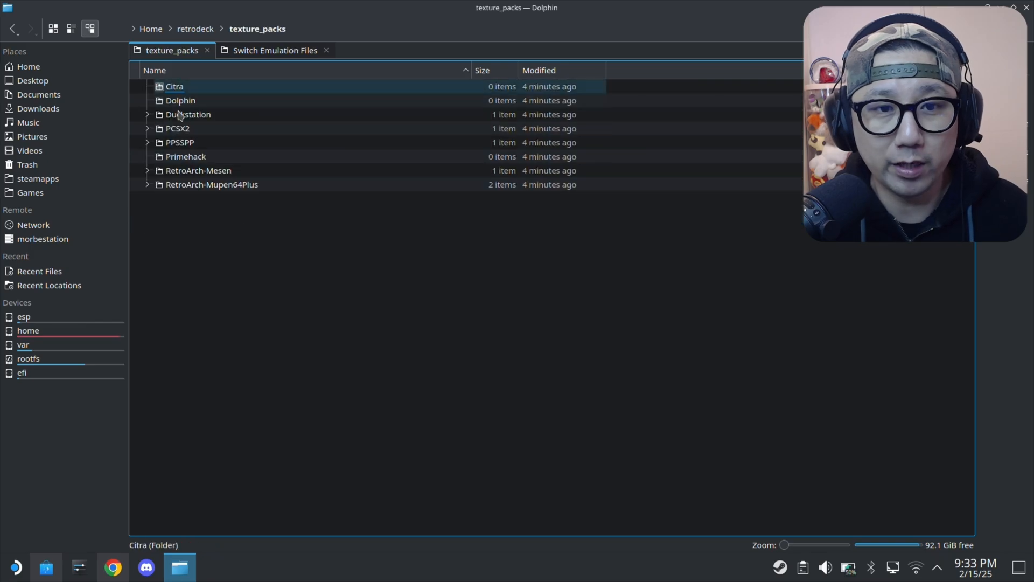
pyautogui.doubleClick(178, 129)
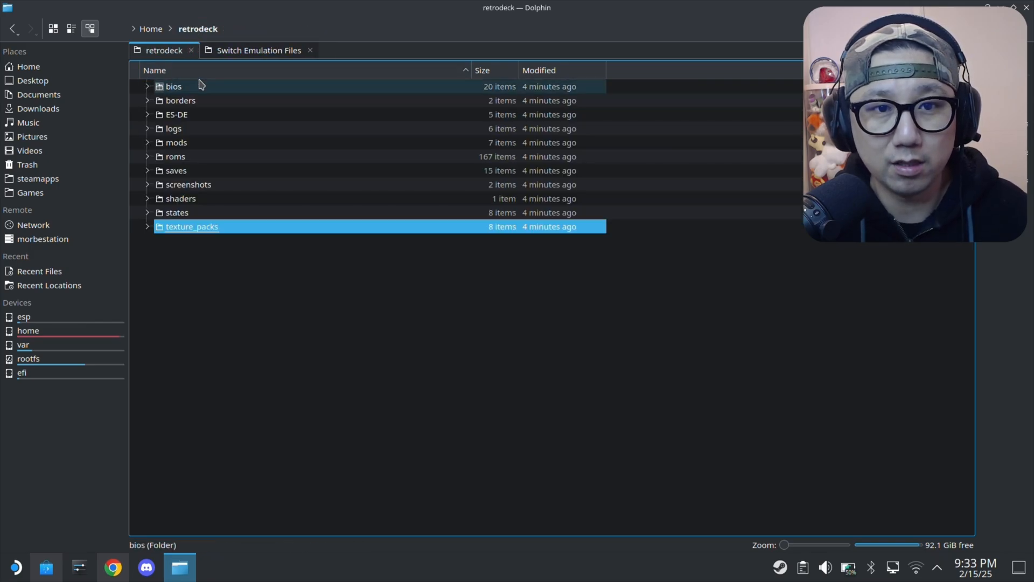
# Step: Look into bios/citra and ES-DE, then return to the retrodeck folder
pyautogui.doubleClick(173, 86)
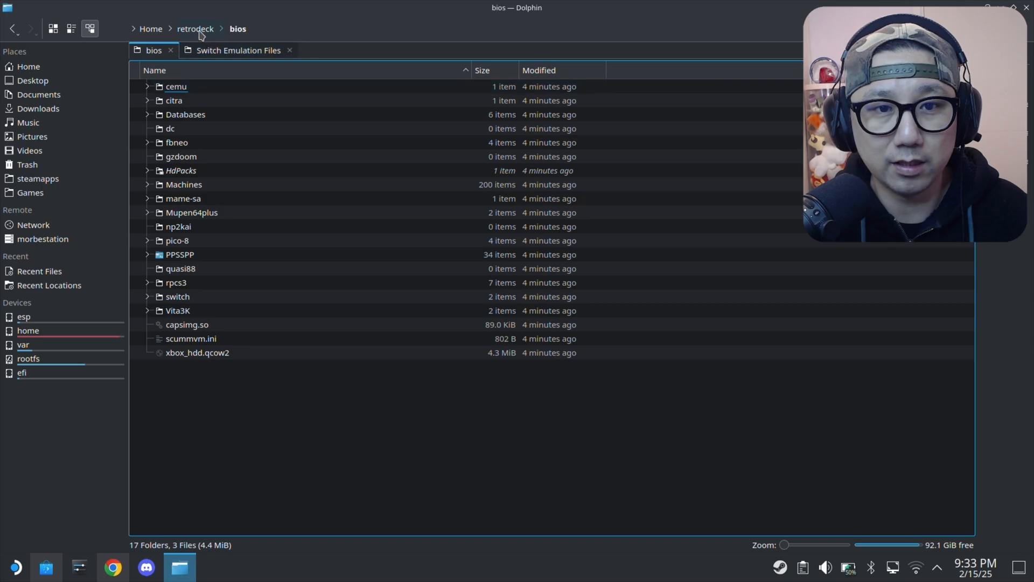
pyautogui.doubleClick(171, 100)
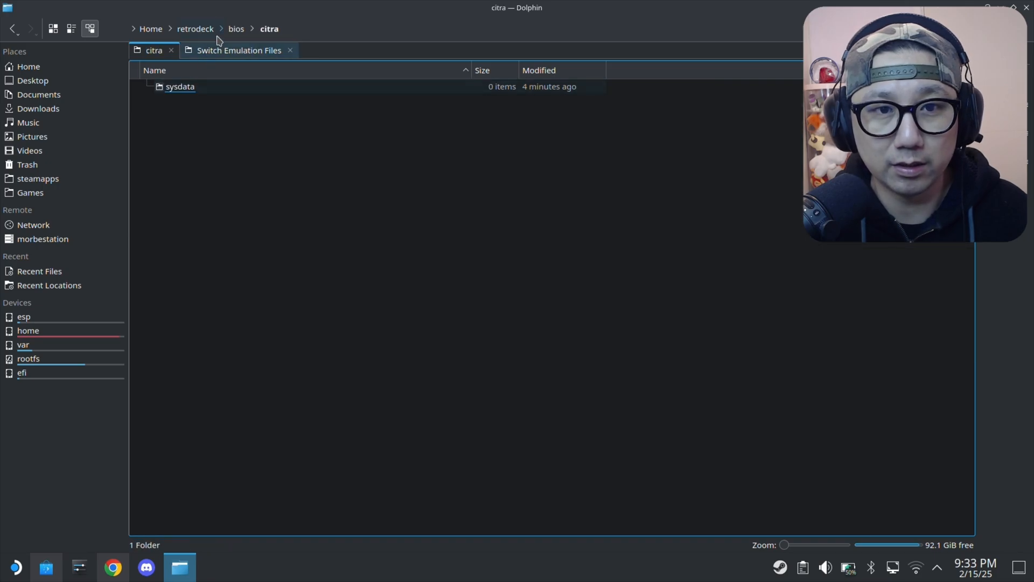
pyautogui.click(196, 28)
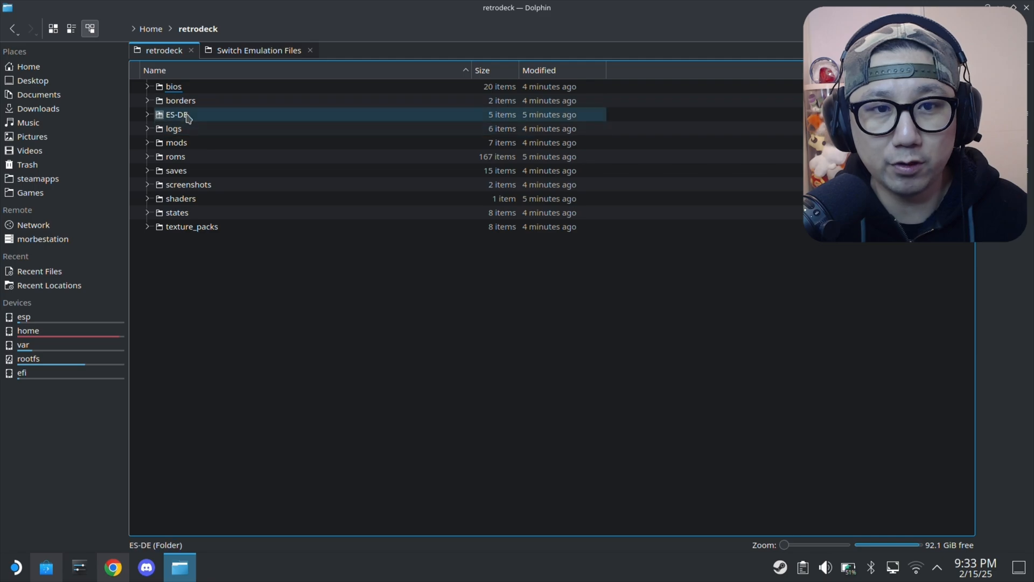
pyautogui.doubleClick(174, 114)
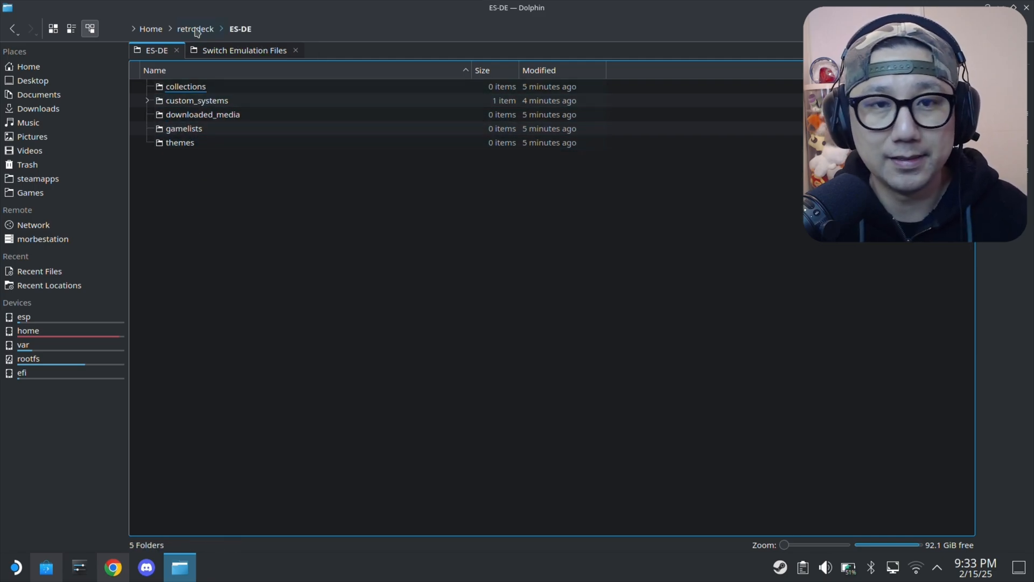
pyautogui.click(195, 28)
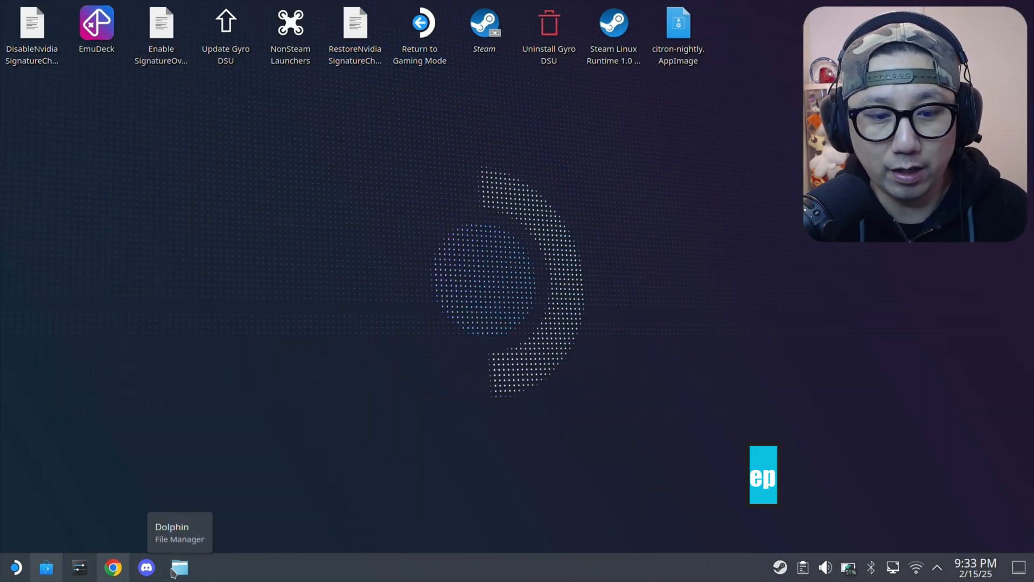
# Step: Add the RetroDECK launcher entry to Steam via its Add to Steam option
pyautogui.click(179, 566)
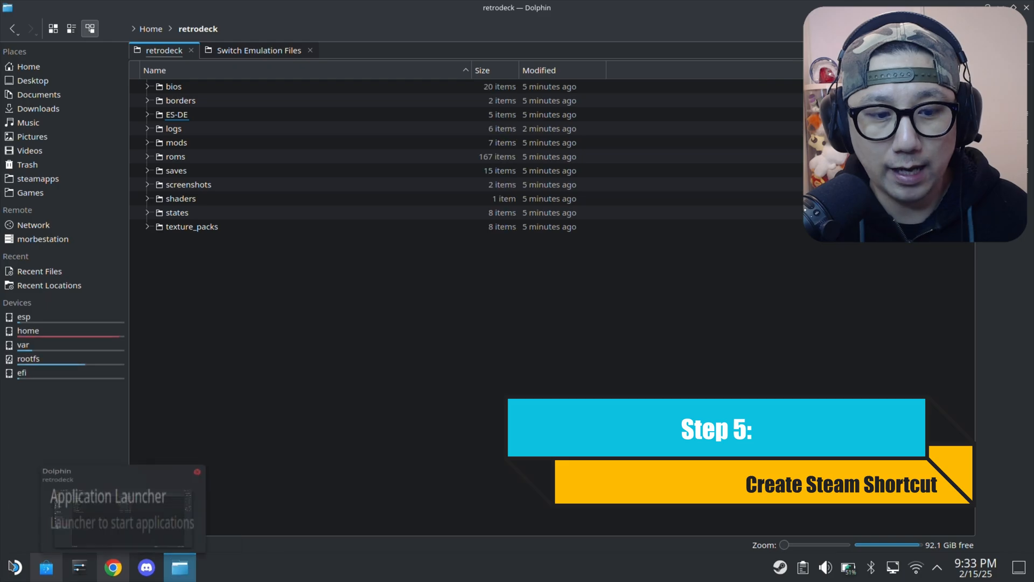
pyautogui.rightClick(302, 476)
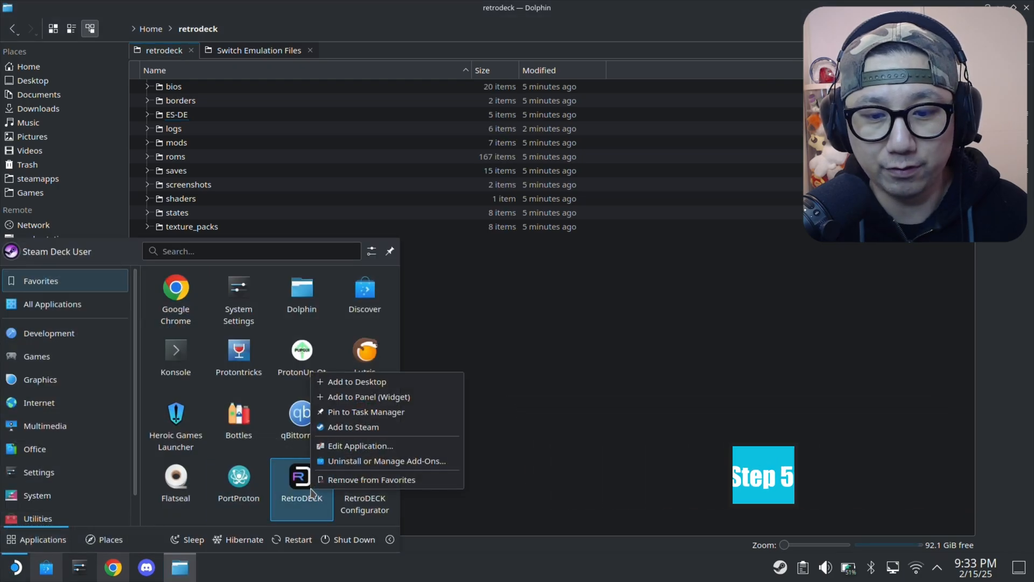
pyautogui.moveTo(368, 426)
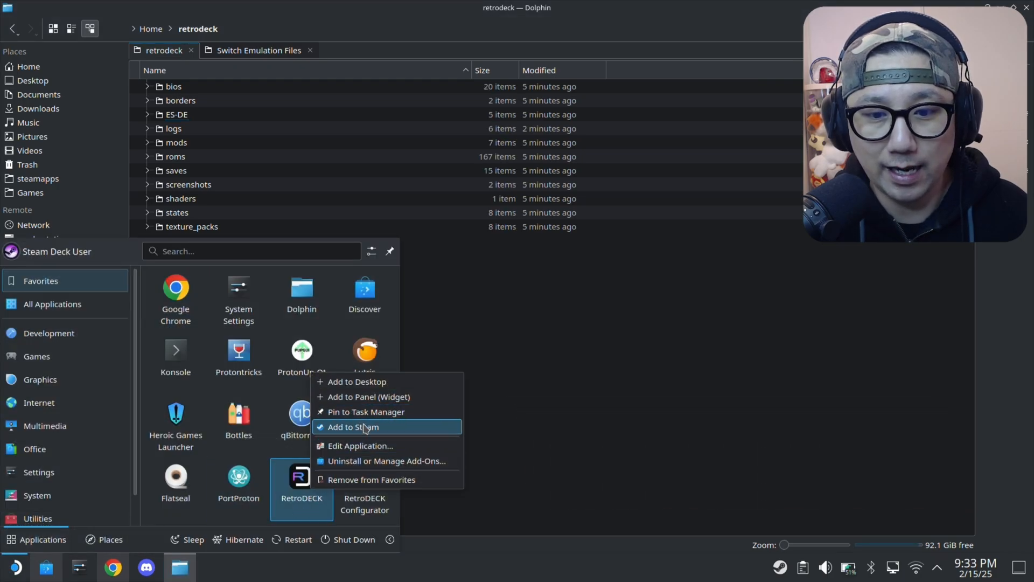
pyautogui.click(363, 427)
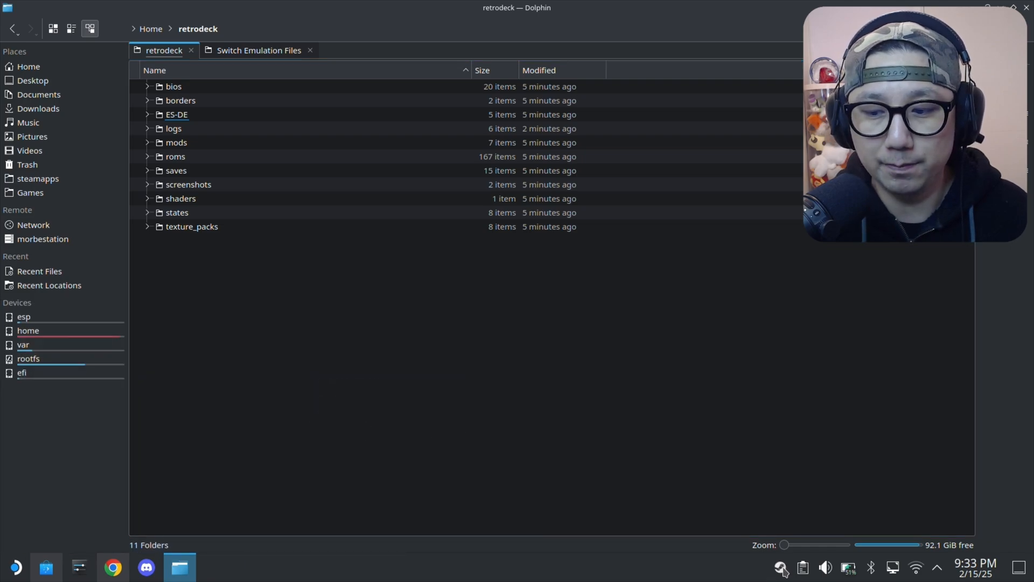
# Step: Confirm RetroDECK appears in the Steam library as a non-Steam game, then close Steam
pyautogui.click(782, 567)
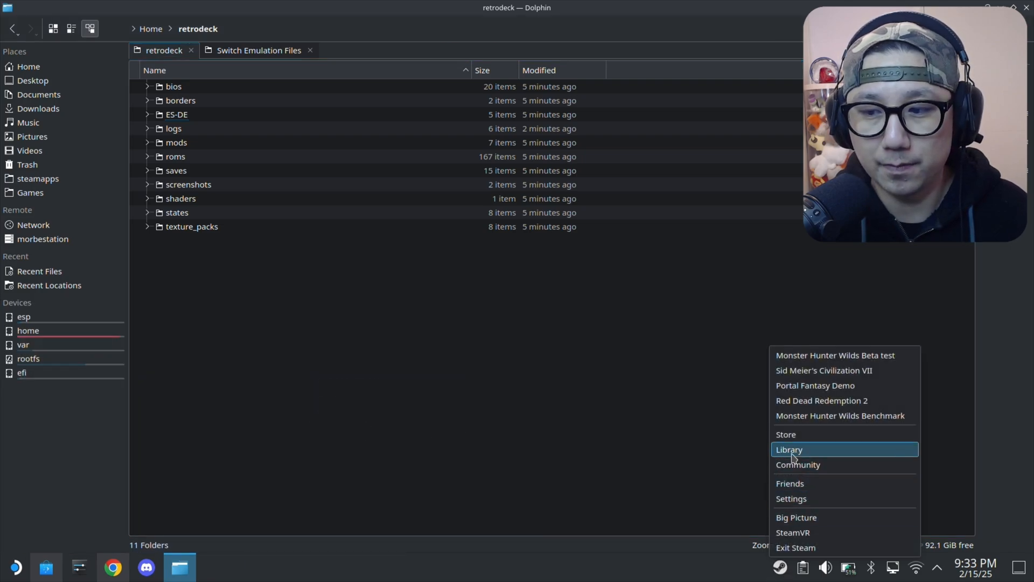
pyautogui.click(788, 449)
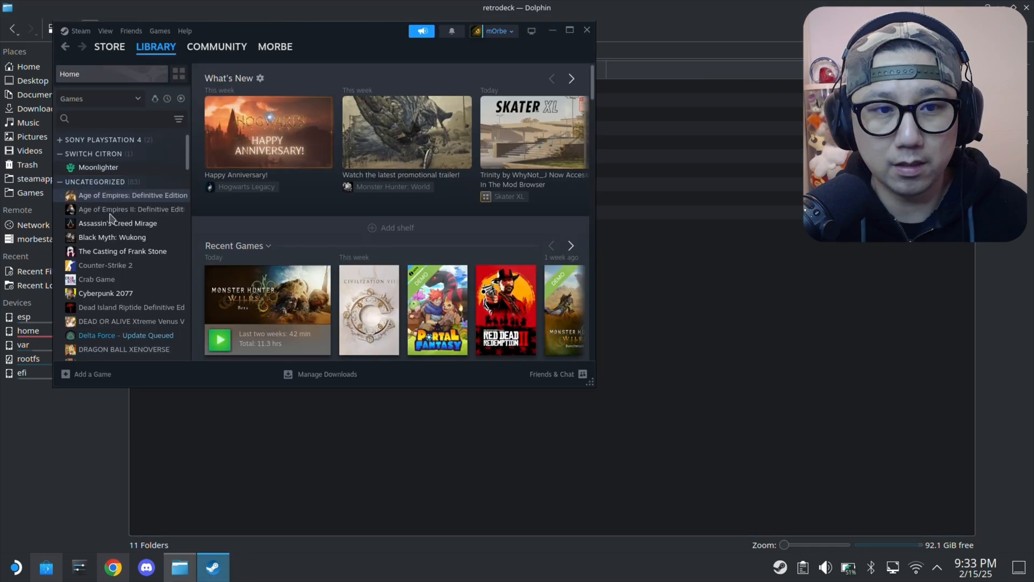
pyautogui.scroll(-3)
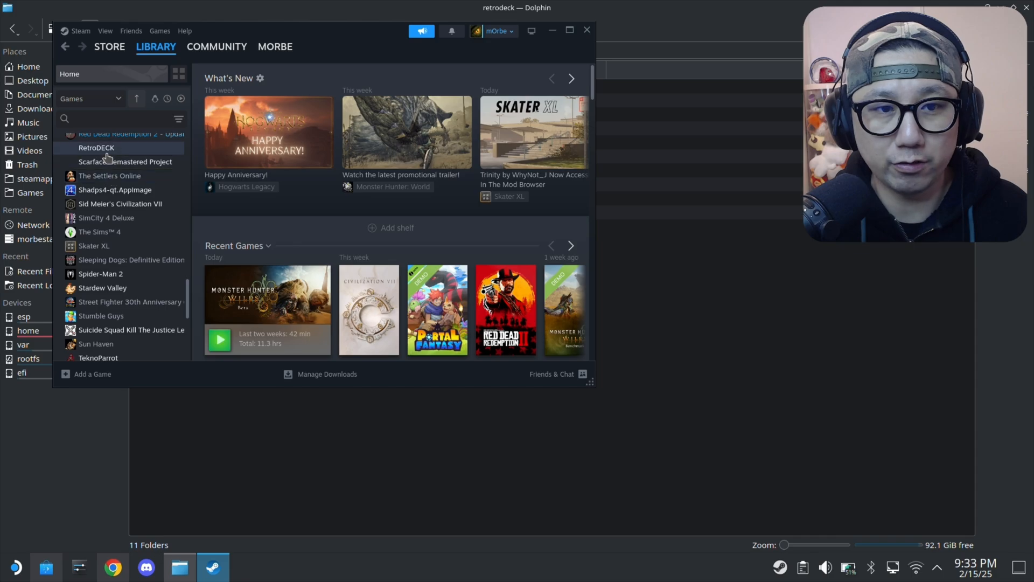
pyautogui.click(96, 148)
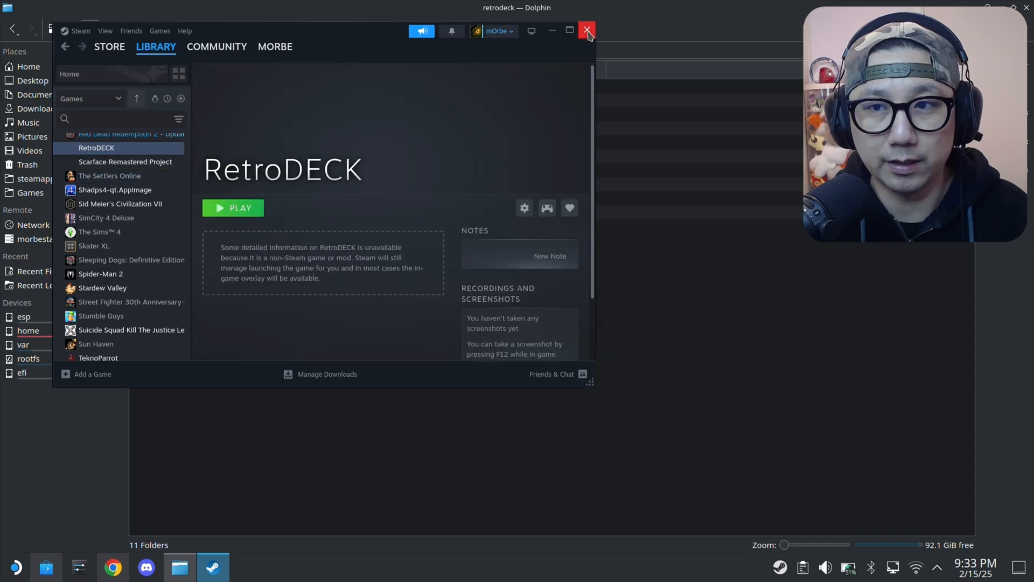
pyautogui.click(588, 30)
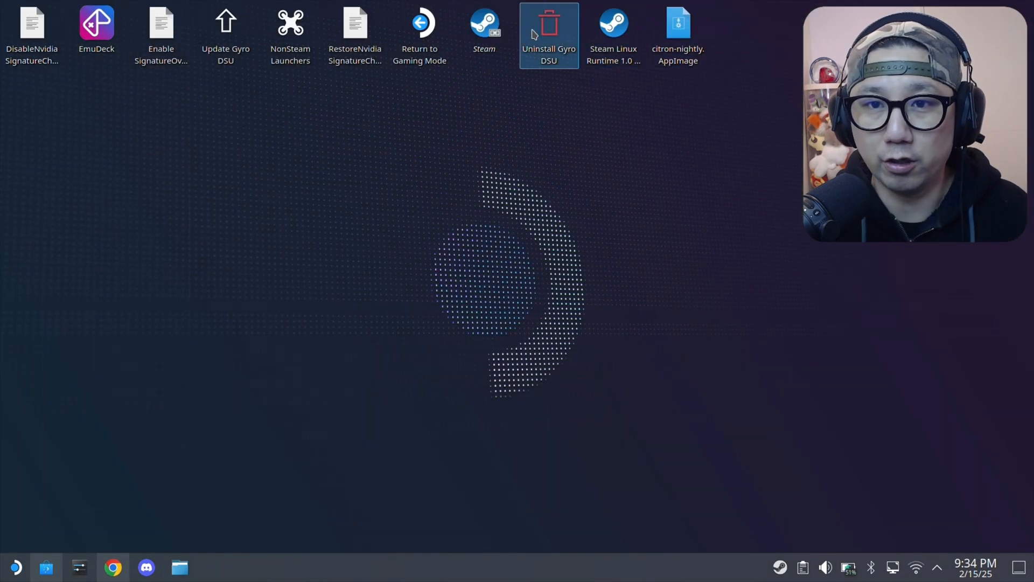
# Step: Browse the Final Fantasy VII Rebirth page on instant-gaming.com showing its $40.17 price
pyautogui.click(420, 27)
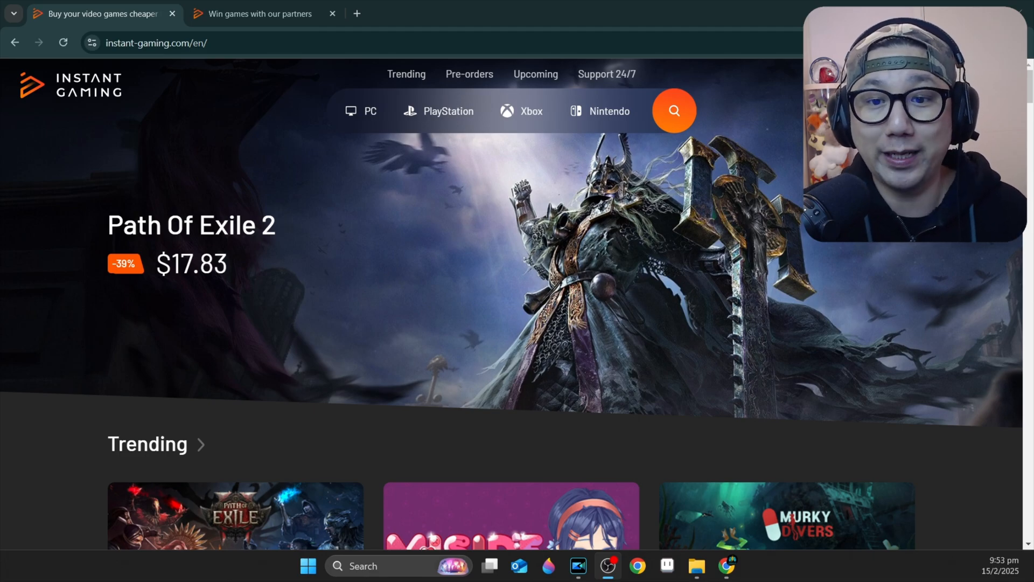
pyautogui.scroll(-3)
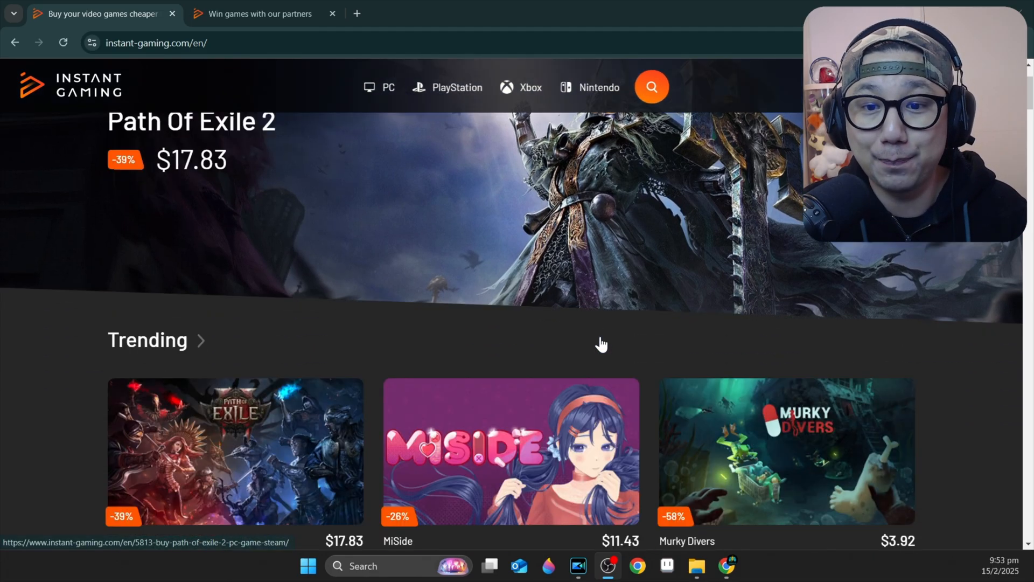
pyautogui.scroll(-3)
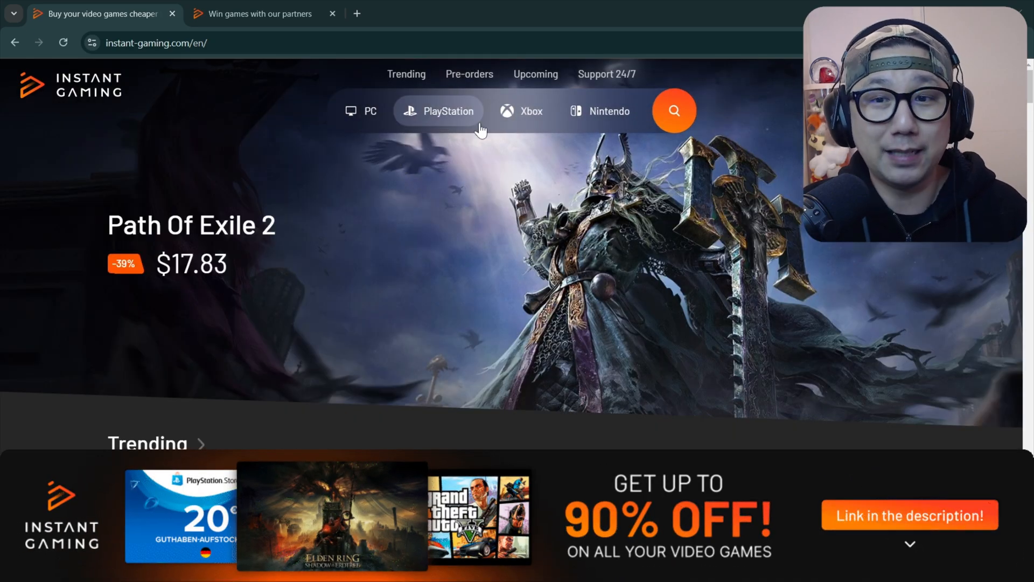
pyautogui.scroll(-3)
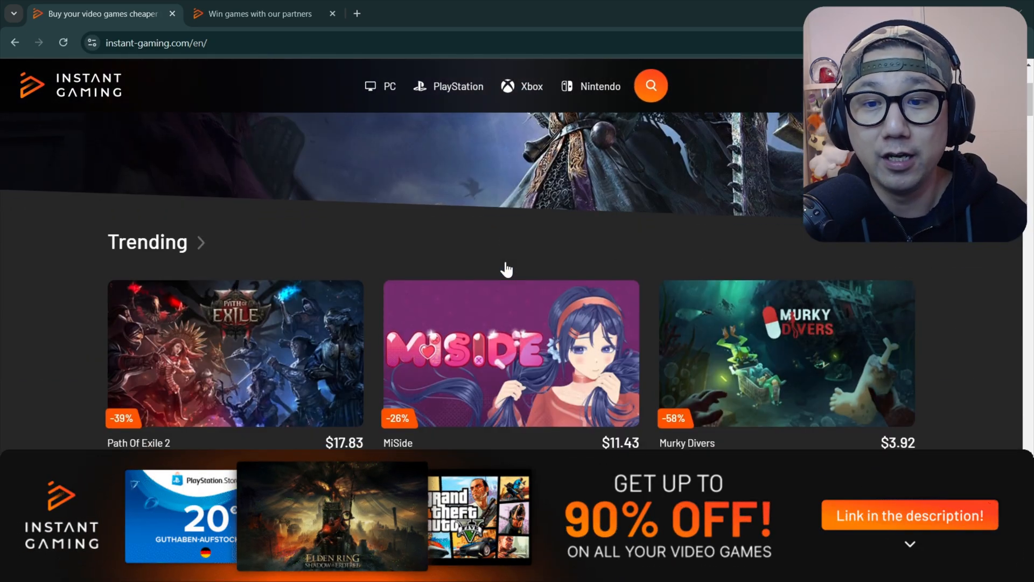
pyautogui.scroll(-3)
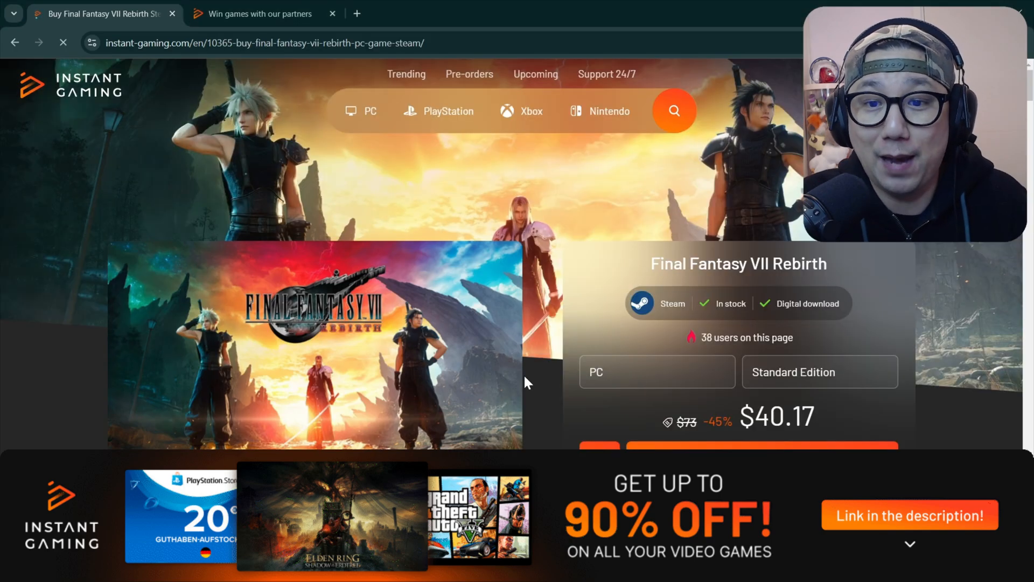
pyautogui.scroll(-3)
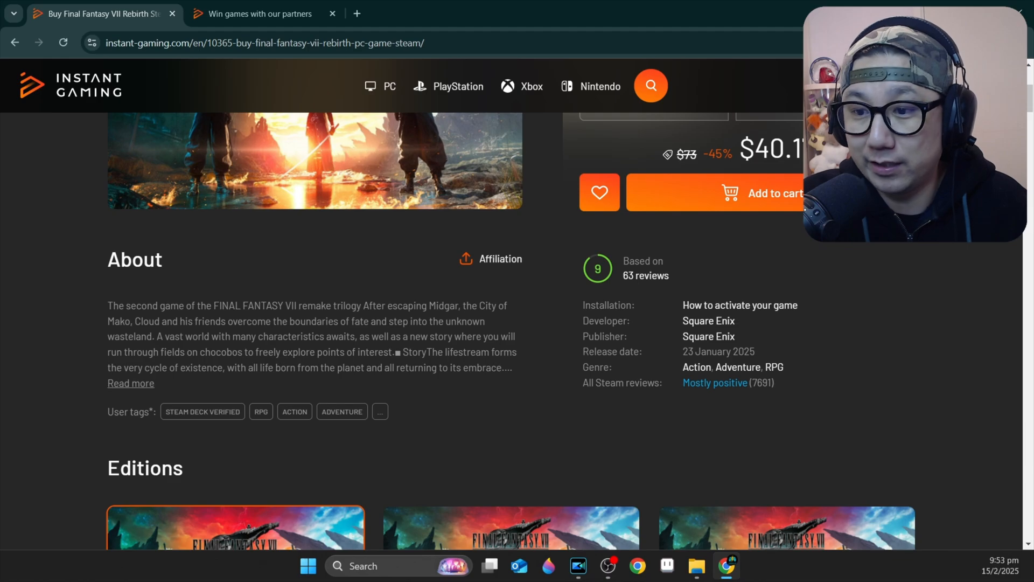
pyautogui.scroll(3)
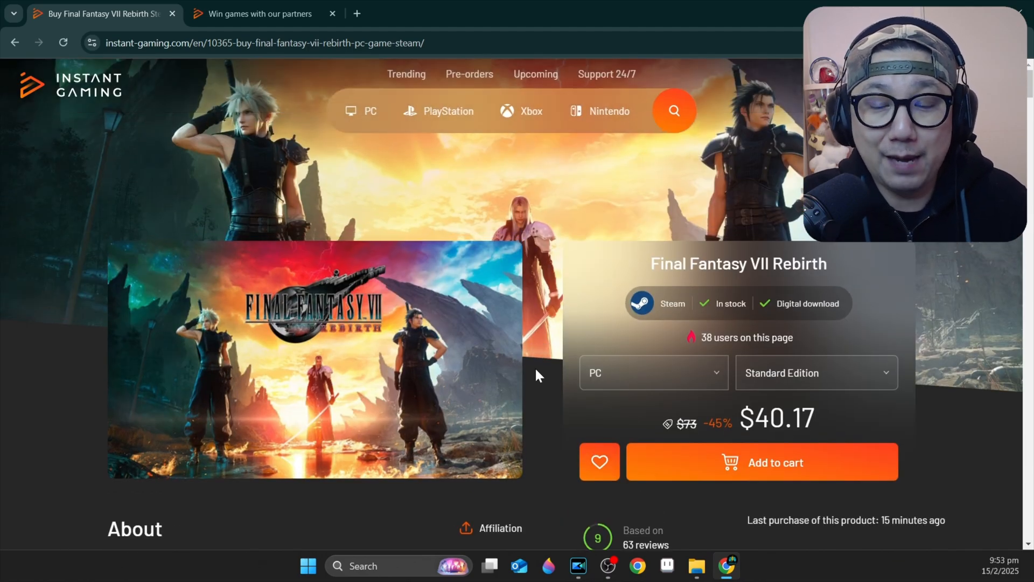
pyautogui.scroll(-3)
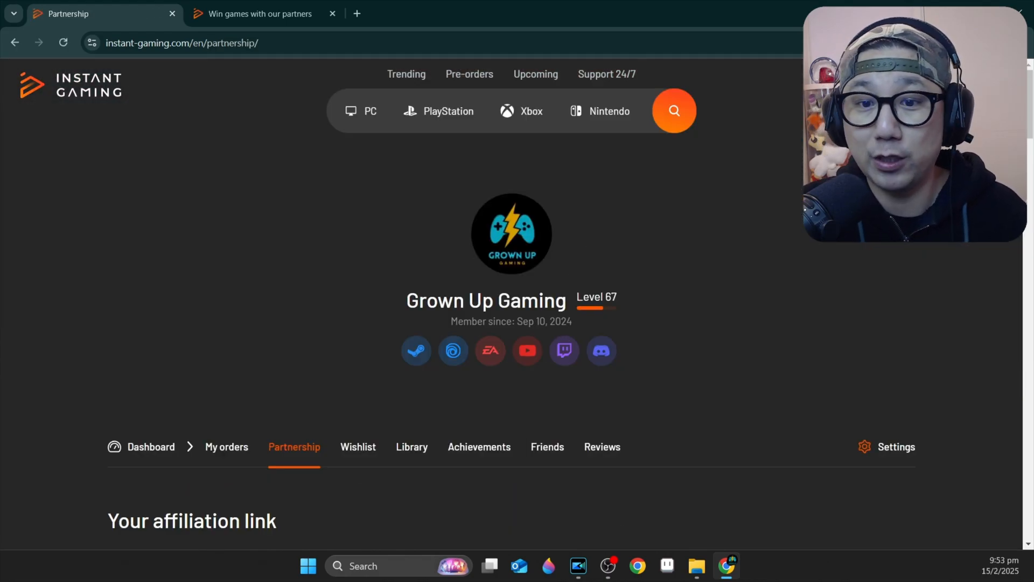
# Step: Review the Instant Gaming partnership dashboard's sales and giveaways sections
pyautogui.scroll(-3)
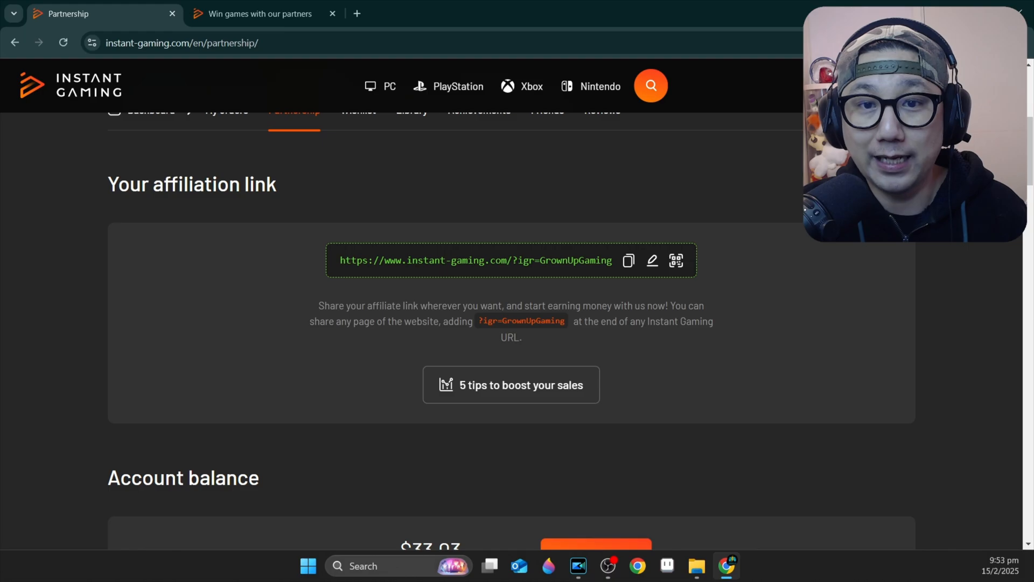
pyautogui.scroll(-3)
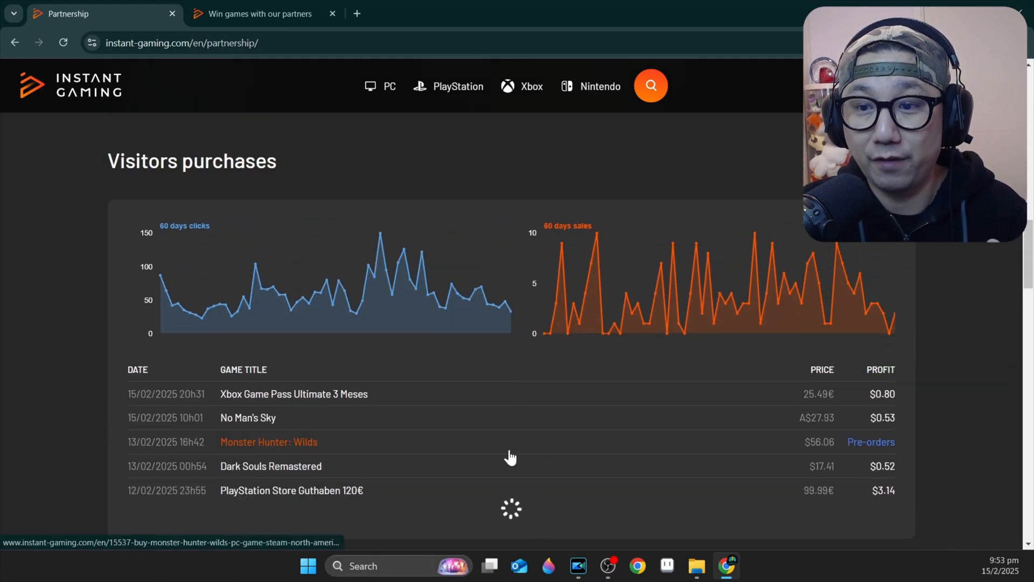
pyautogui.scroll(-3)
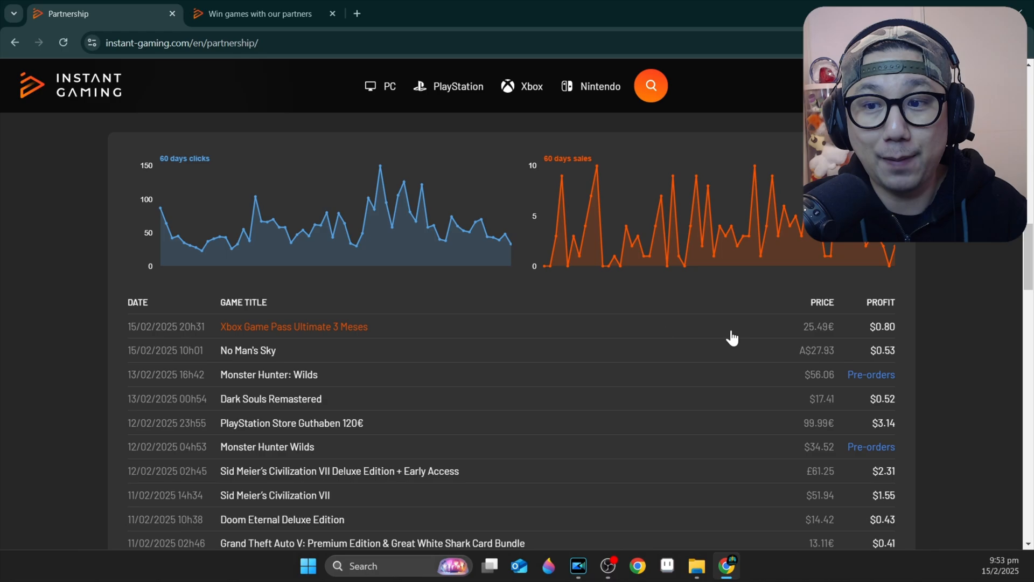
pyautogui.scroll(-3)
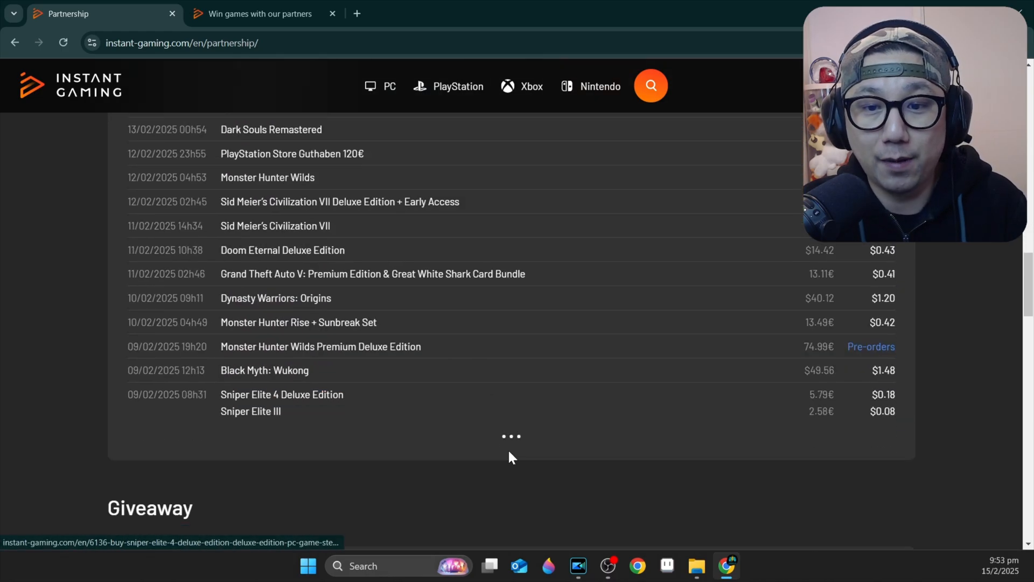
pyautogui.scroll(-3)
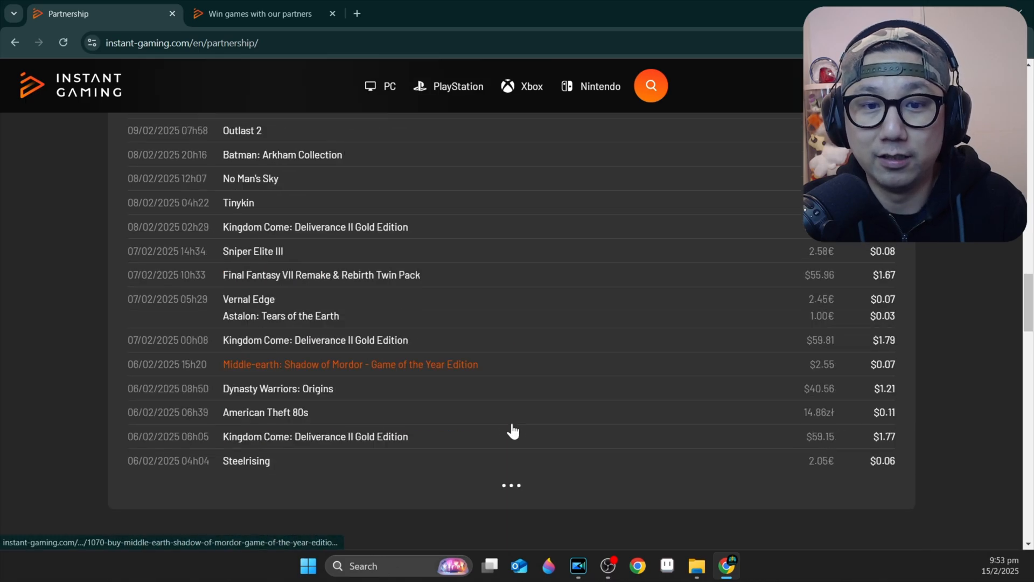
pyautogui.scroll(-3)
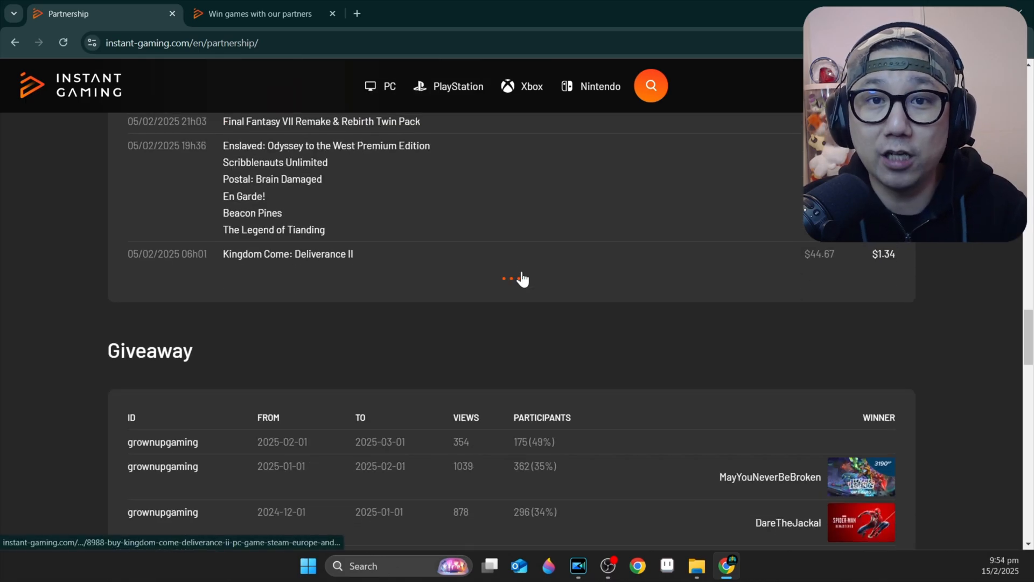
pyautogui.scroll(-3)
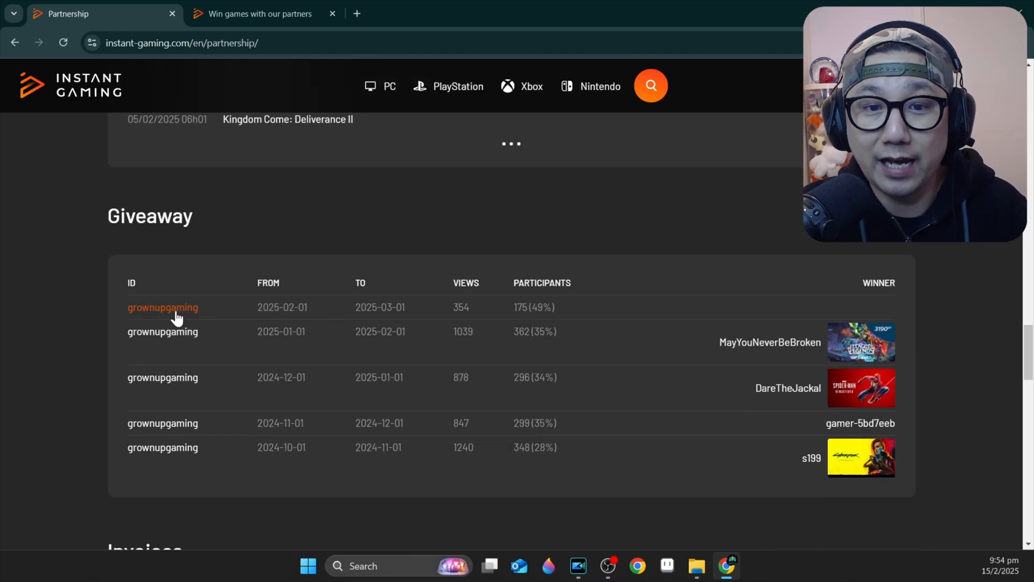
# Step: View the current month's giveaway page with its countdown and last winners, then the 33-friend list
pyautogui.click(161, 308)
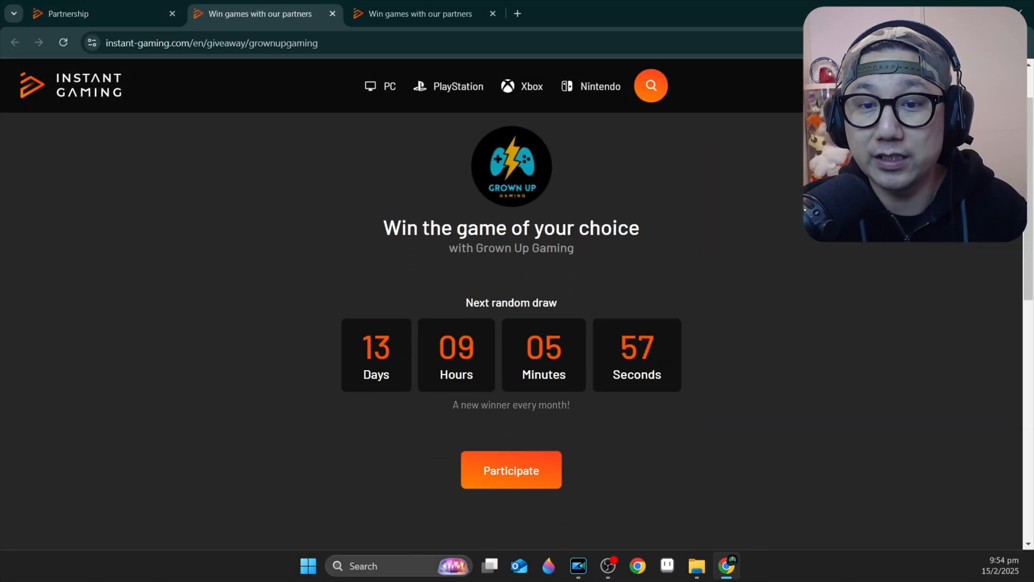
pyautogui.moveTo(666, 330)
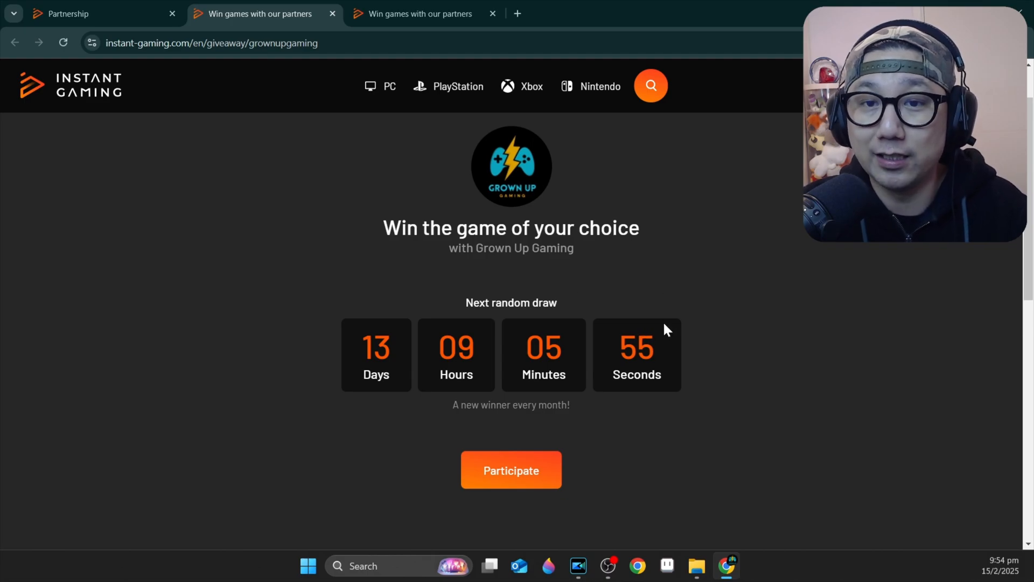
pyautogui.moveTo(537, 450)
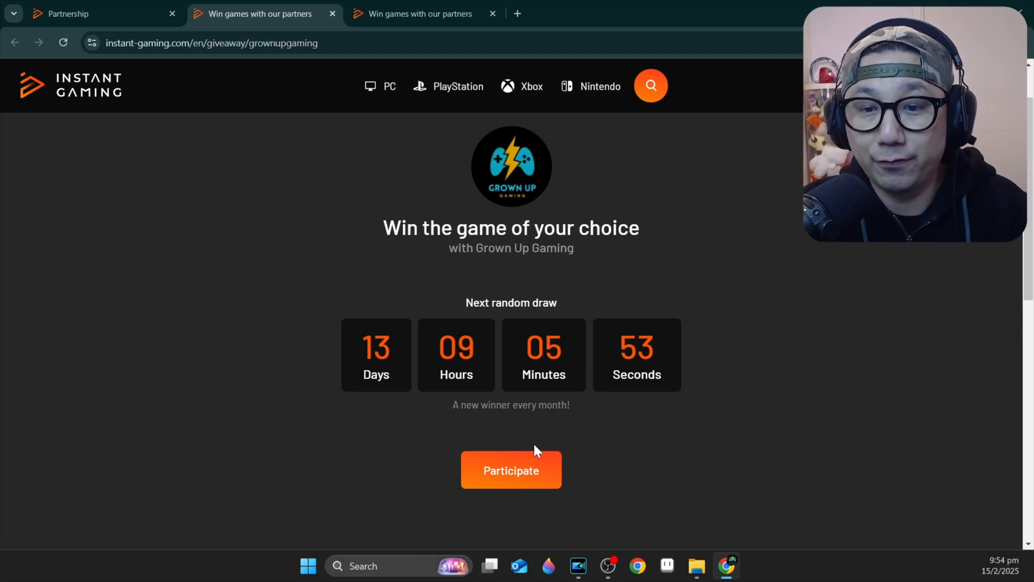
pyautogui.scroll(-3)
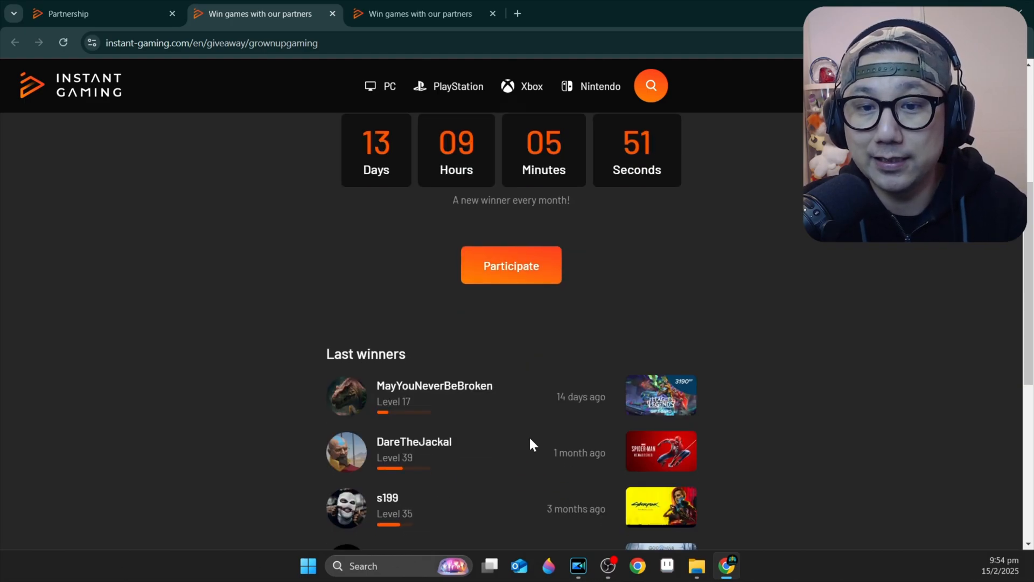
pyautogui.scroll(-3)
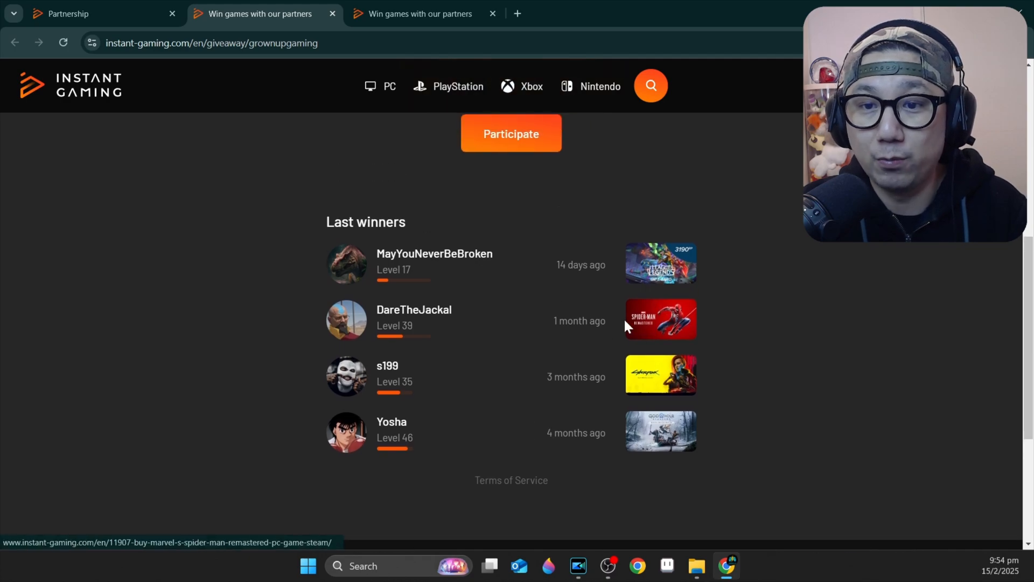
pyautogui.moveTo(690, 445)
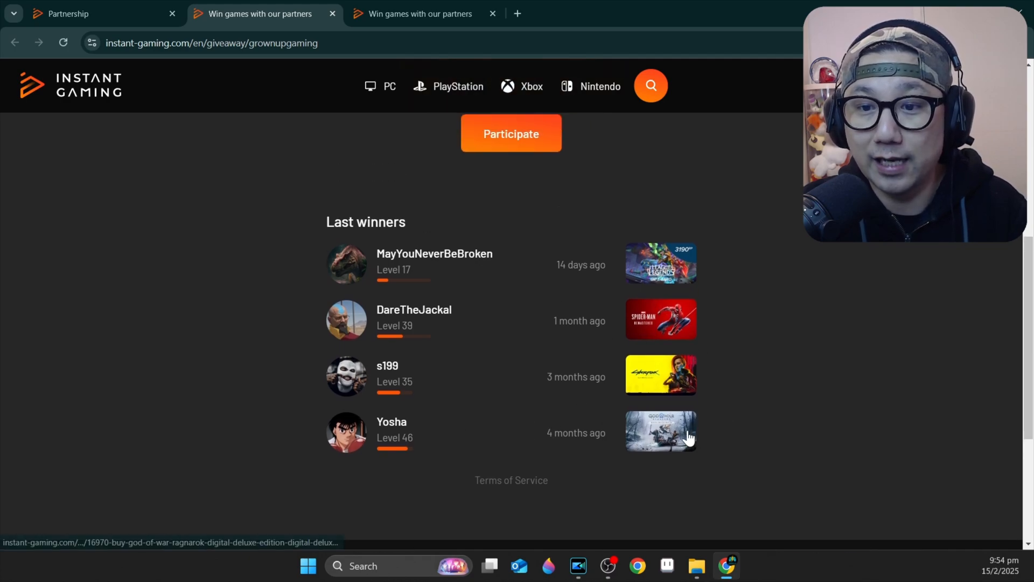
pyautogui.moveTo(591, 399)
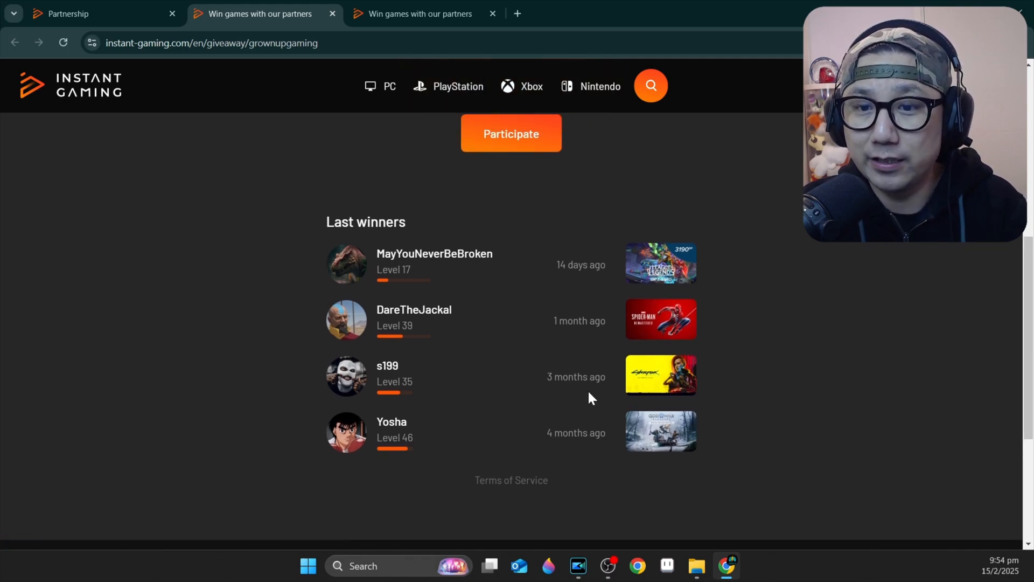
pyautogui.moveTo(568, 355)
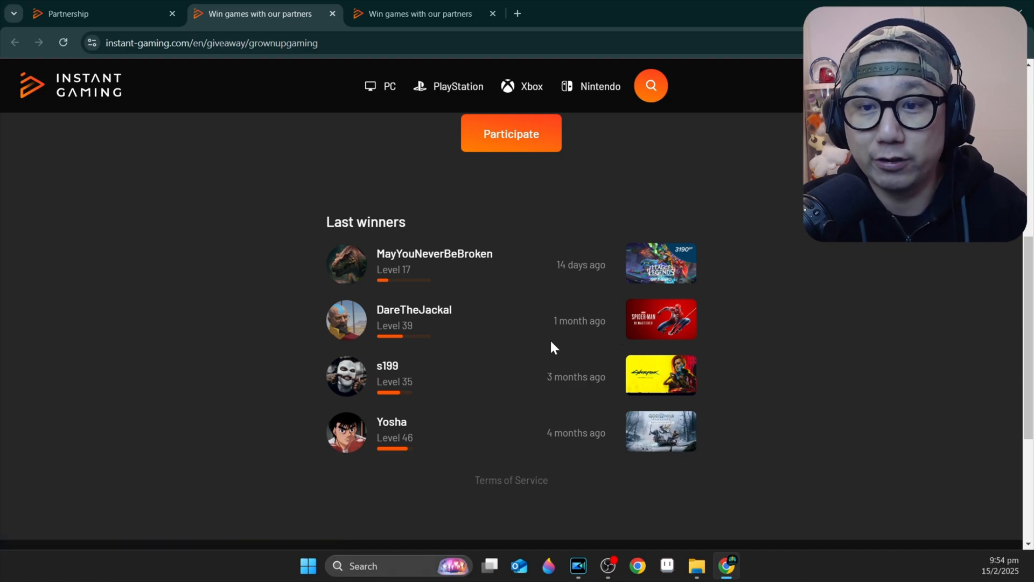
pyautogui.scroll(3)
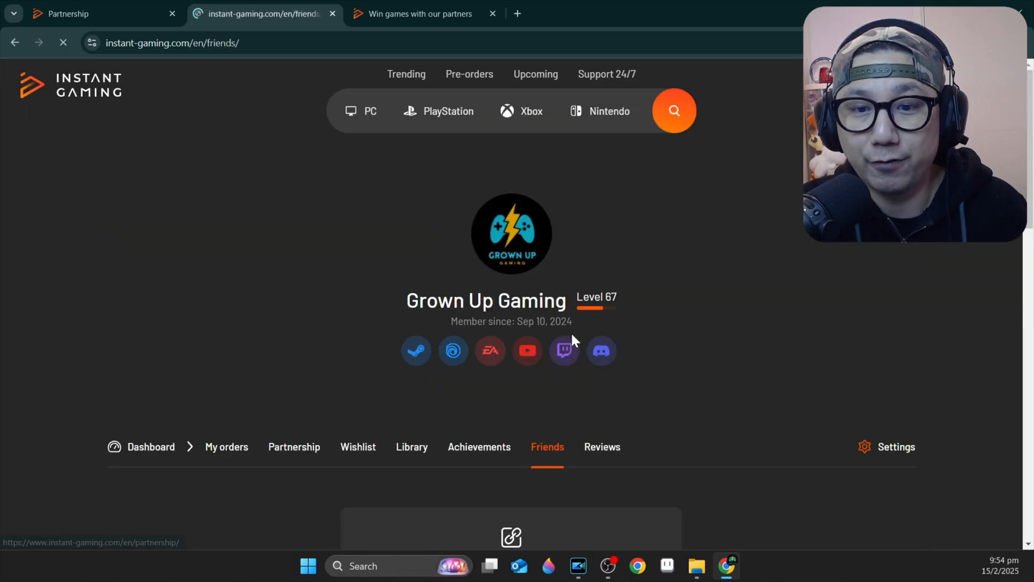
pyautogui.scroll(-3)
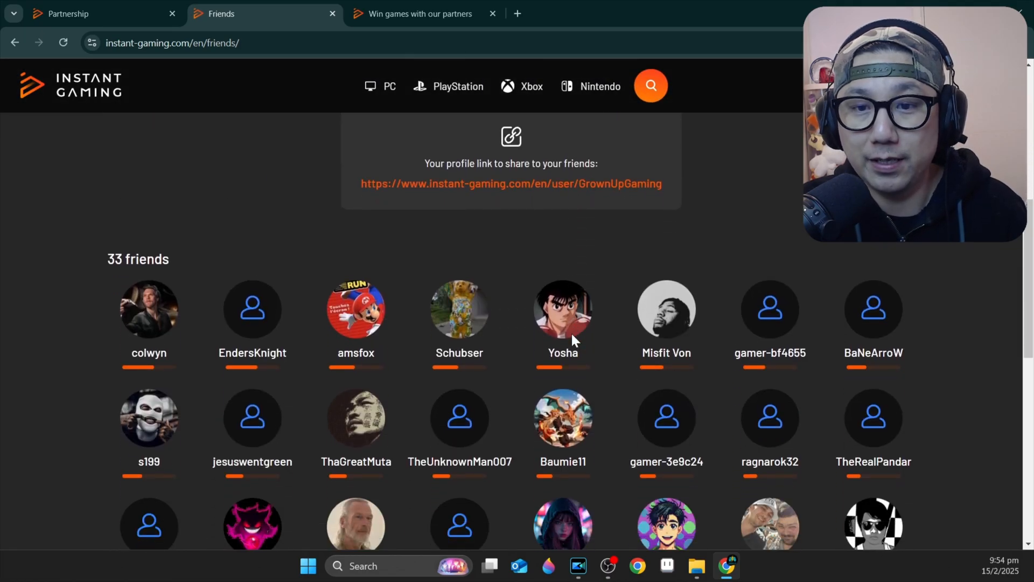
pyautogui.scroll(-3)
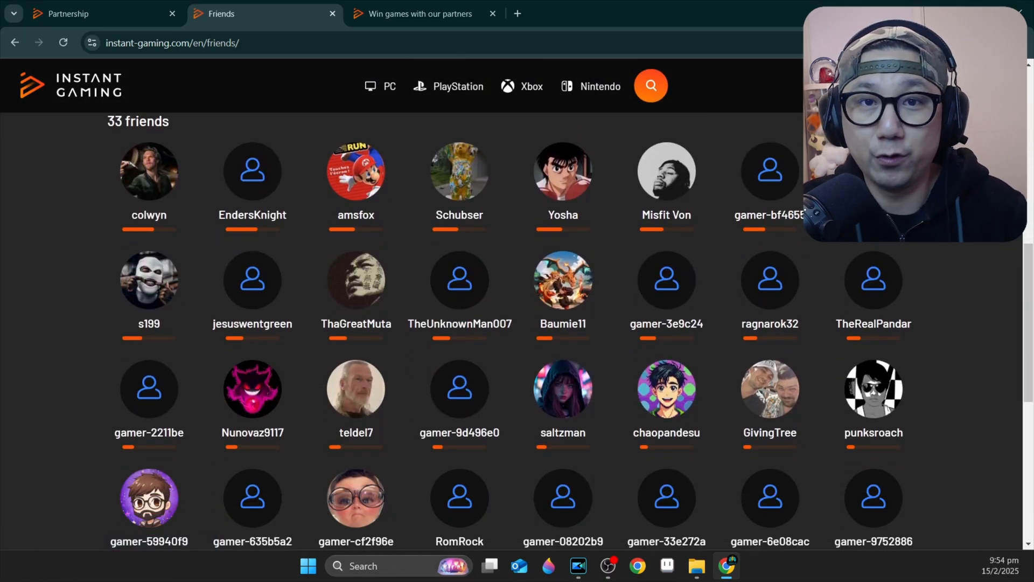
pyautogui.moveTo(430, 401)
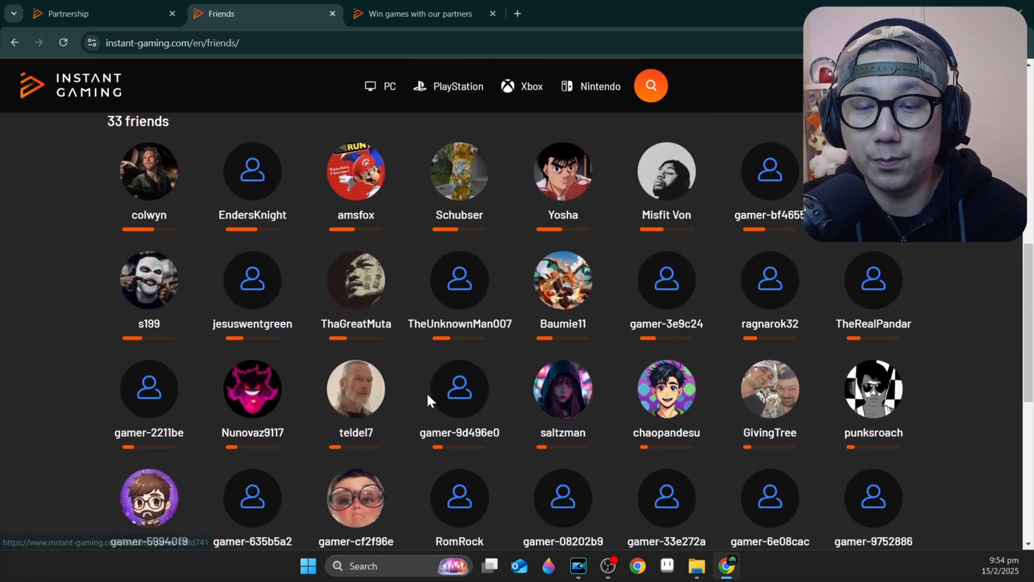
pyautogui.moveTo(515, 438)
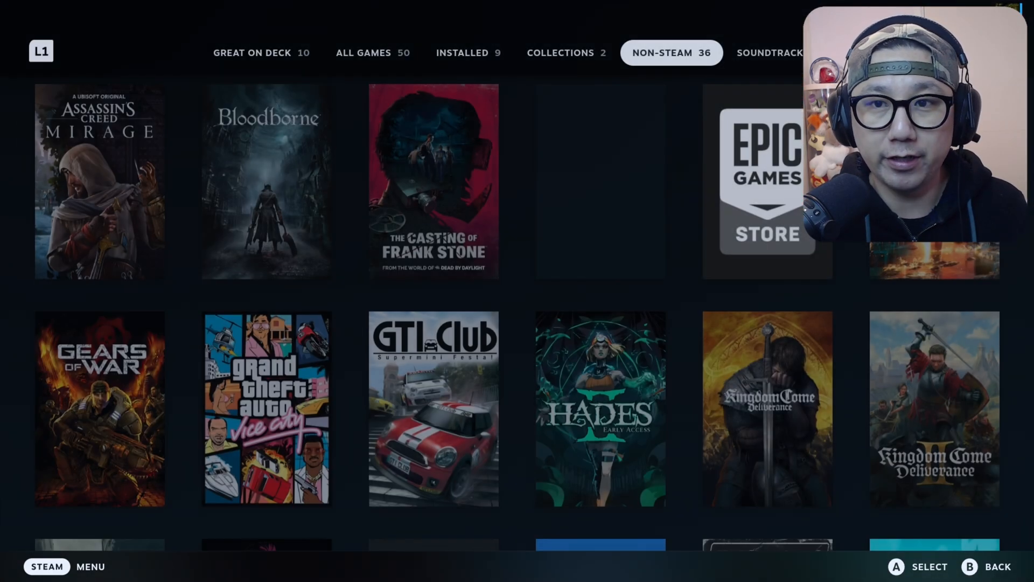
# Step: Launch RetroDECK from the Non-Steam library, bringing up its over-90%-full drive warning
pyautogui.scroll(-3)
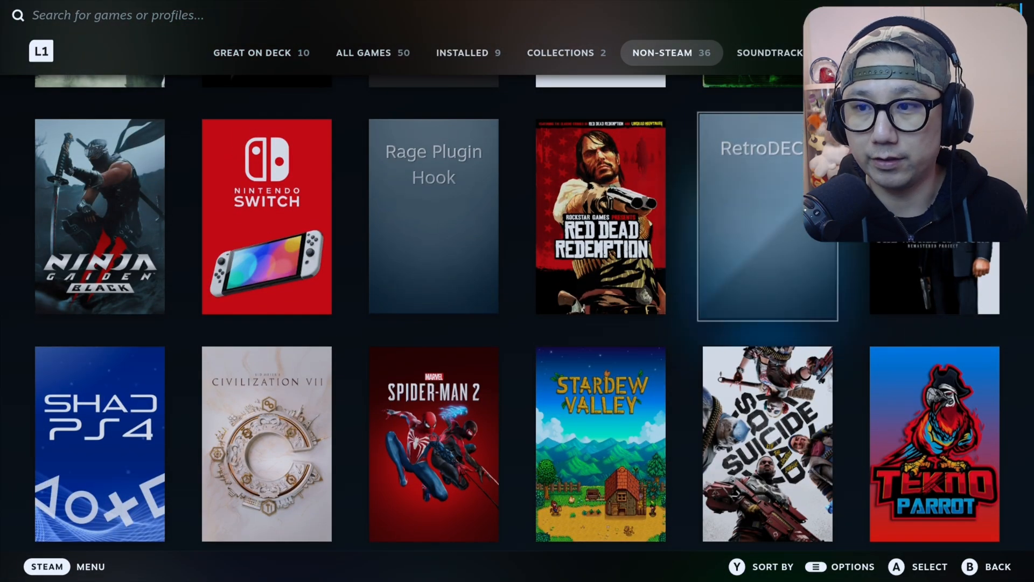
pyautogui.click(770, 217)
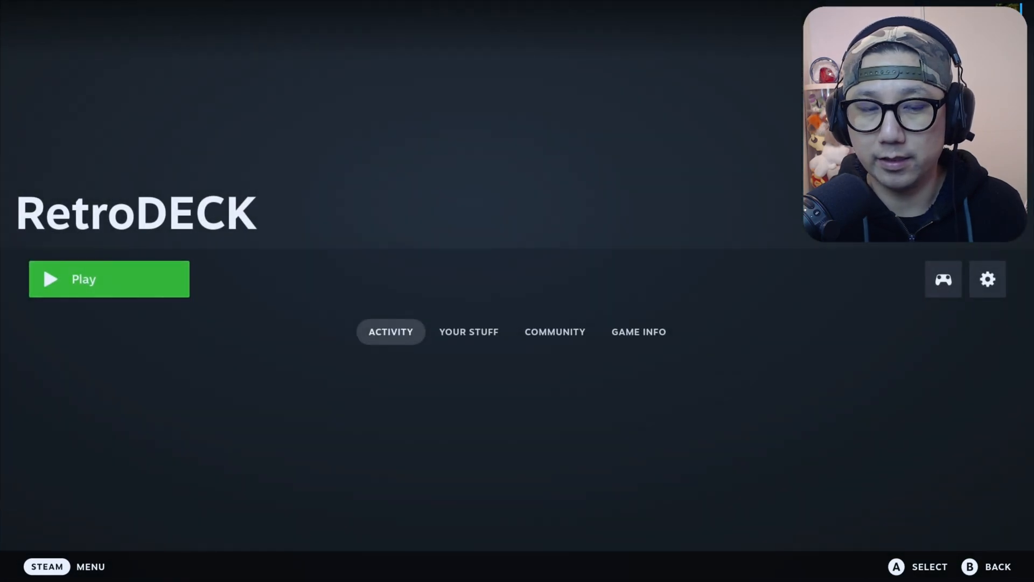
pyautogui.click(108, 279)
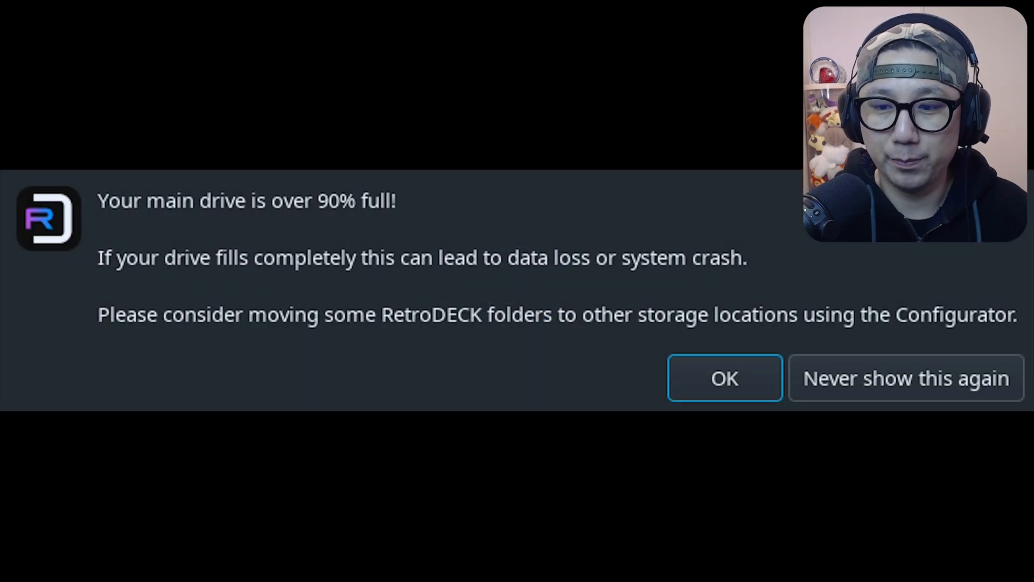
# Step: Dismiss the drive warning, enter the Nintendo Switch list showing Moonlighter, and bring up the main menu
pyautogui.click(724, 378)
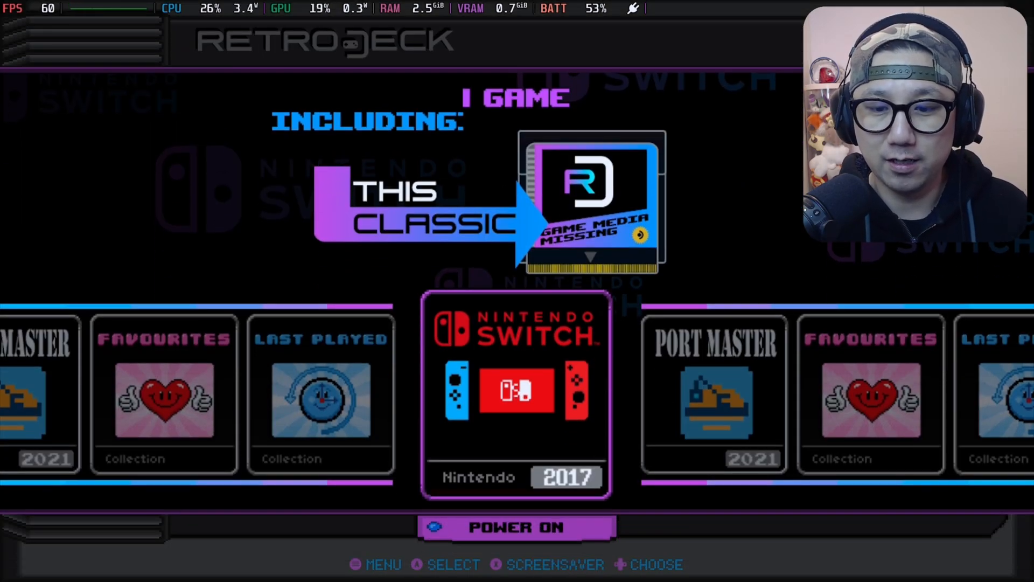
pyautogui.press('Right')
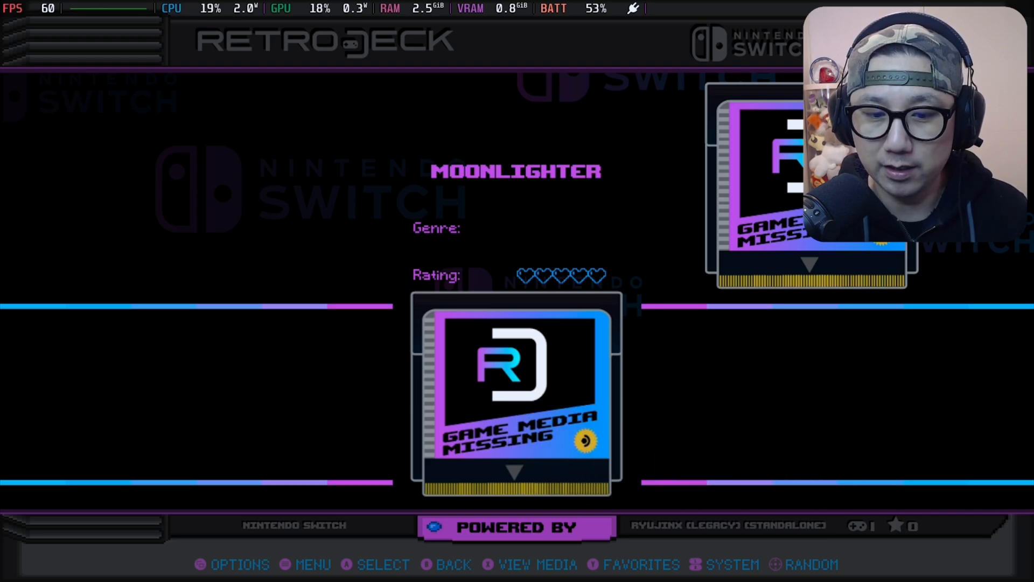
pyautogui.click(289, 579)
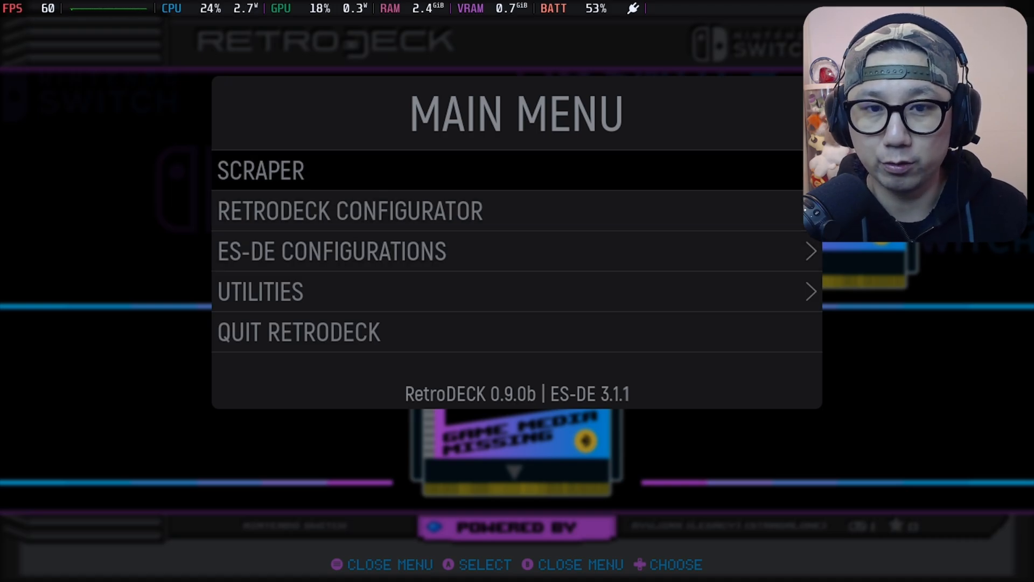
# Step: Set the scraper source and choose Nintendo Switch as the system to scrape
pyautogui.click(261, 170)
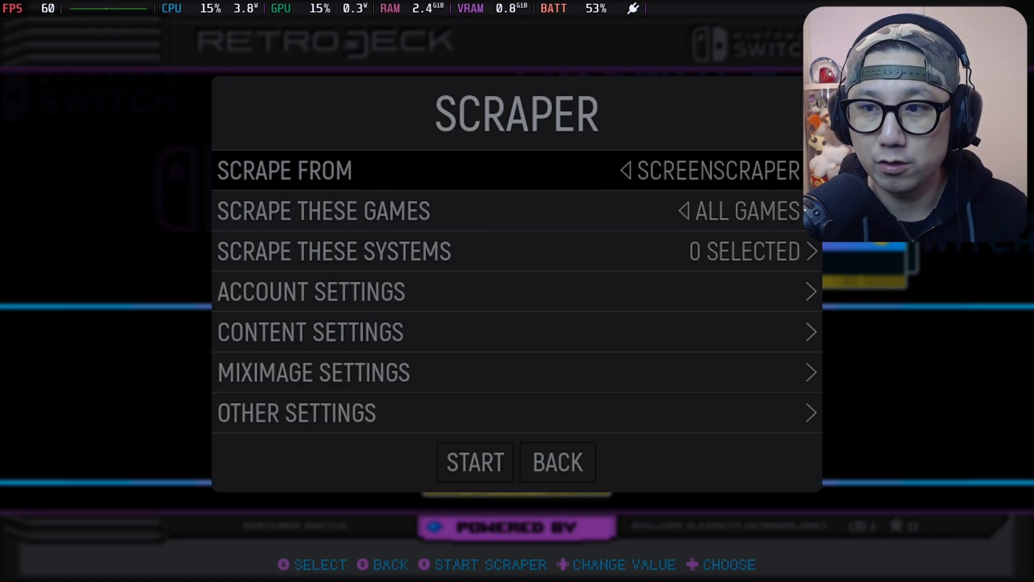
pyautogui.click(284, 170)
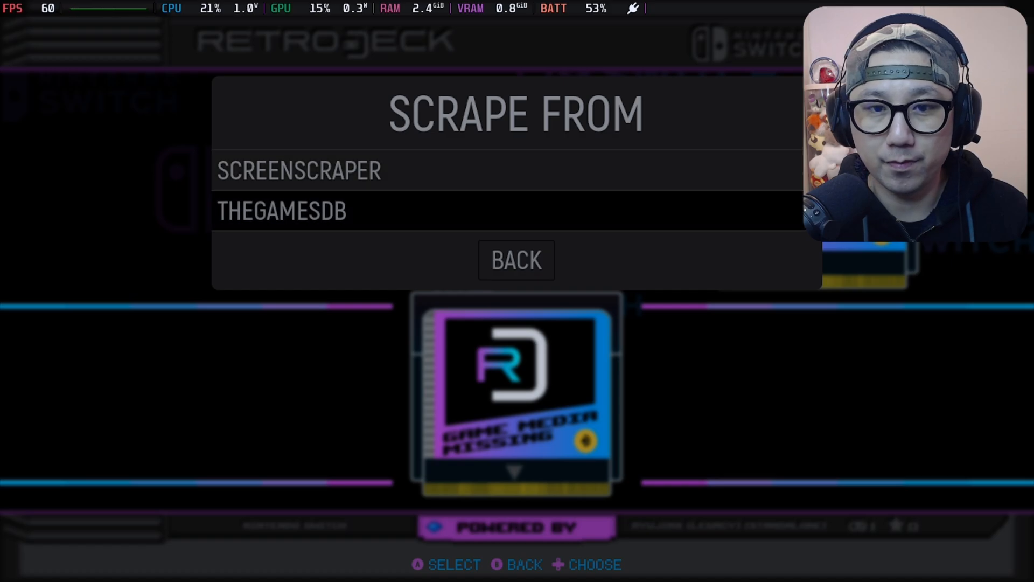
pyautogui.click(282, 211)
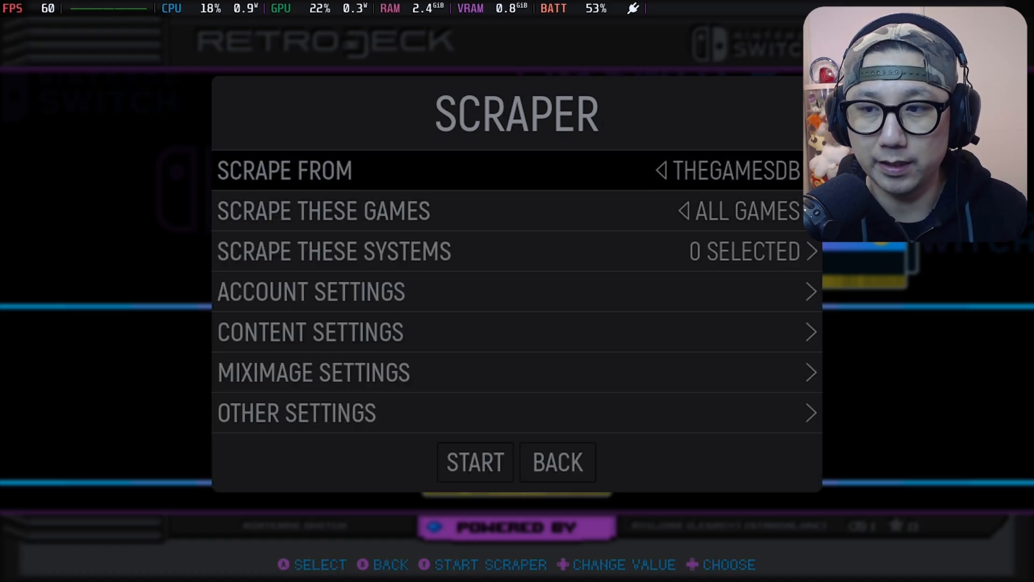
pyautogui.click(284, 170)
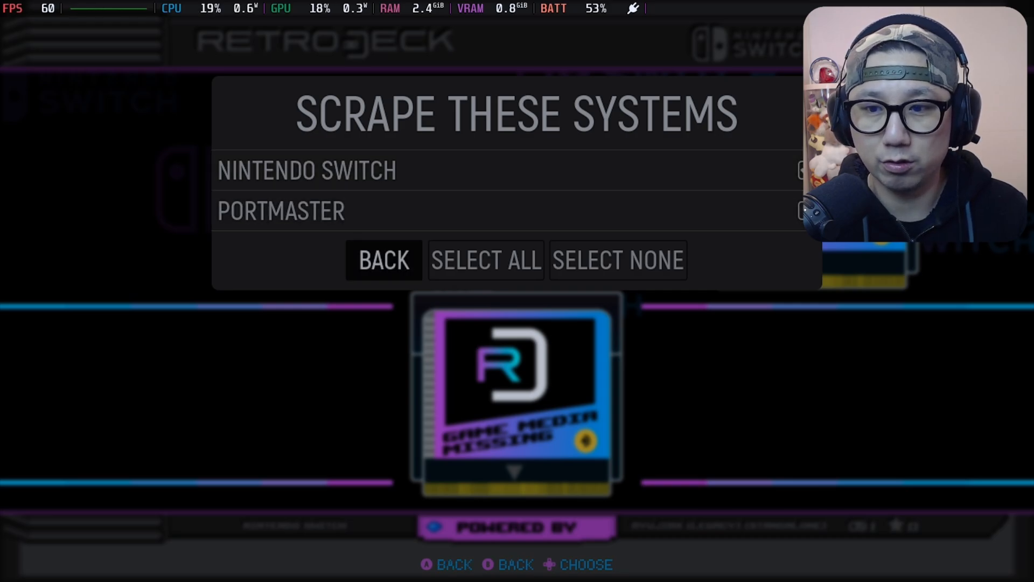
pyautogui.click(384, 260)
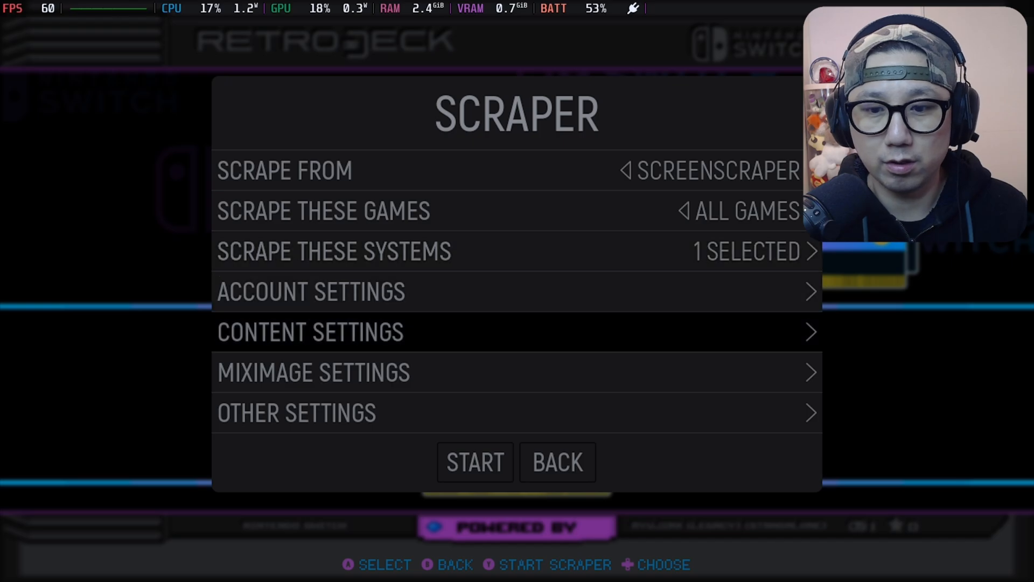
# Step: Run the scrape, accept the 1-game success result and leave the main menu
pyautogui.click(474, 461)
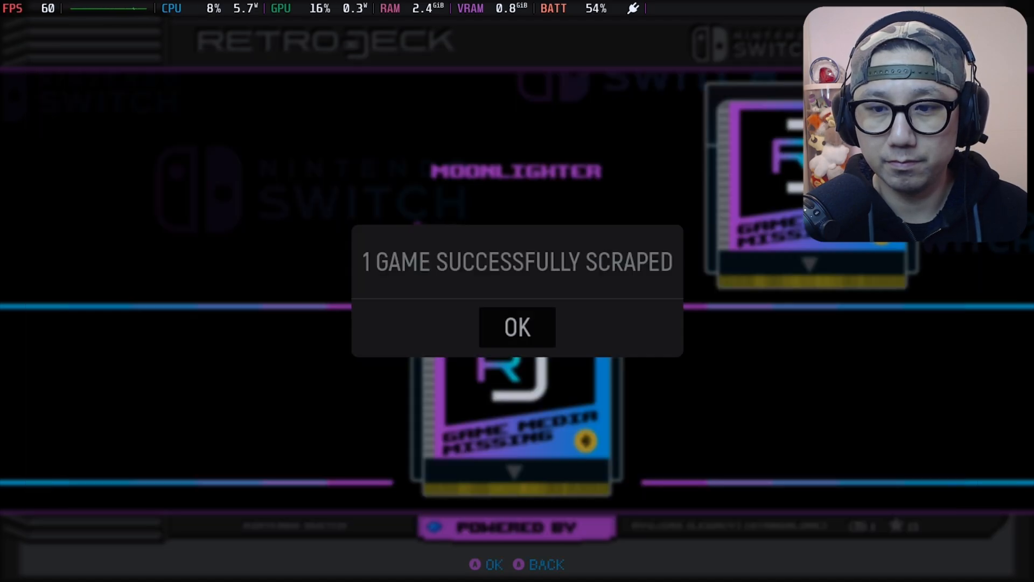
pyautogui.click(517, 327)
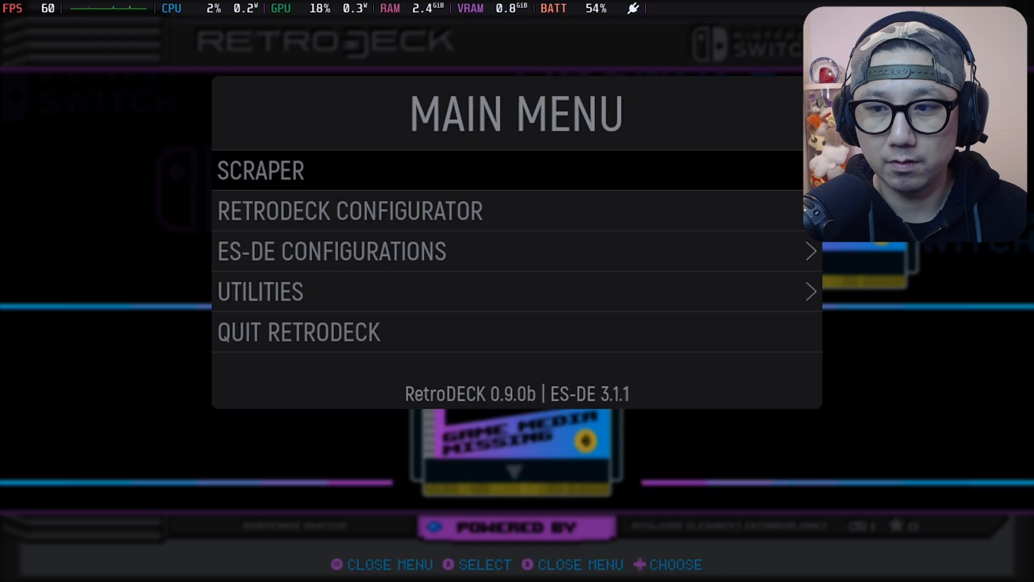
pyautogui.press('Escape')
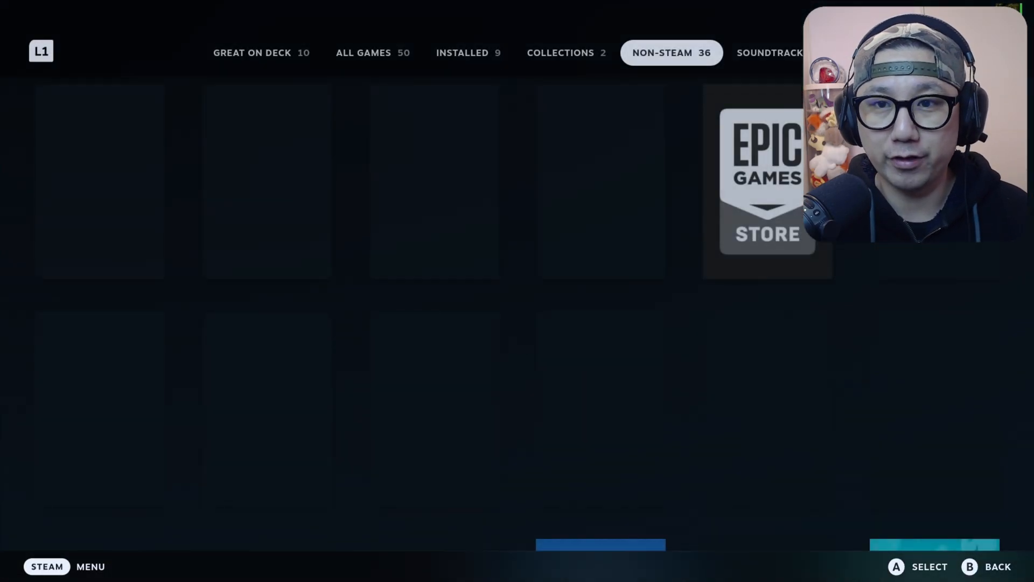
# Step: Exit the running Moonlighter/RetroDECK session via the Steam overlay and confirm
pyautogui.click(567, 52)
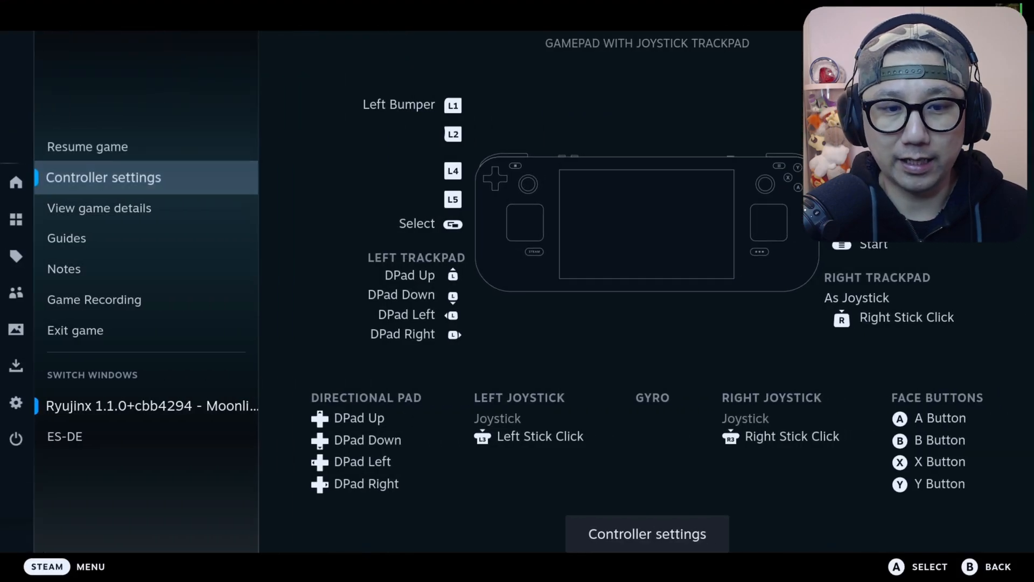
pyautogui.moveTo(76, 331)
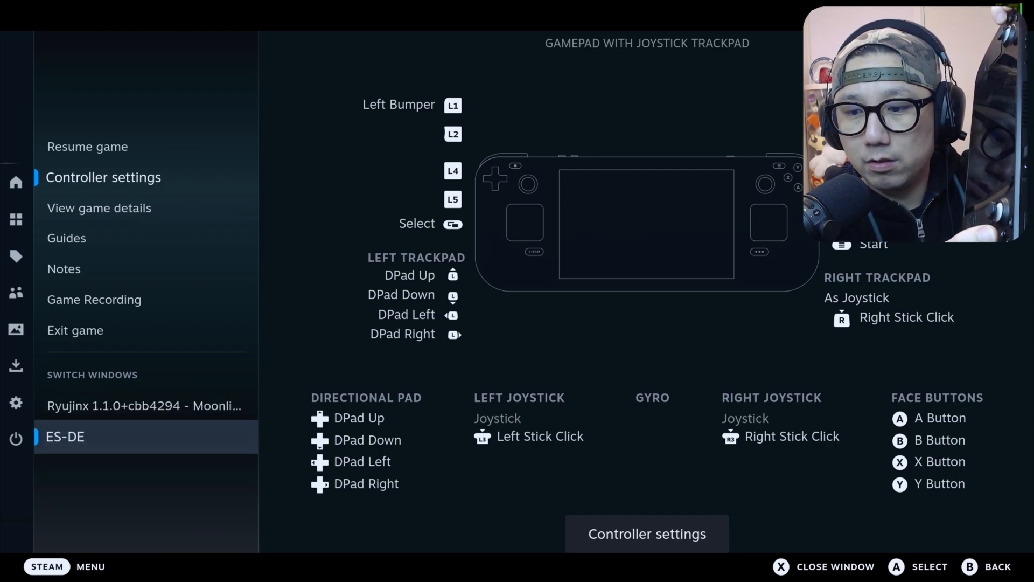
pyautogui.click(64, 436)
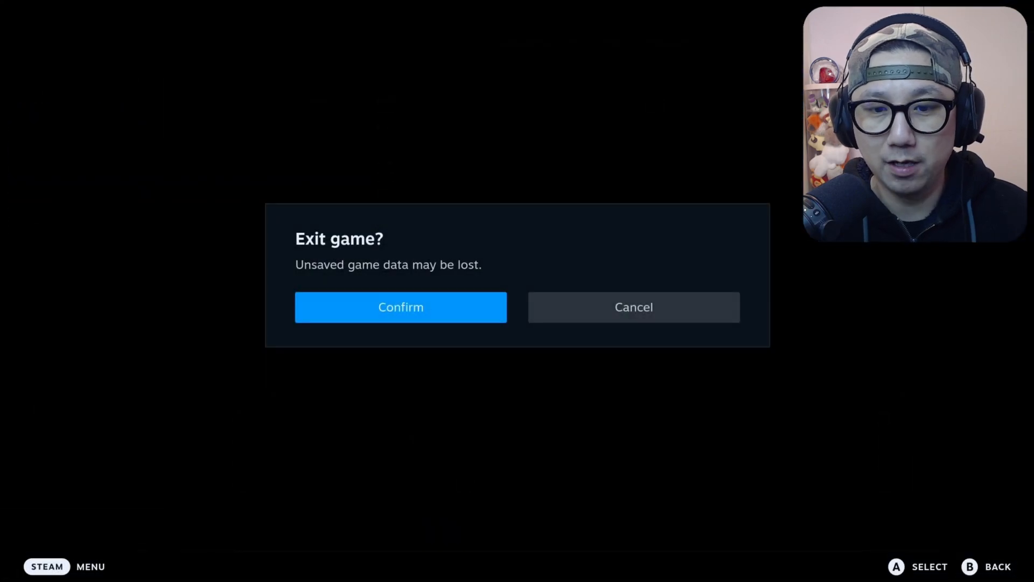
pyautogui.click(401, 307)
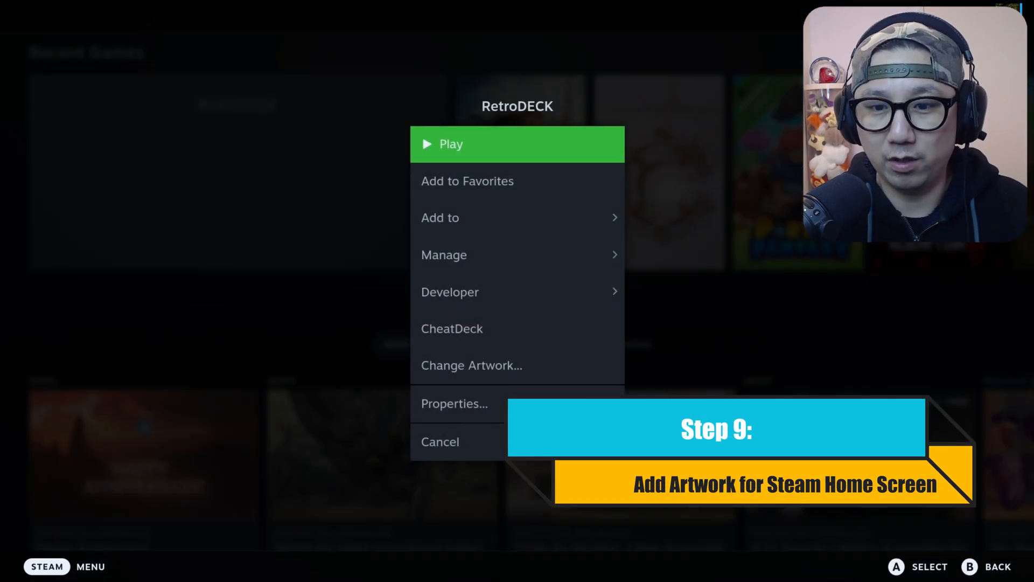
# Step: Apply community capsule, wide capsule and hero artwork to the RetroDECK shortcut
pyautogui.click(472, 365)
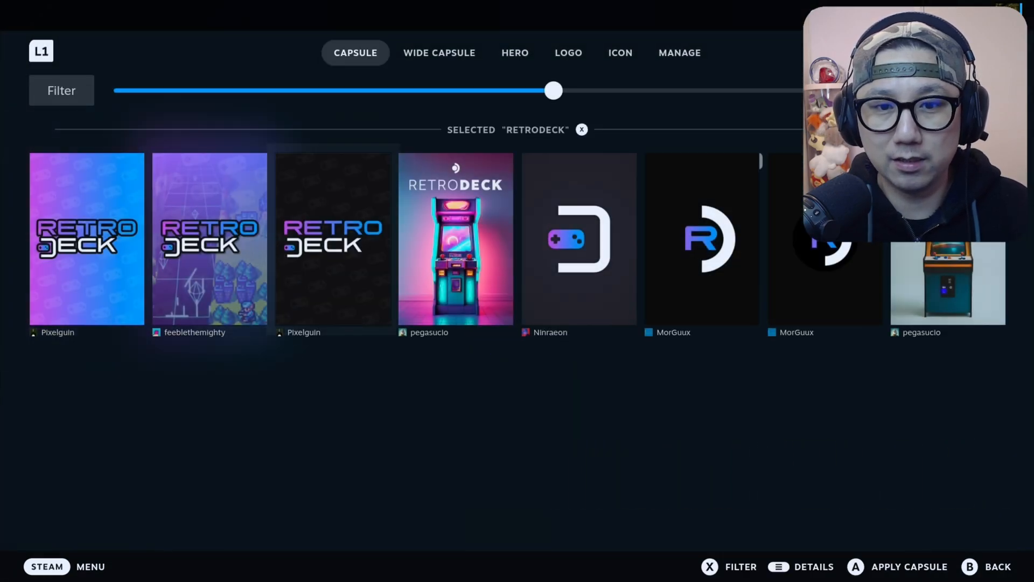
pyautogui.click(440, 52)
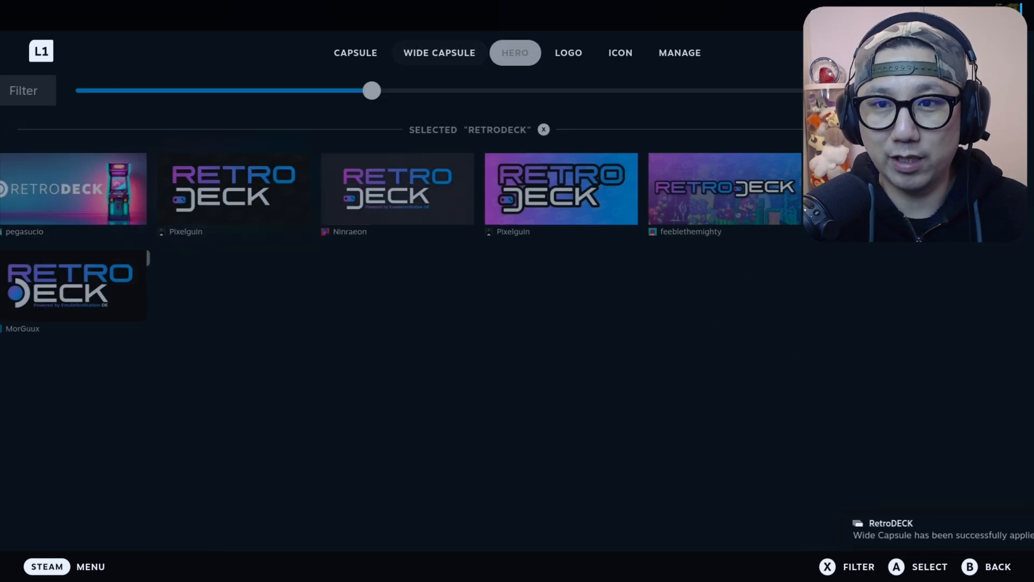
pyautogui.click(515, 51)
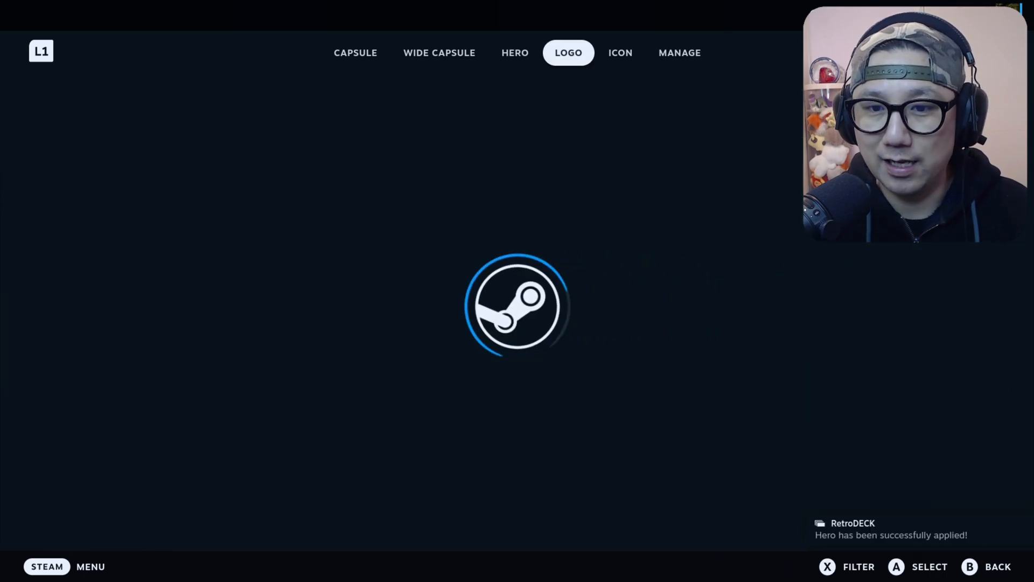
pyautogui.click(569, 51)
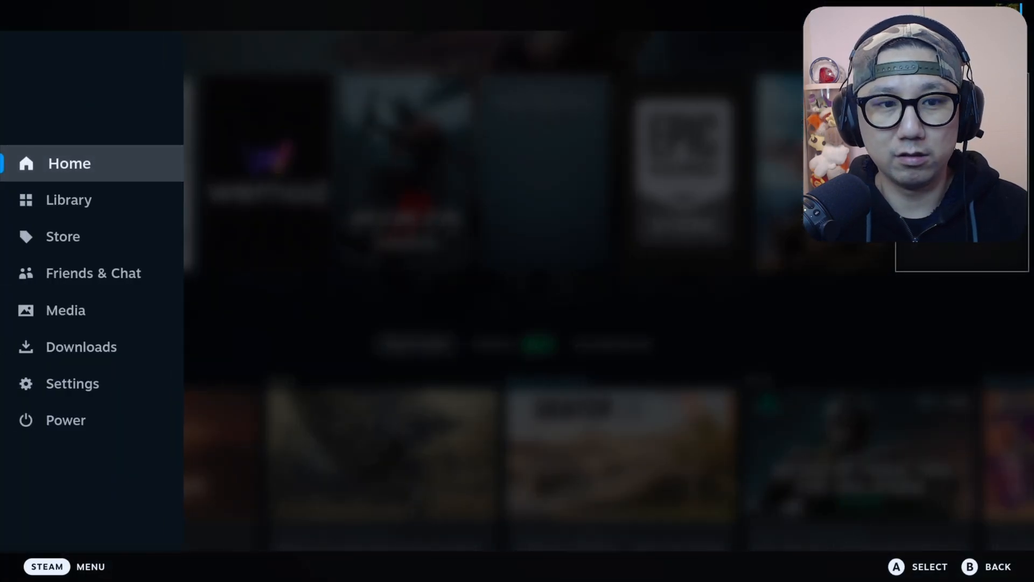
# Step: Launch Moonlighter from the Non-Steam library and exit the failing run
pyautogui.click(69, 200)
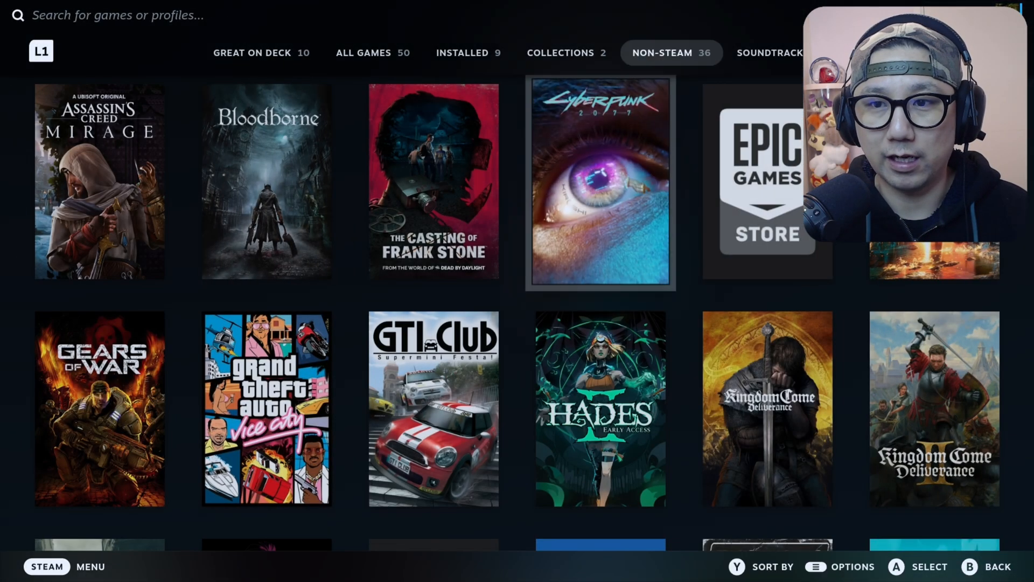
pyautogui.click(560, 52)
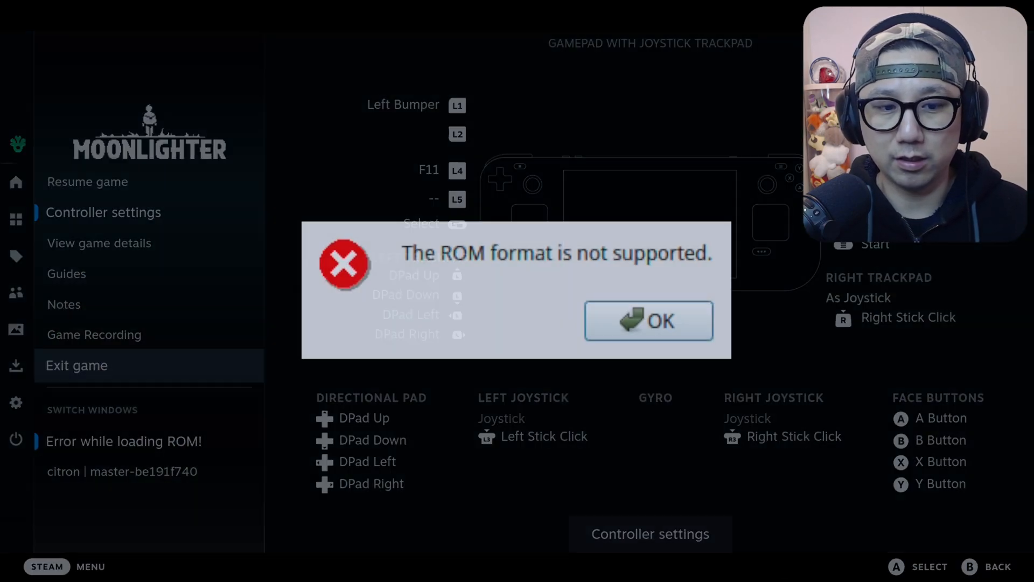
pyautogui.click(649, 321)
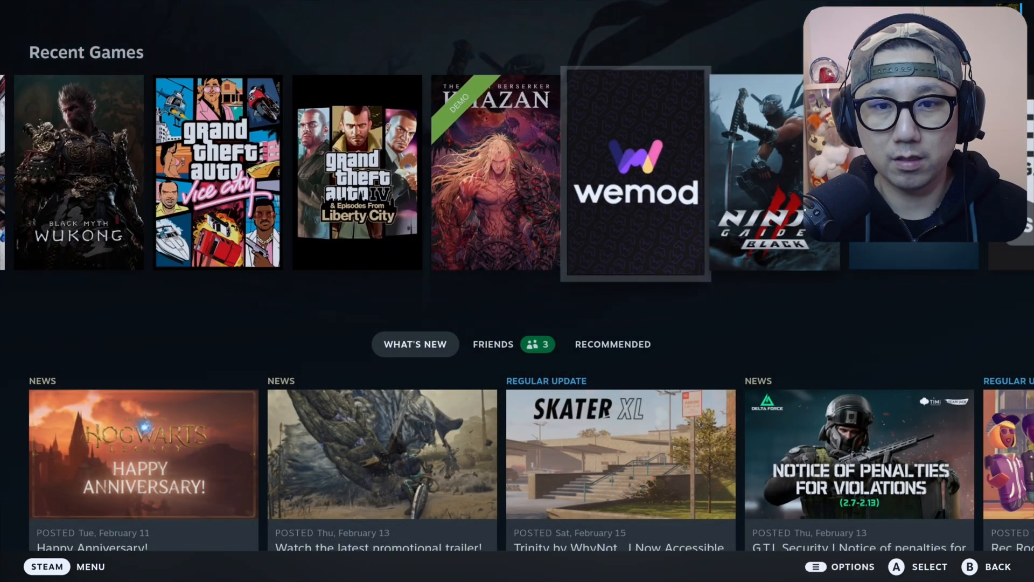
# Step: Relaunch Moonlighter from Recent Games and dismiss the 'ROM format is not supported' error
pyautogui.hscroll(3)
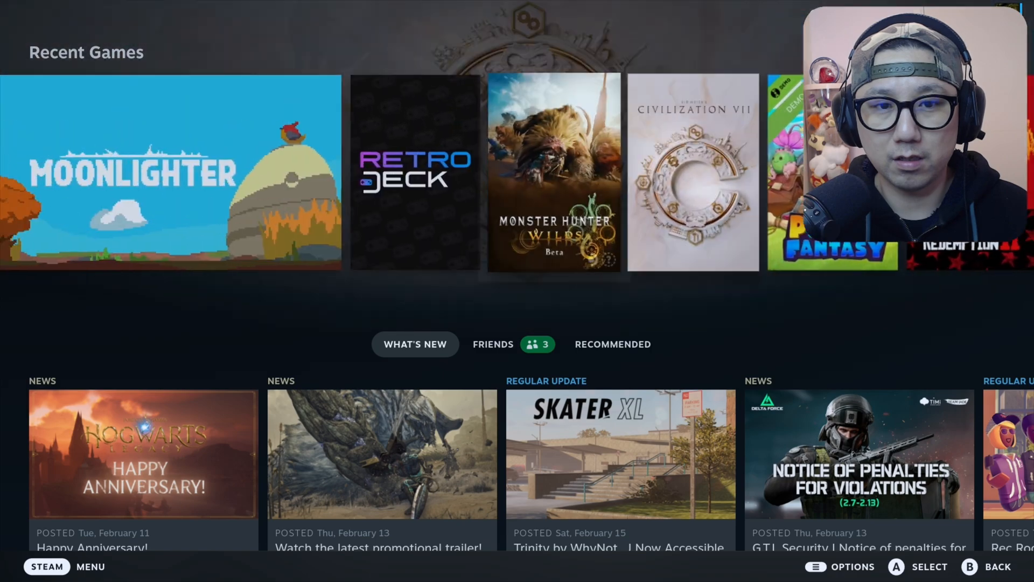
pyautogui.click(161, 178)
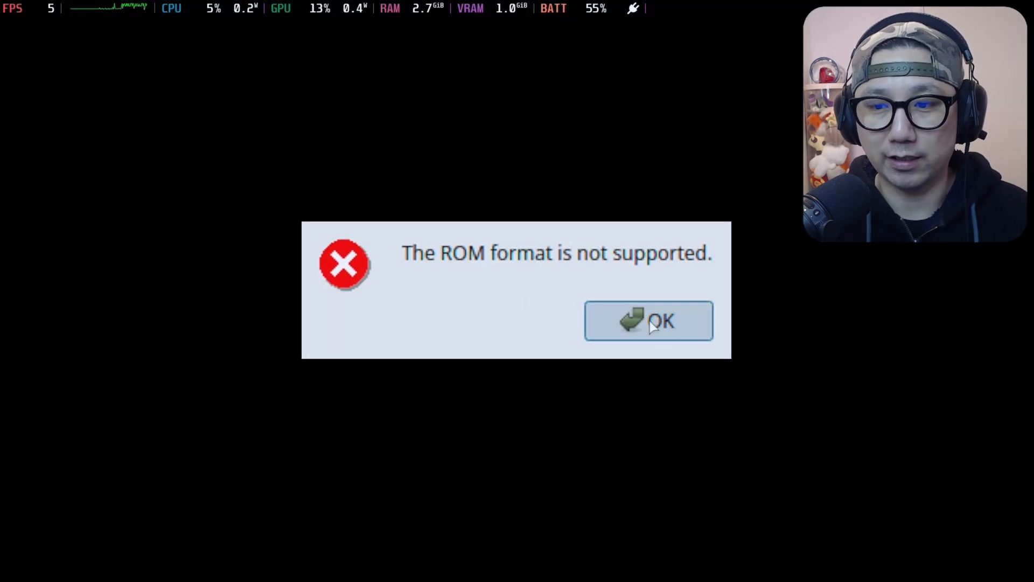
pyautogui.click(649, 321)
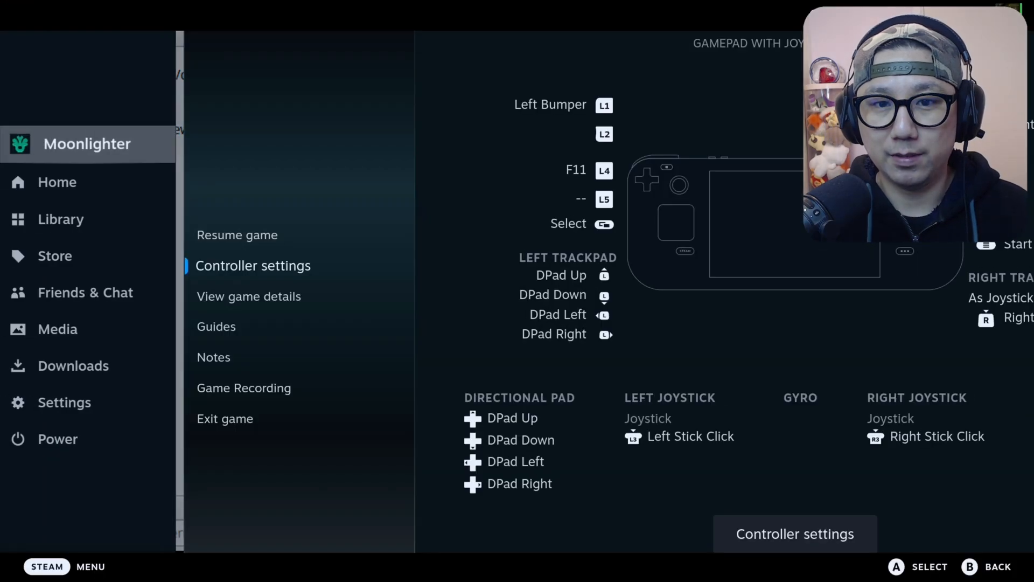